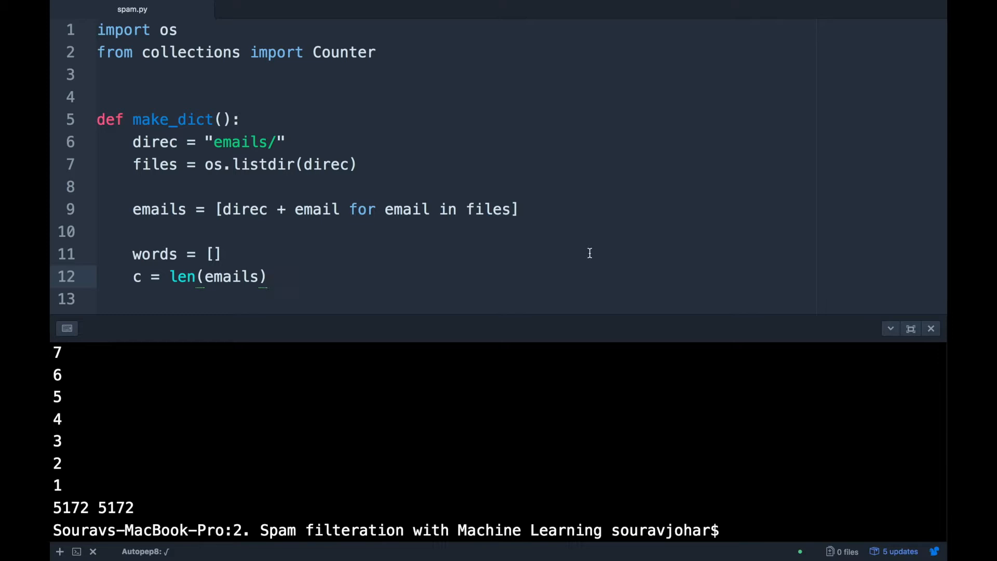
# - Add the line 'from sklearn.naive_bayes import MultinomialNB' below the existing imports in spam.py
pyautogui.click(267, 277)
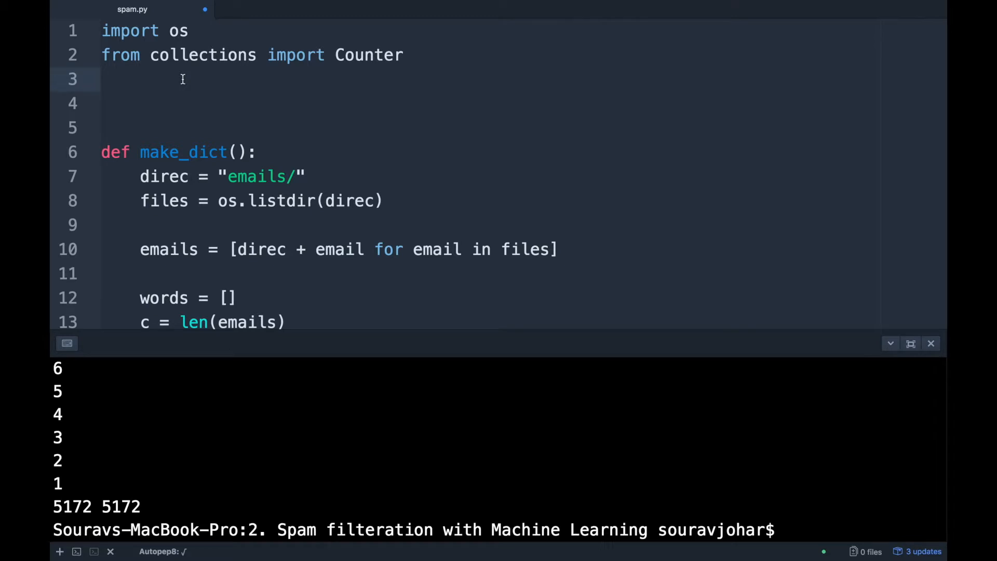
pyautogui.write('from sklea')
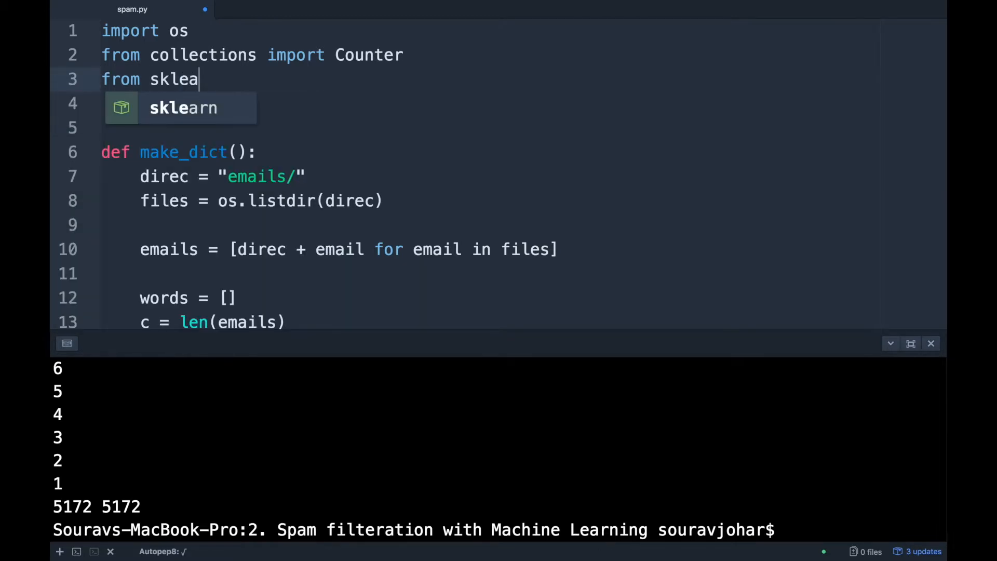
pyautogui.write('rn')
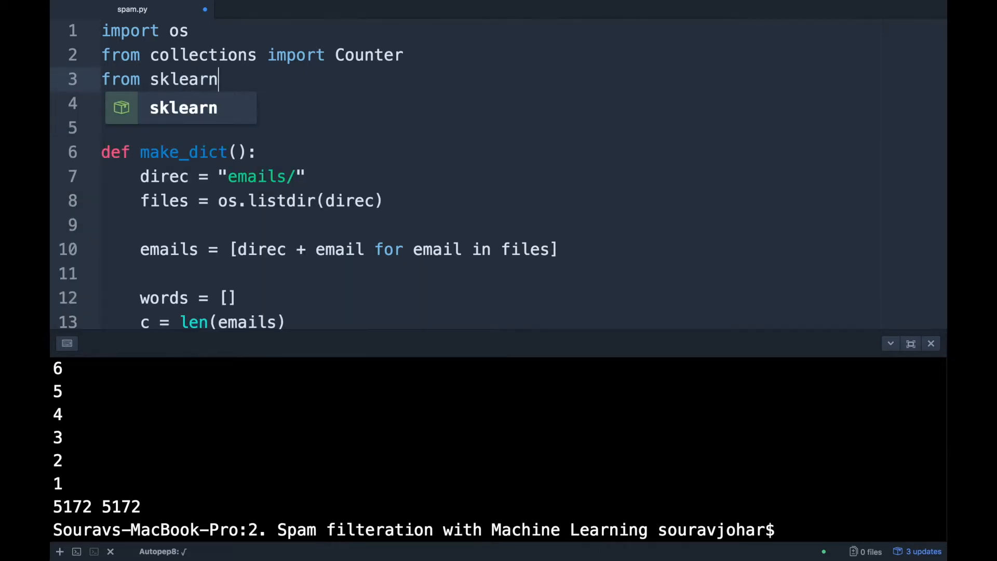
pyautogui.write('.')
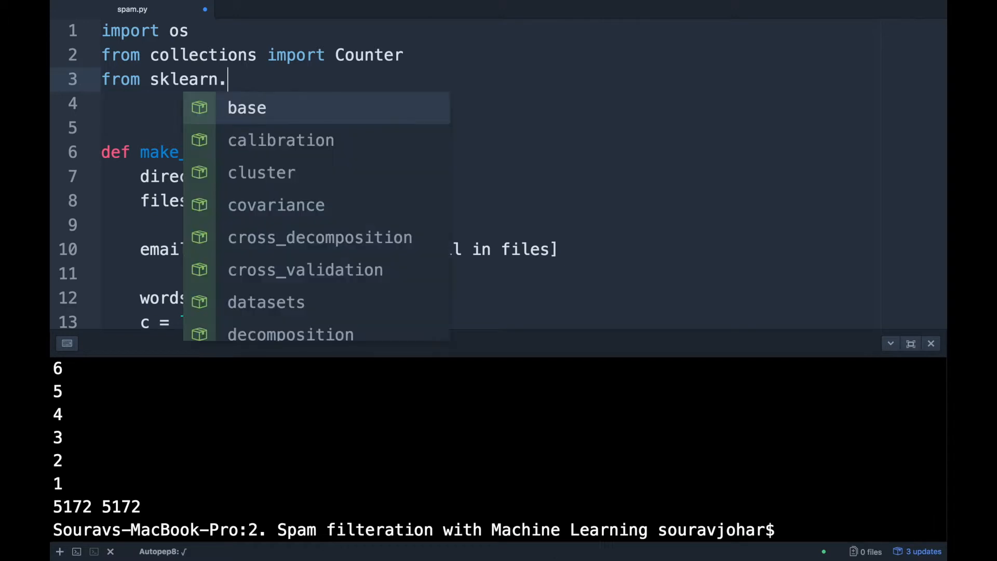
pyautogui.write('naiv')
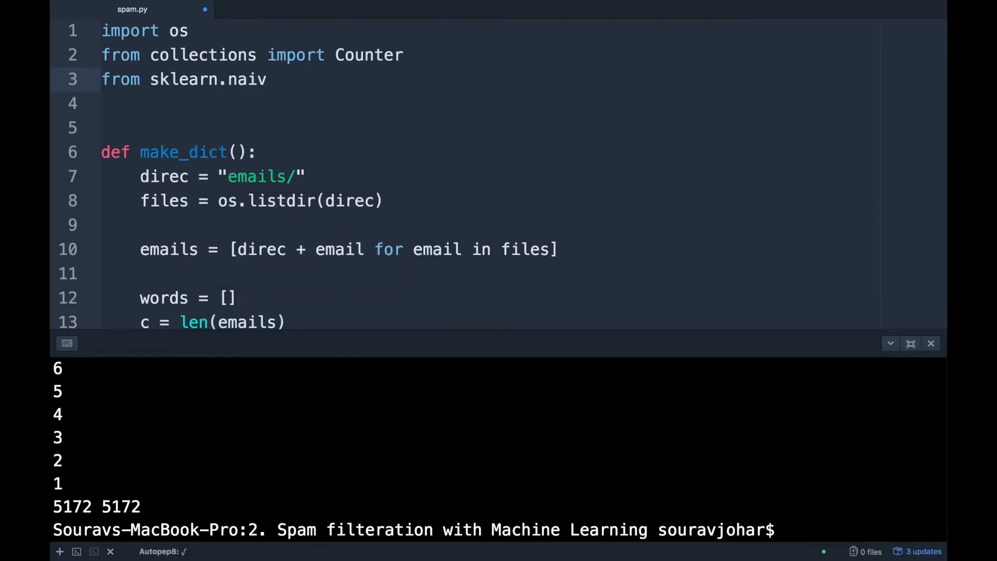
pyautogui.write('e_m')
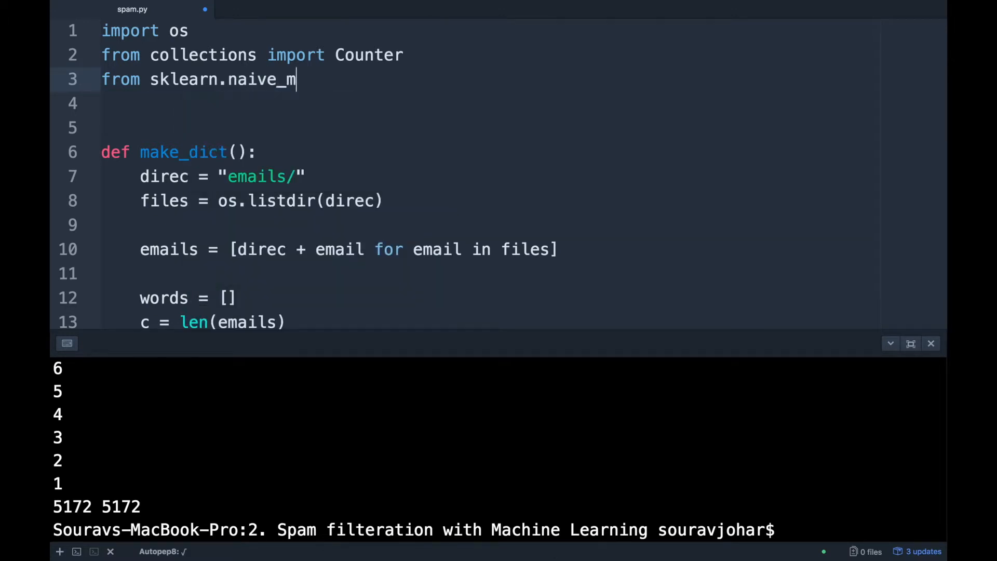
pyautogui.press('Backspace')
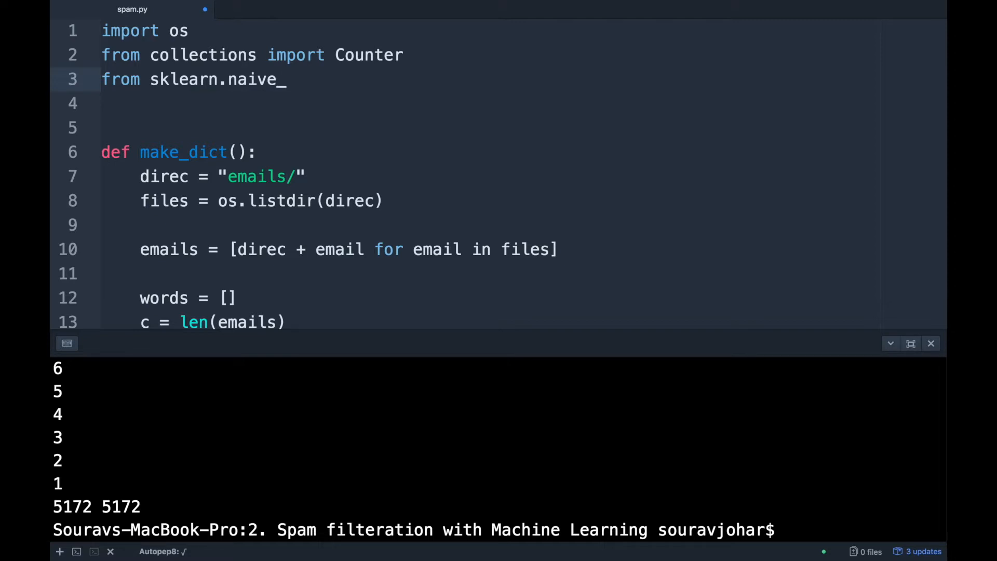
pyautogui.write('bayes ijmport MultinomialNB')
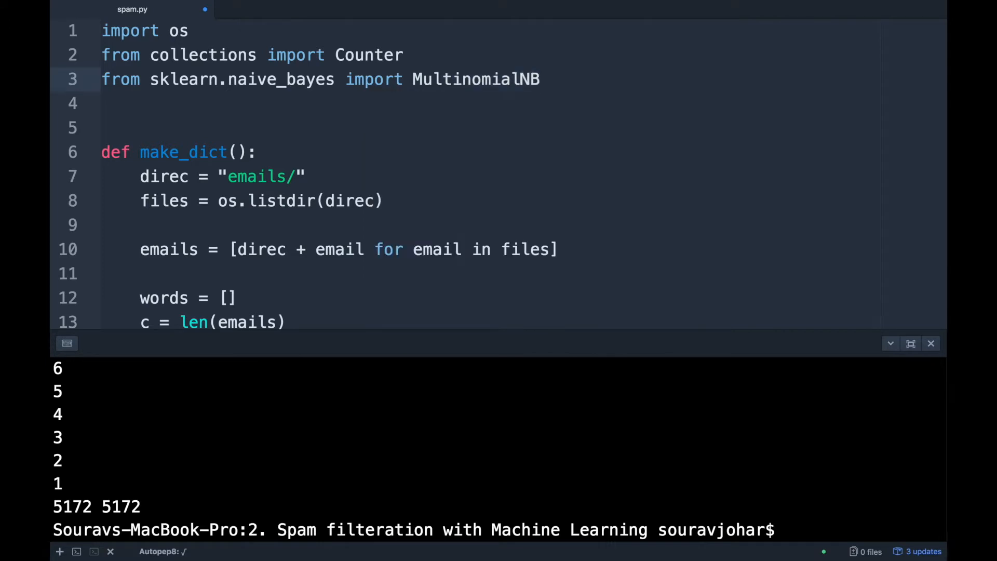
# - Delete the 'print len(features), len(labels)' line near the end of spam.py
pyautogui.click(540, 79)
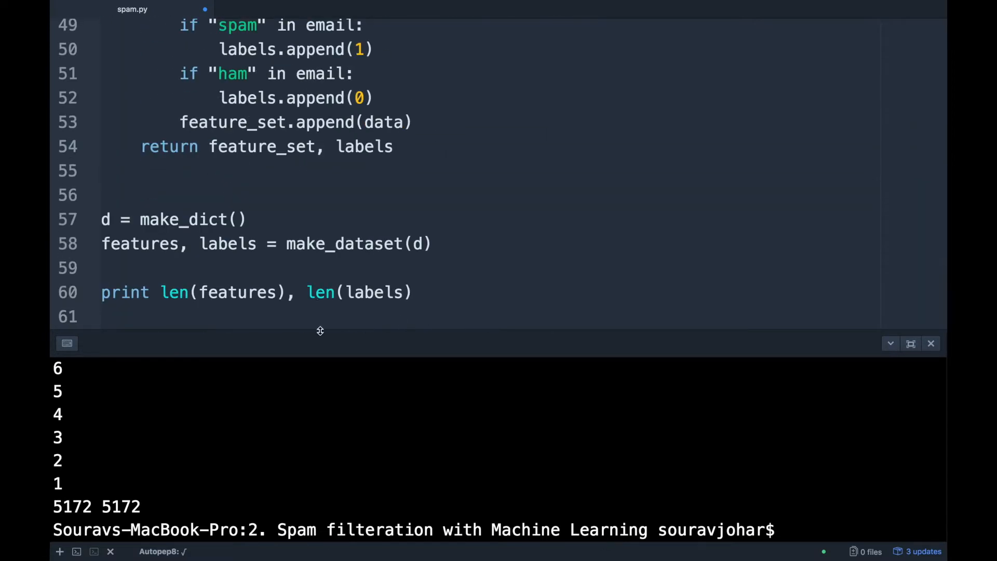
pyautogui.tripleClick(255, 292)
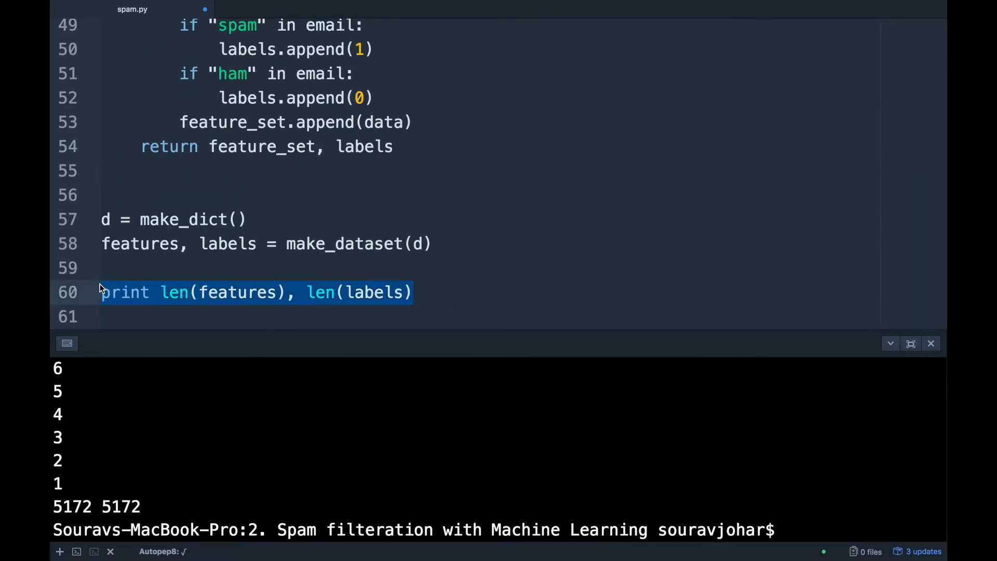
pyautogui.press('Delete')
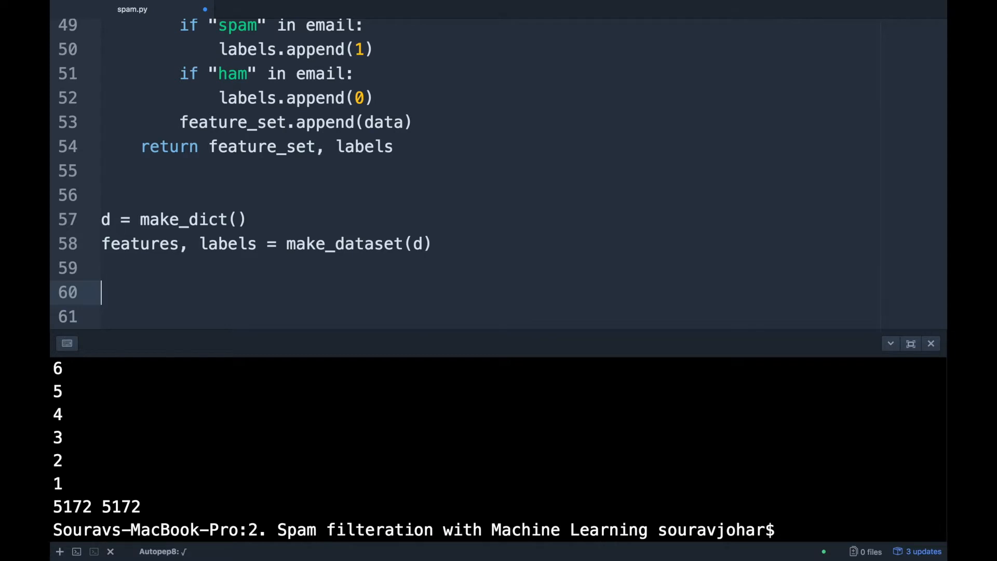
pyautogui.scroll(-3)
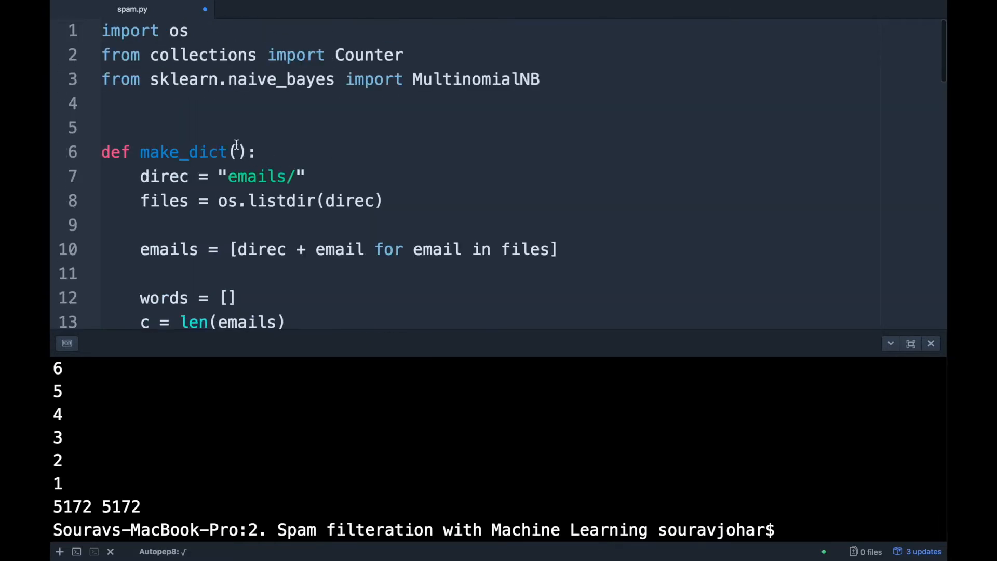
# - Add 'from sklearn.model_selection import train_test_split as tts' to the imports
pyautogui.write('from sk')
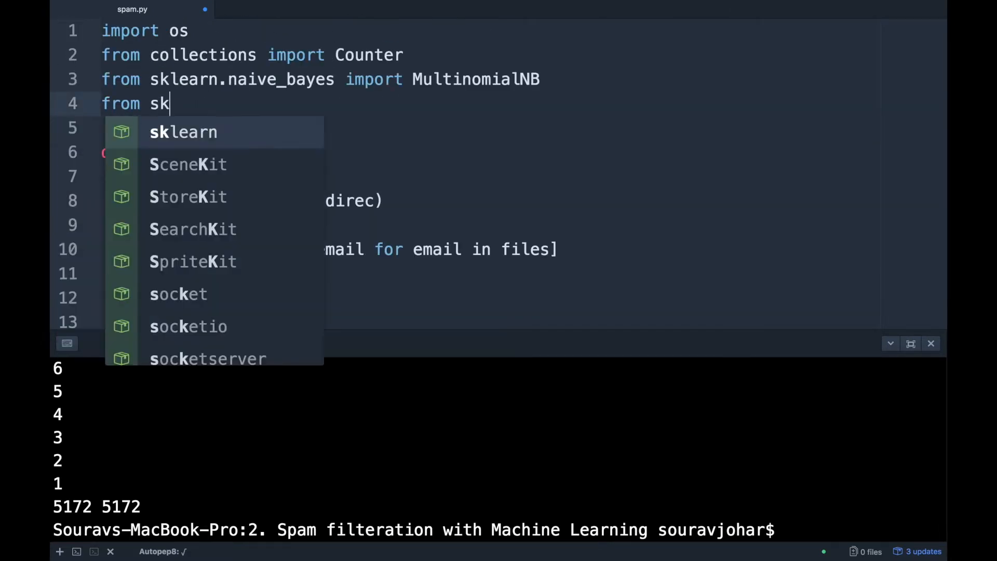
pyautogui.write('learn.model_selection impor')
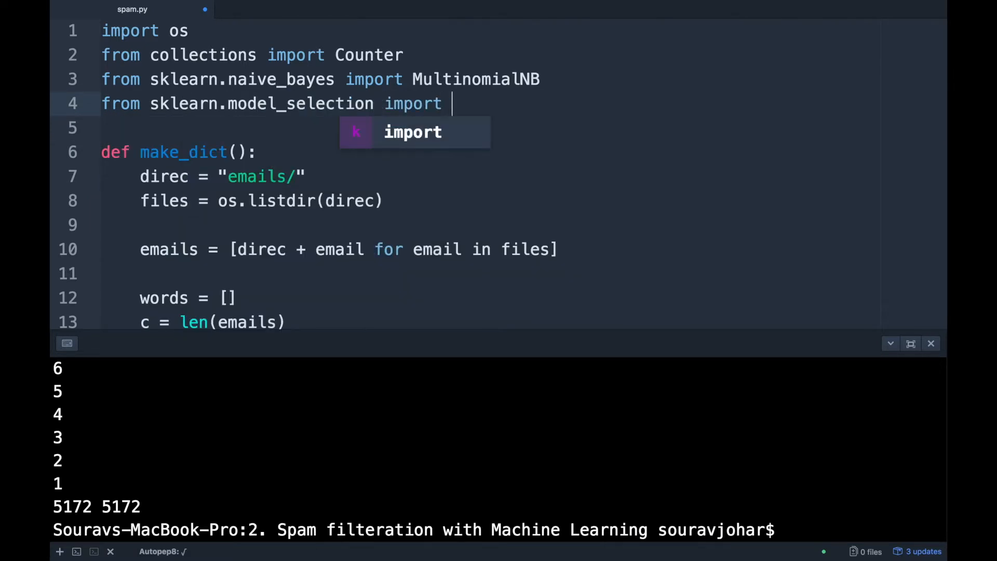
pyautogui.write('train_')
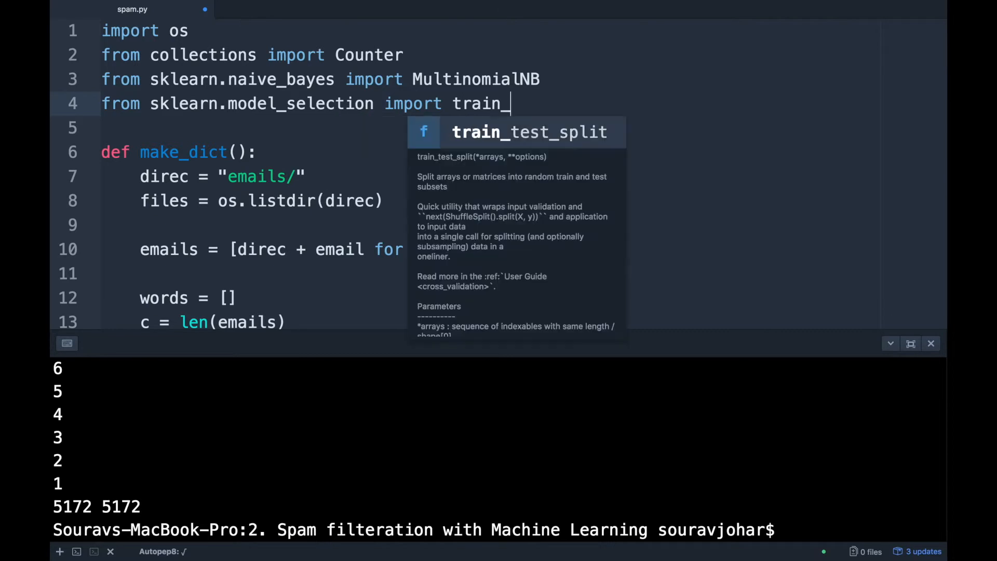
pyautogui.write('test_split as tt')
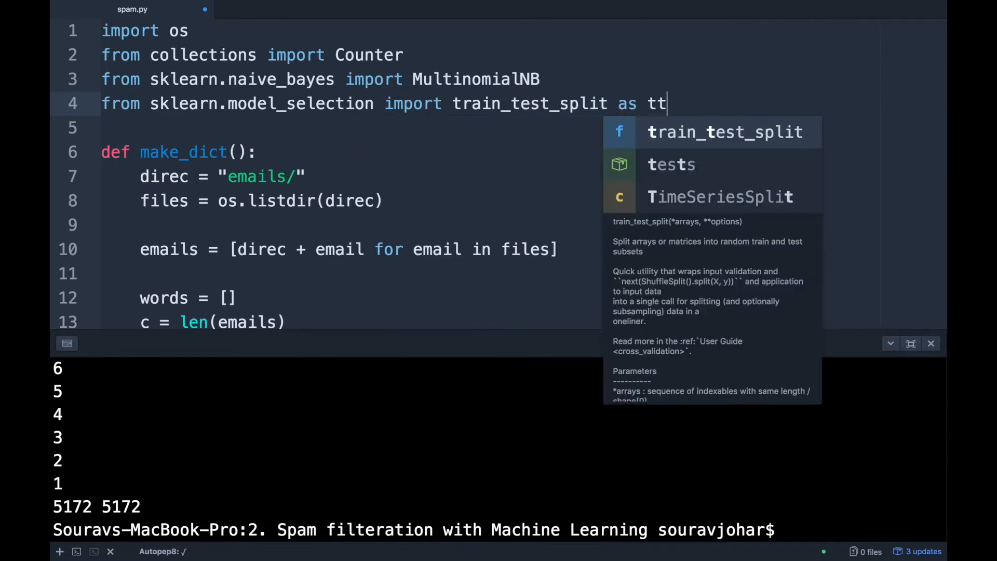
pyautogui.write('s')
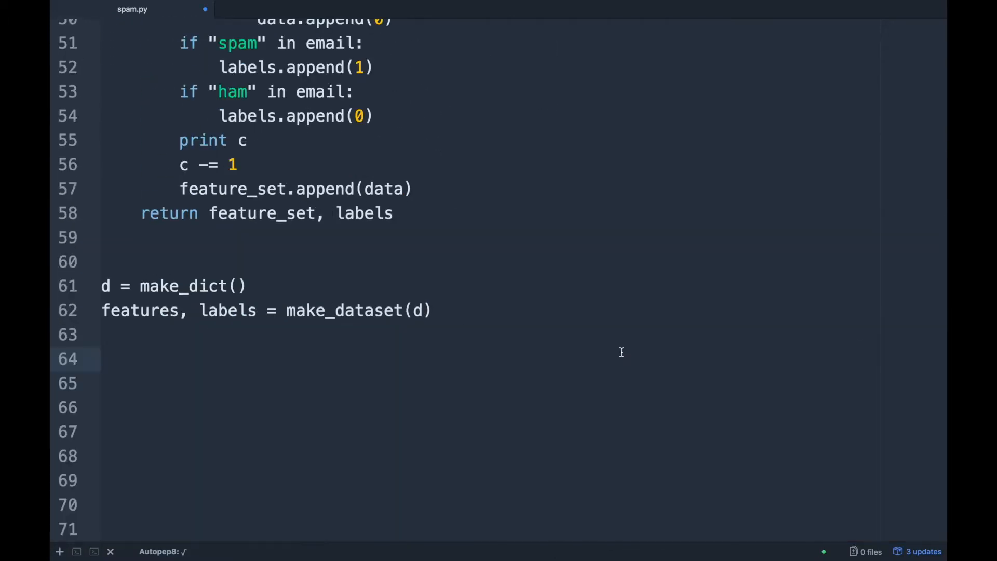
# - Write 'x_train, x_test, y_train, y_test = tts(features, labels, test_size=0.2)'
pyautogui.write('x')
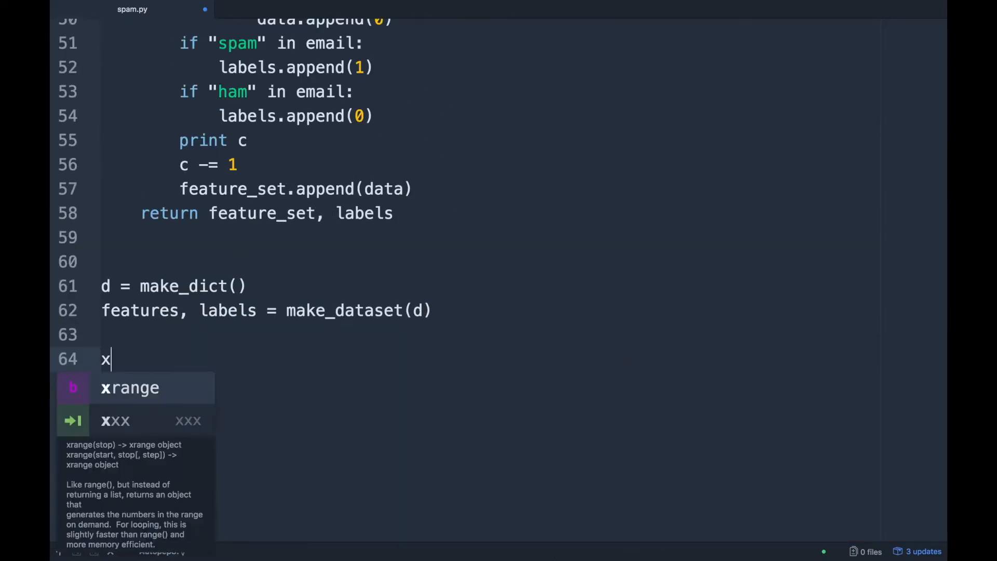
pyautogui.write('_train,')
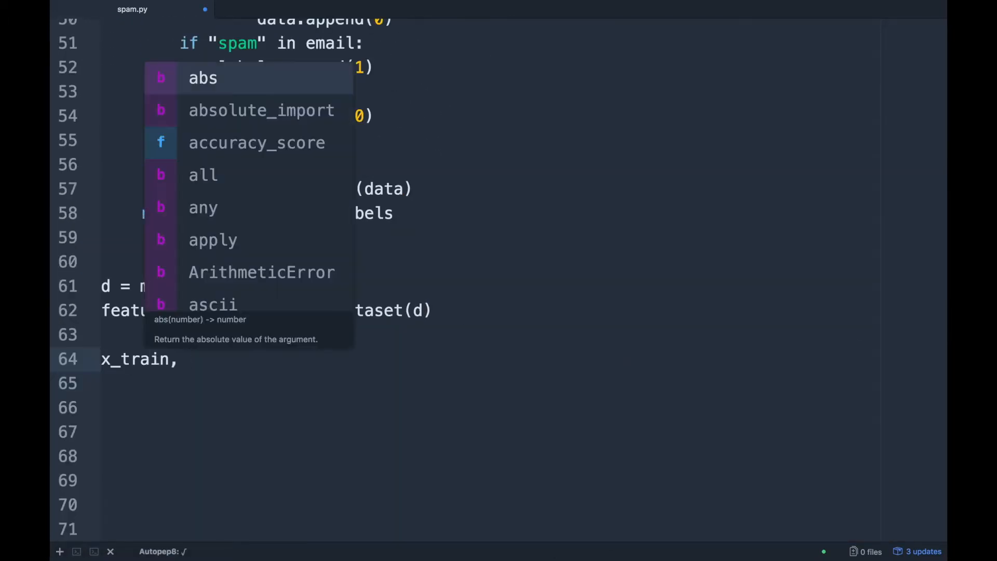
pyautogui.write('x_test,')
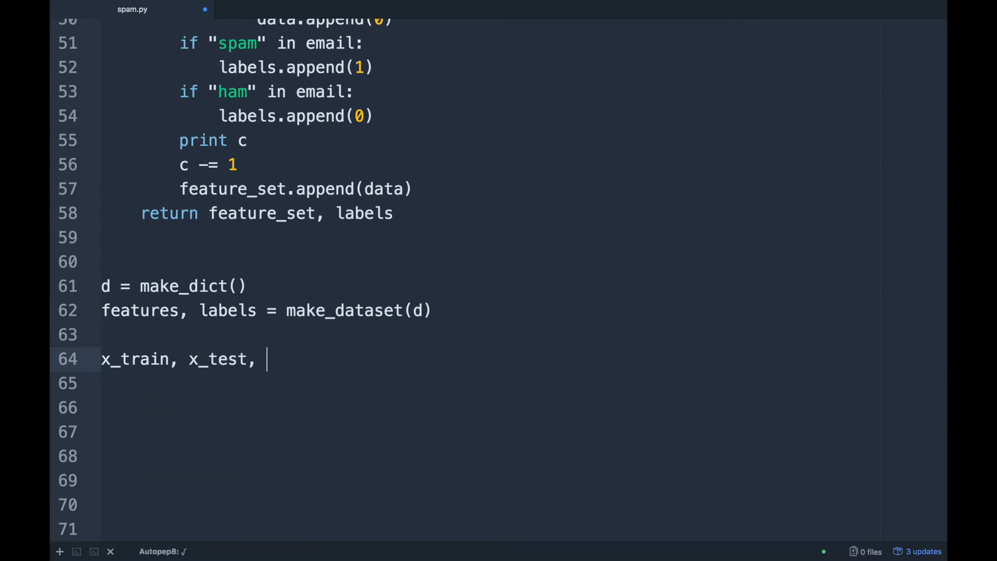
pyautogui.write('y_train,')
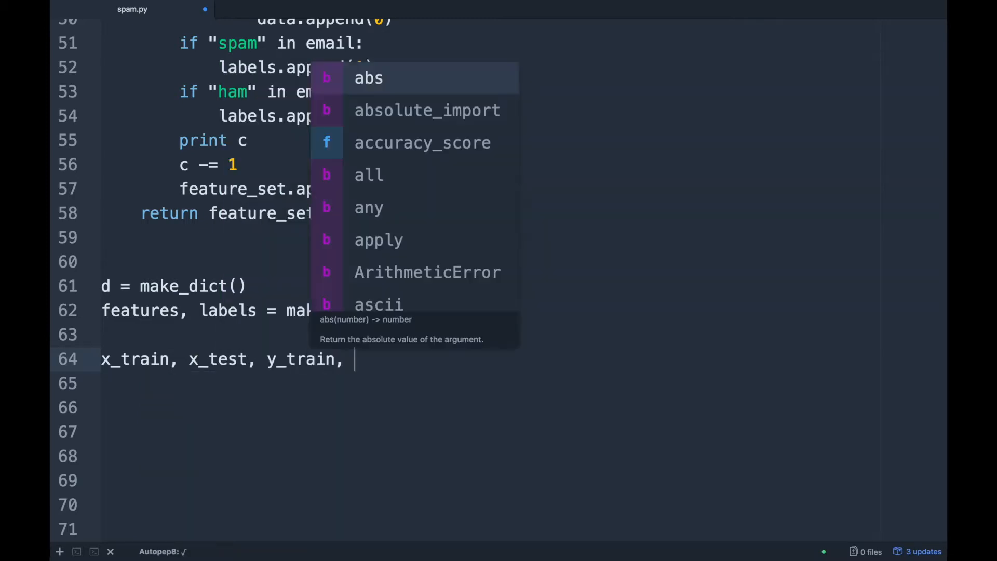
pyautogui.write('y_tr')
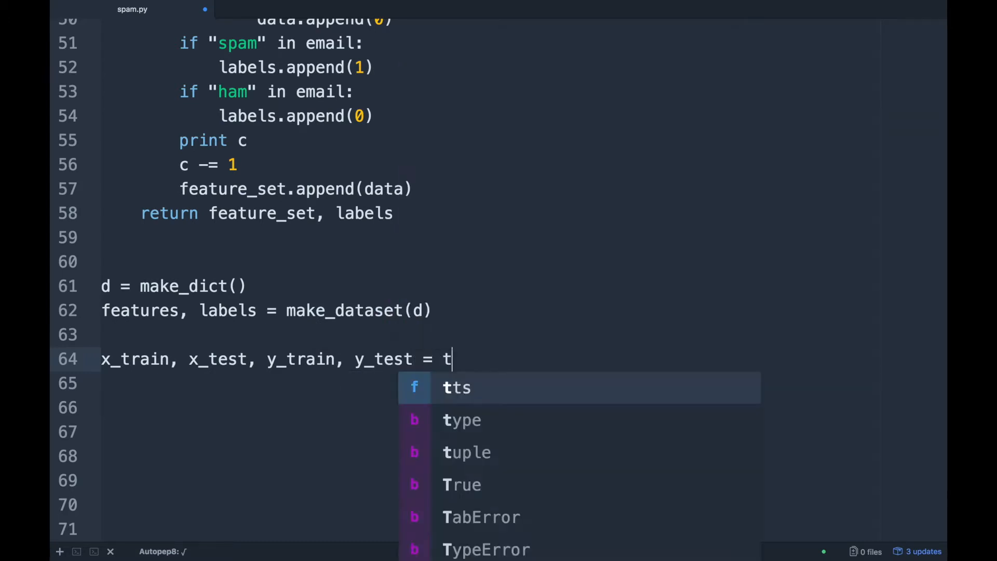
pyautogui.write('ts(features,')
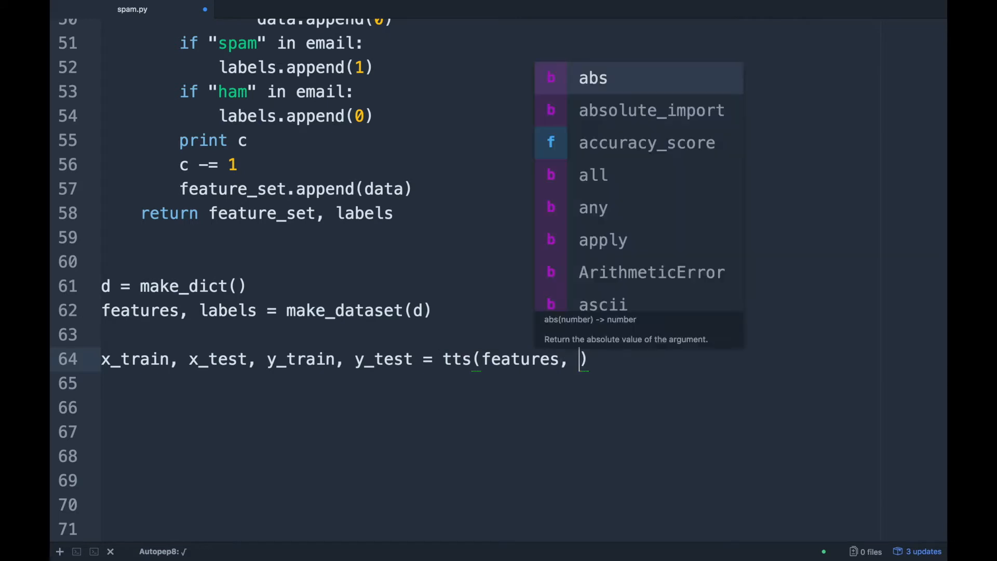
pyautogui.write('labels, t')
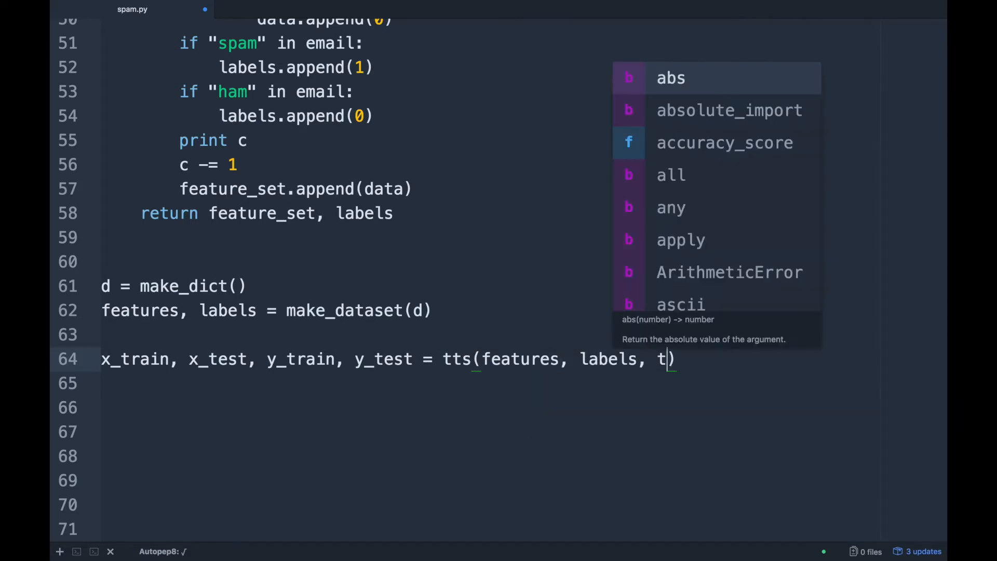
pyautogui.write('est_si')
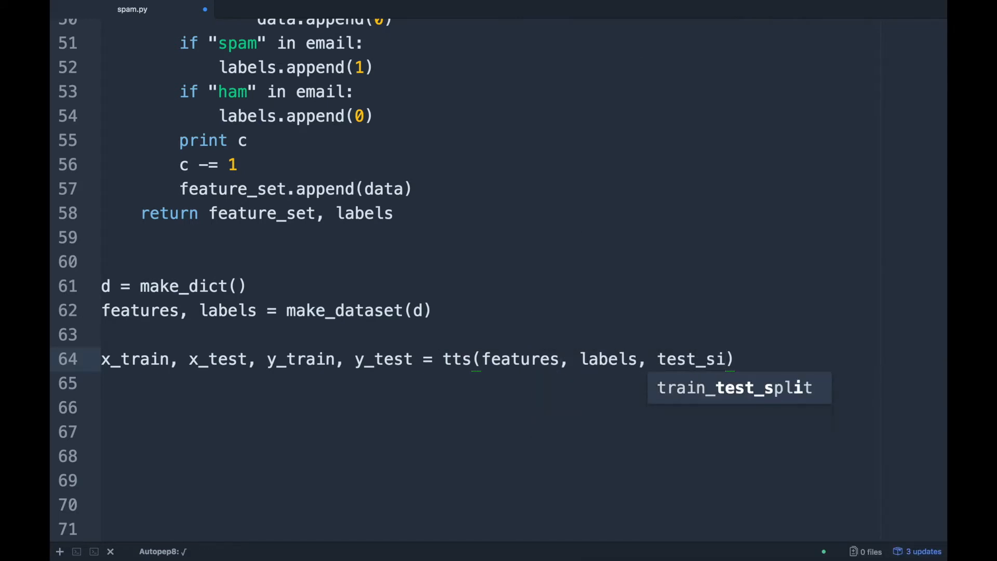
pyautogui.write('ze')
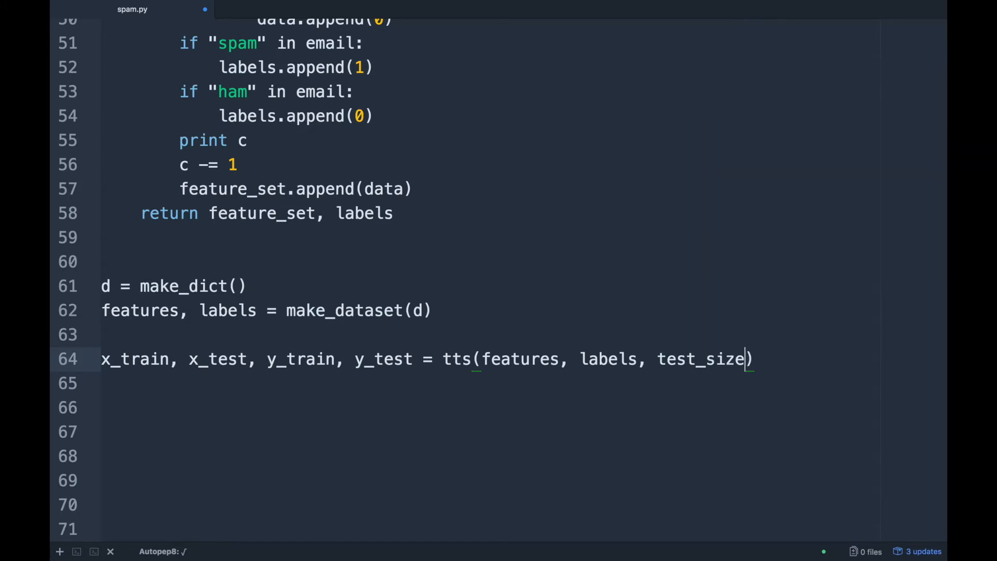
pyautogui.write('= 0.2')
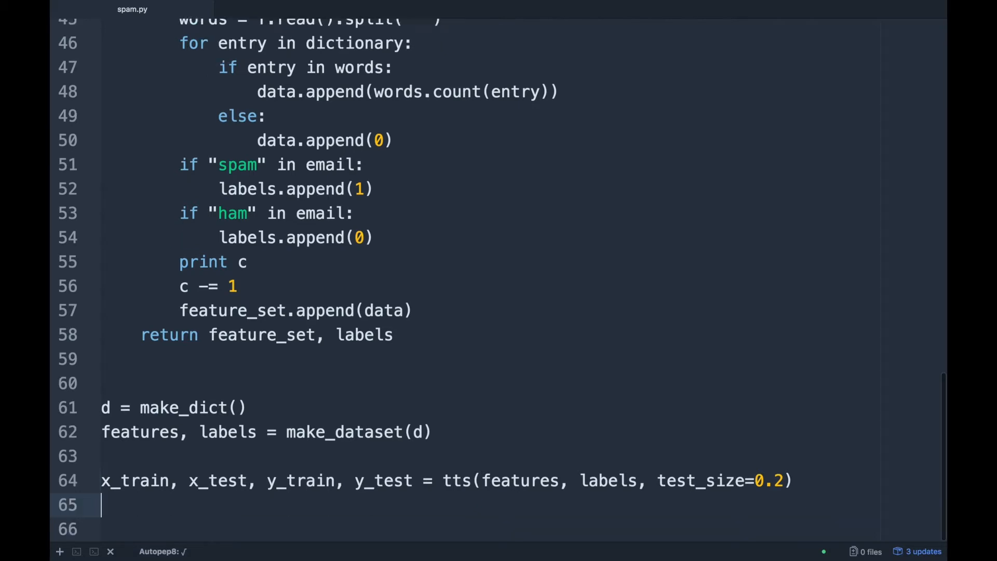
pyautogui.doubleClick(520, 432)
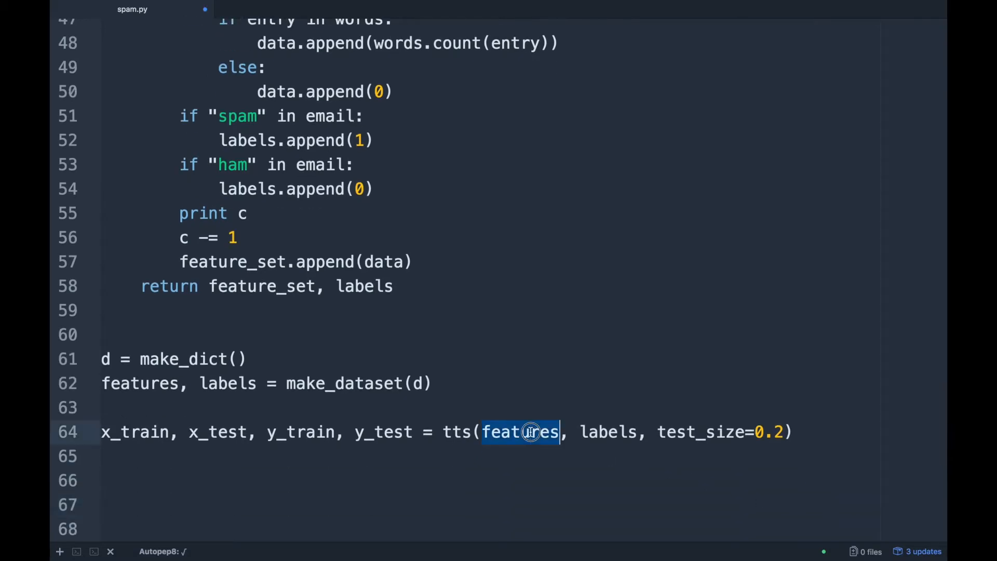
pyautogui.doubleClick(608, 432)
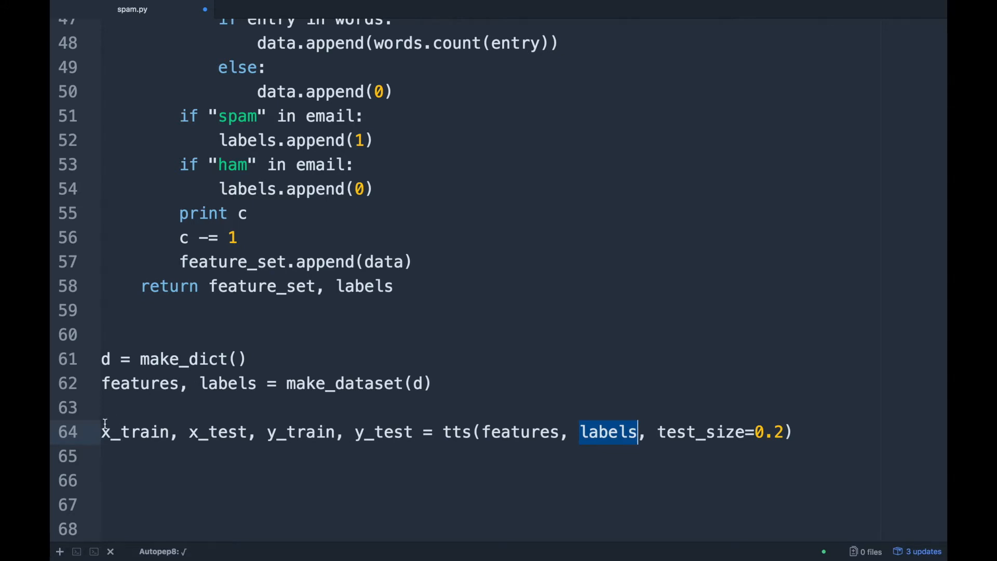
pyautogui.click(141, 432)
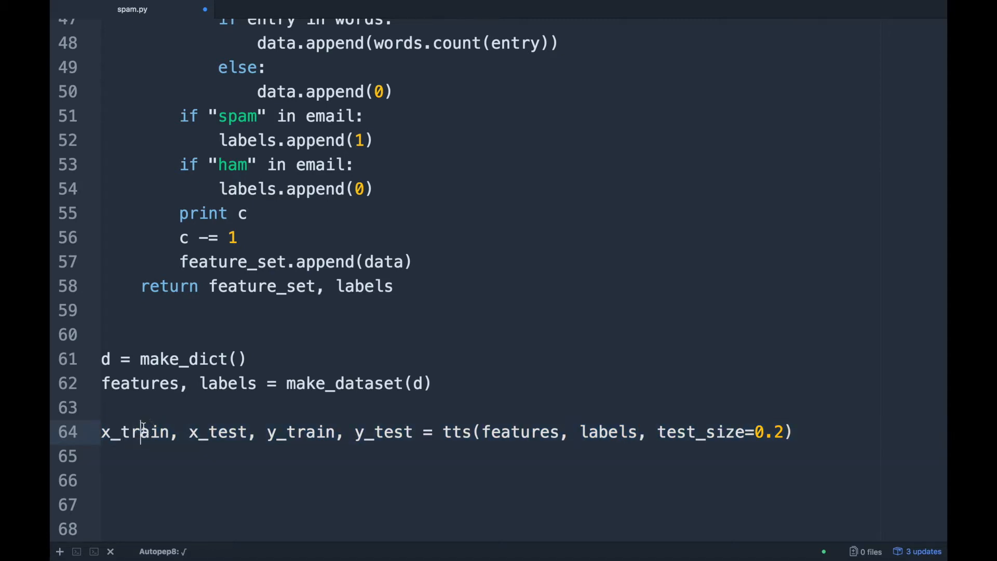
pyautogui.doubleClick(219, 432)
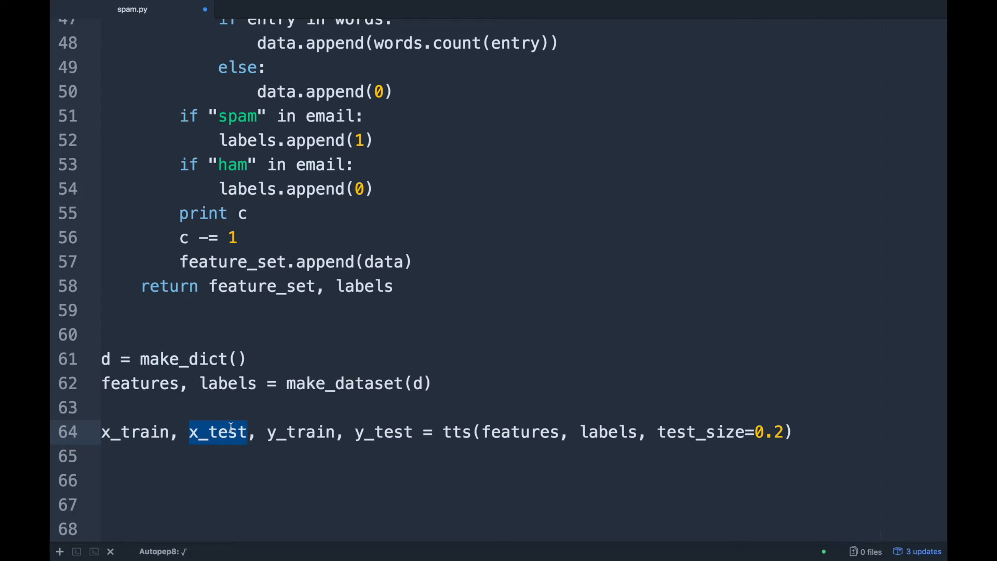
pyautogui.click(304, 432)
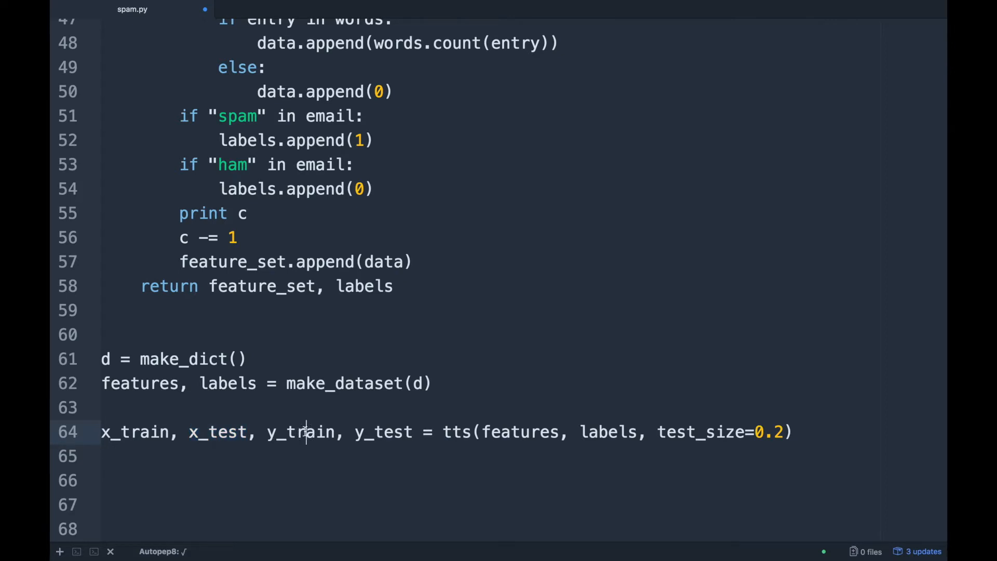
pyautogui.doubleClick(302, 432)
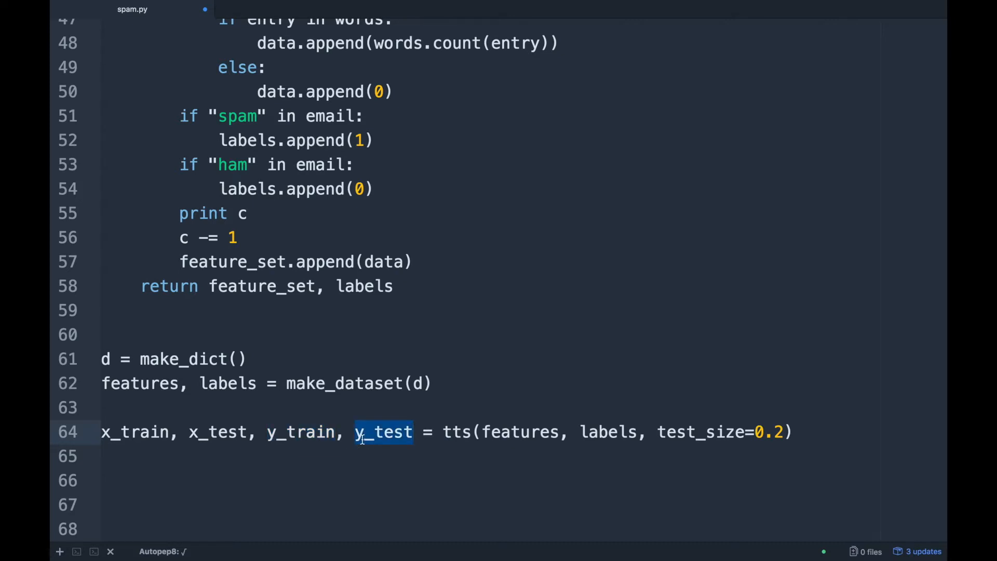
pyautogui.click(412, 432)
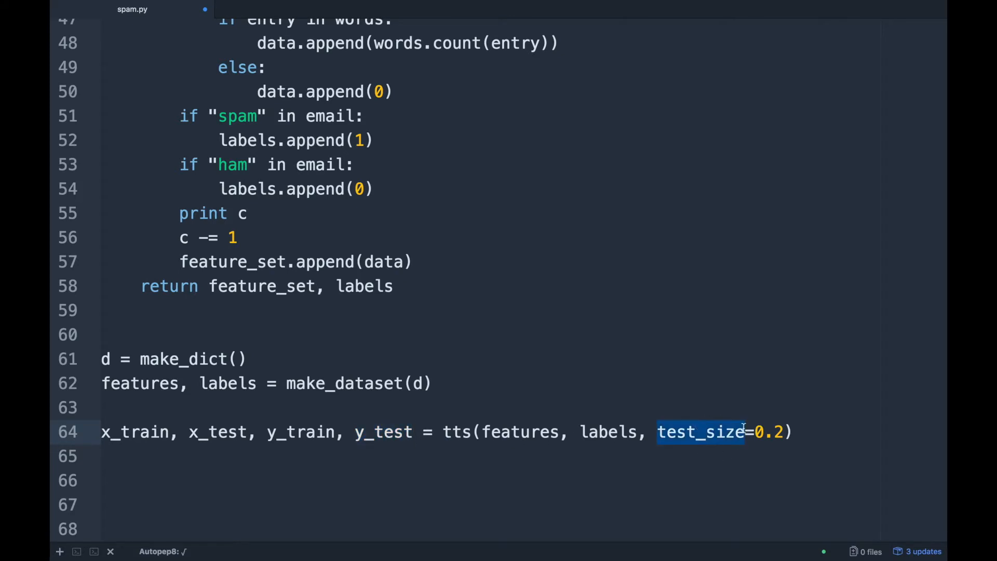
pyautogui.click(744, 432)
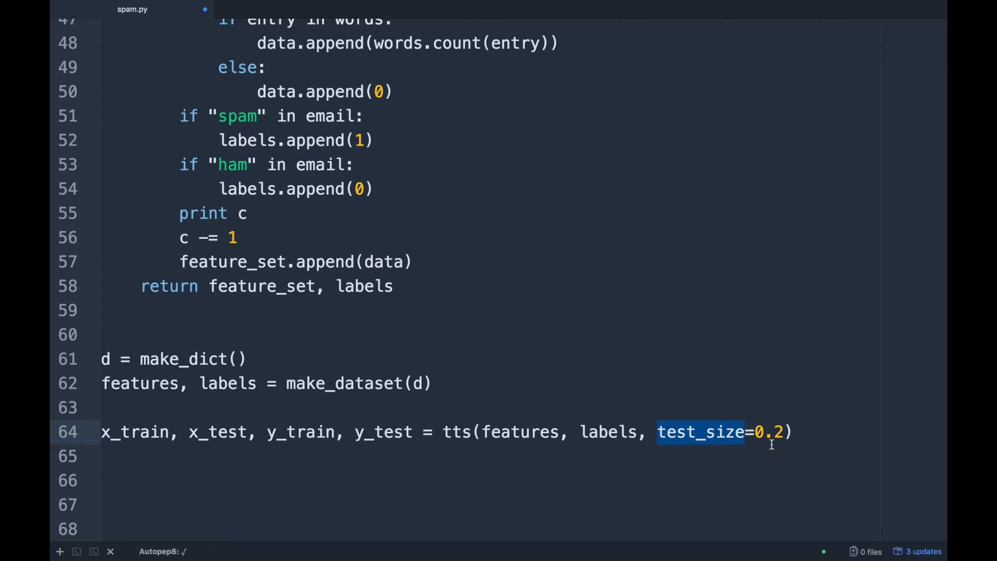
pyautogui.click(745, 432)
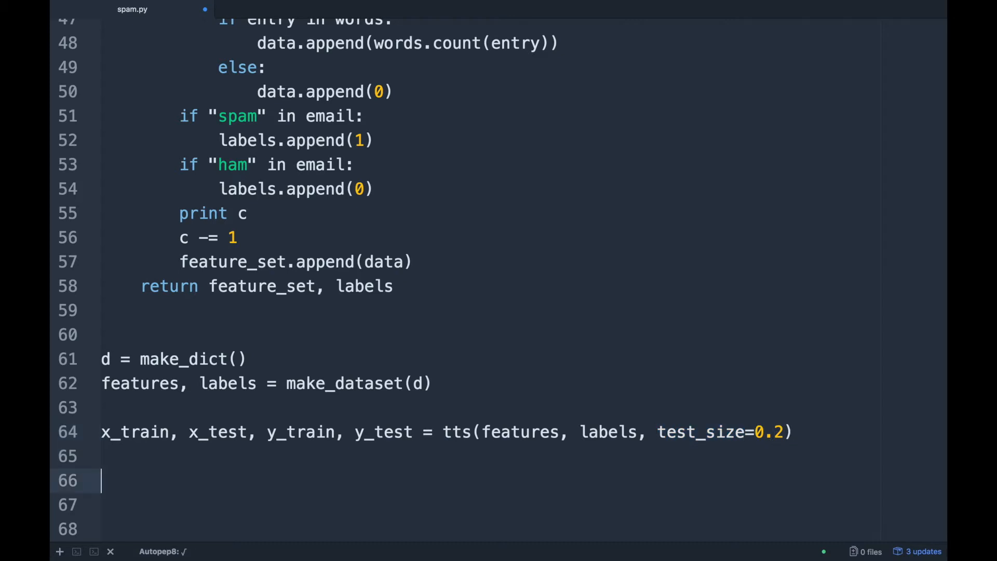
# - Write 'clf = MultinomialNB()' followed by 'clf.fit(x_train, y_train)'
pyautogui.write('cld')
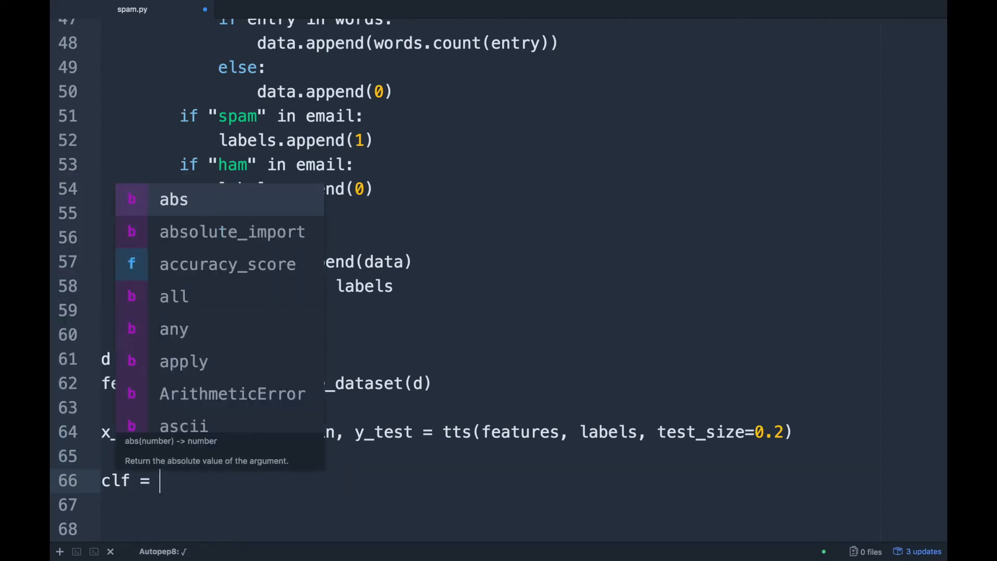
pyautogui.write('Mul')
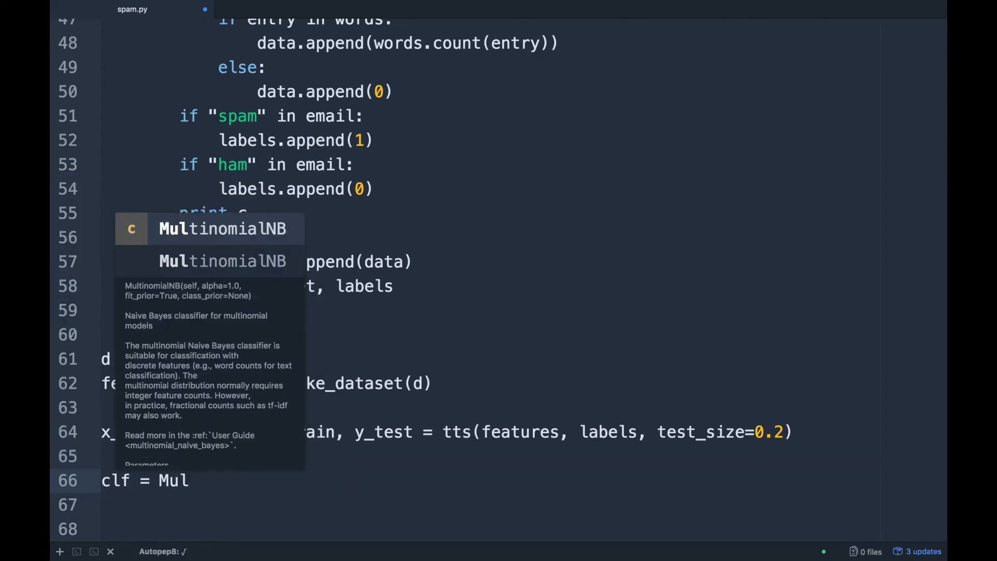
pyautogui.press('Tab')
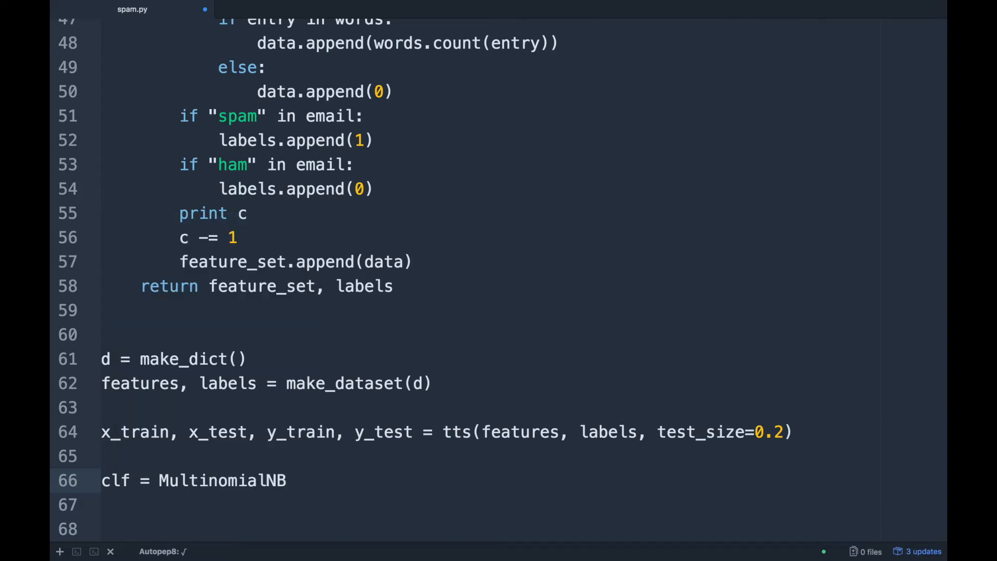
pyautogui.write('cl')
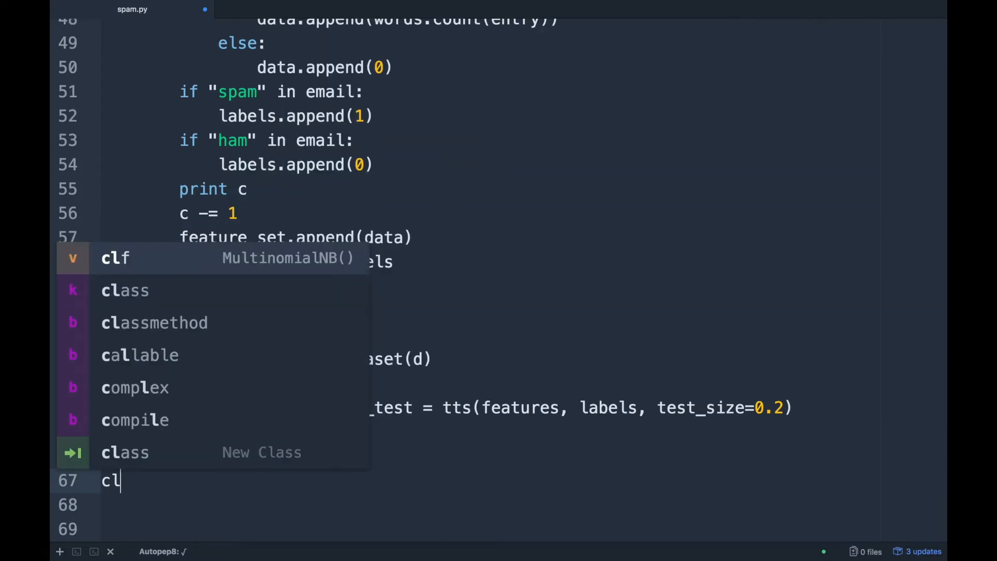
pyautogui.write('f.fit()')
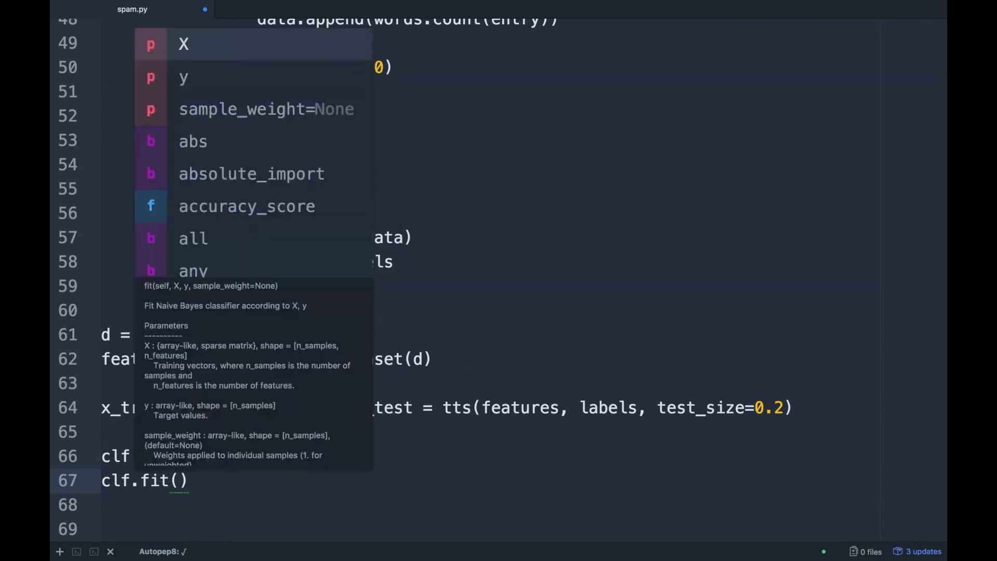
pyautogui.write('x_train,')
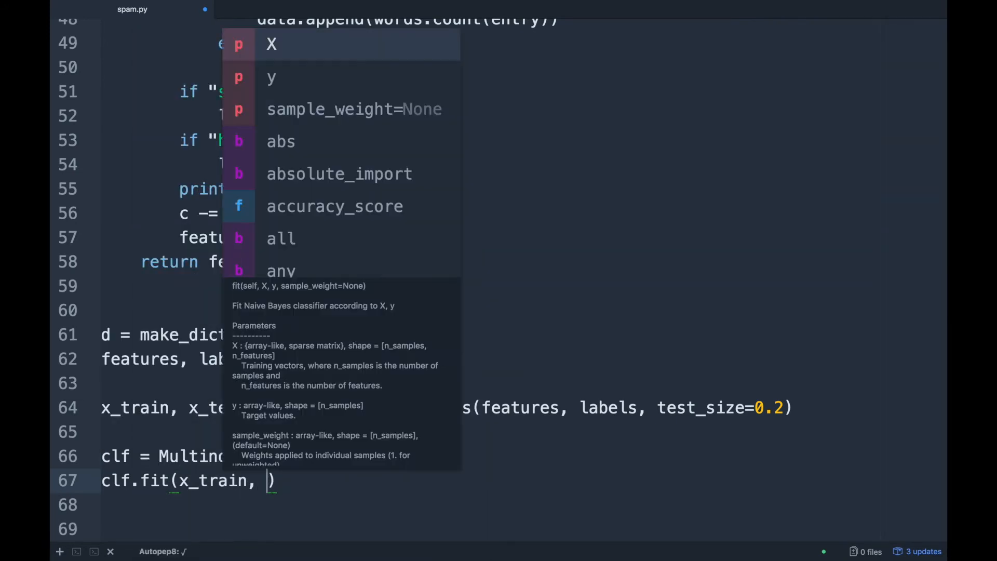
pyautogui.write('y_')
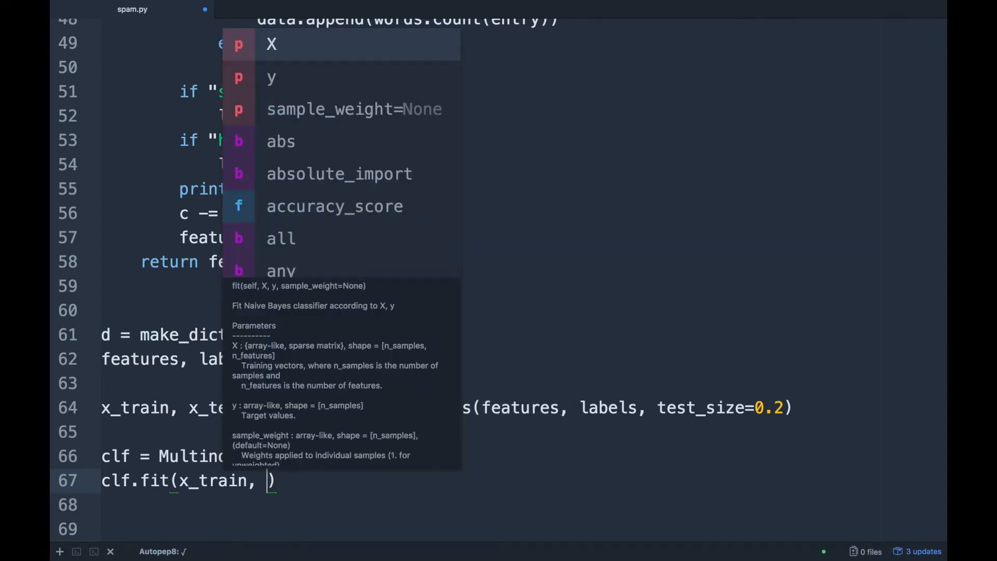
pyautogui.write('y_train')
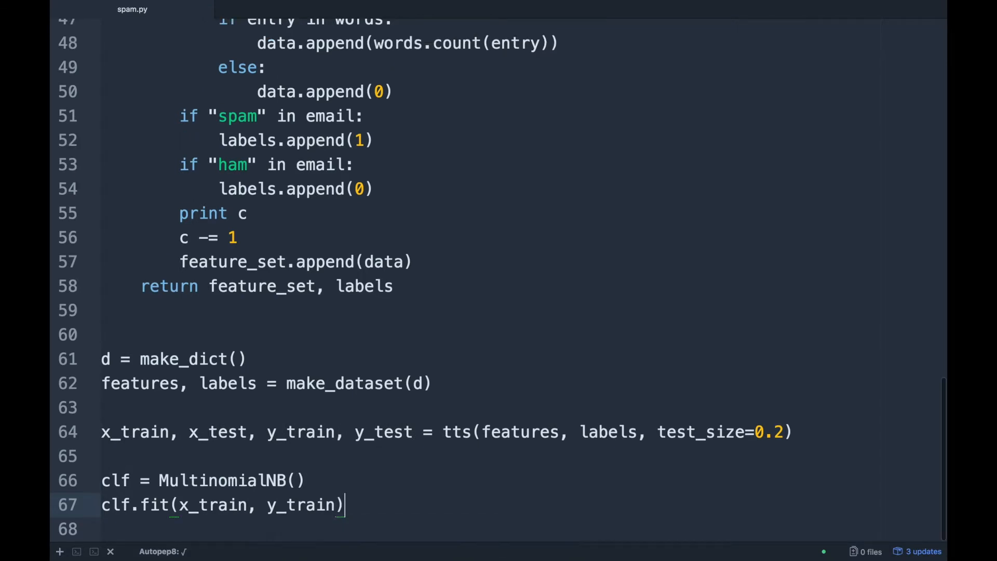
pyautogui.press('enter')
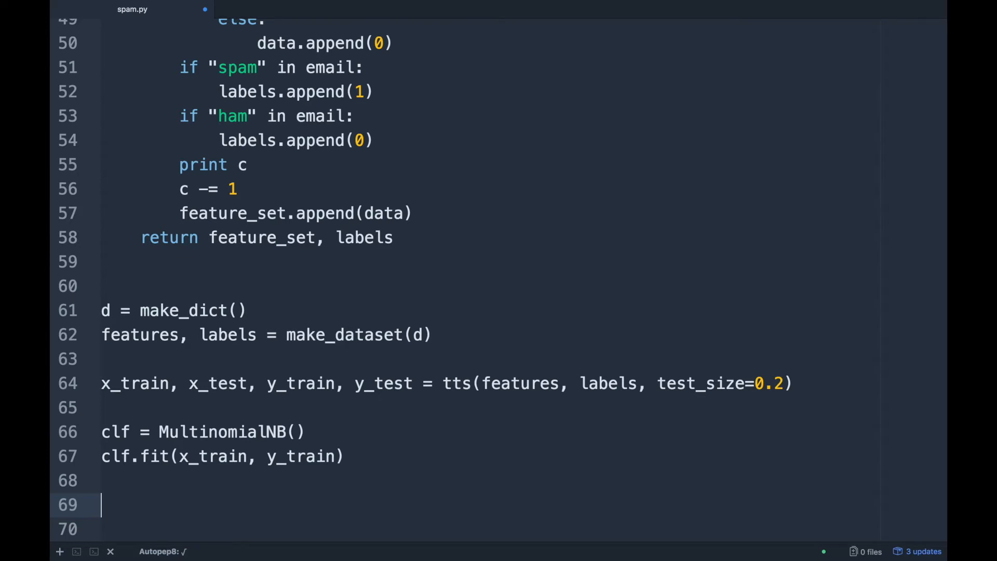
# - Start the line 'preds = clf.predict(' beneath the fit call
pyautogui.write('preds =')
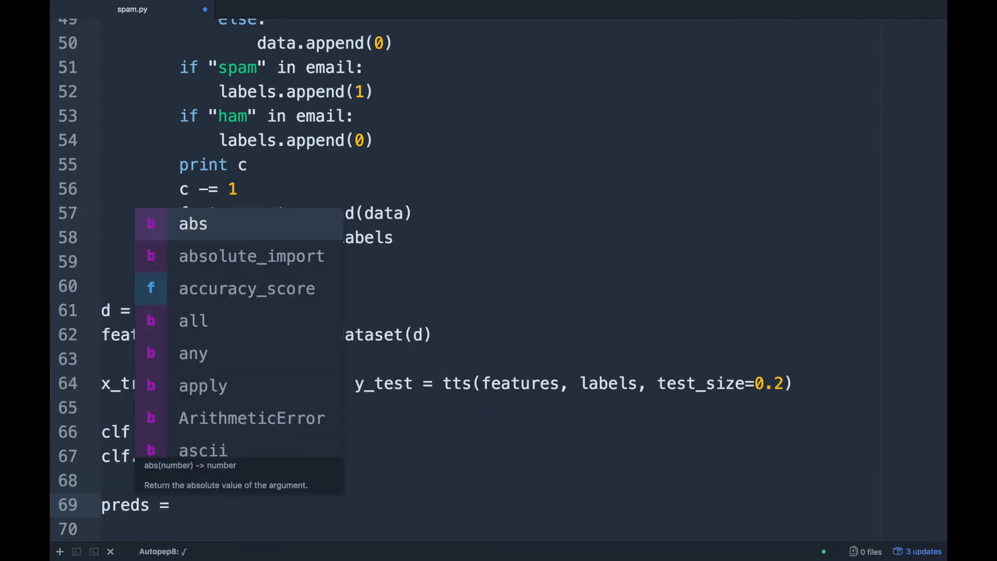
pyautogui.write('clf')
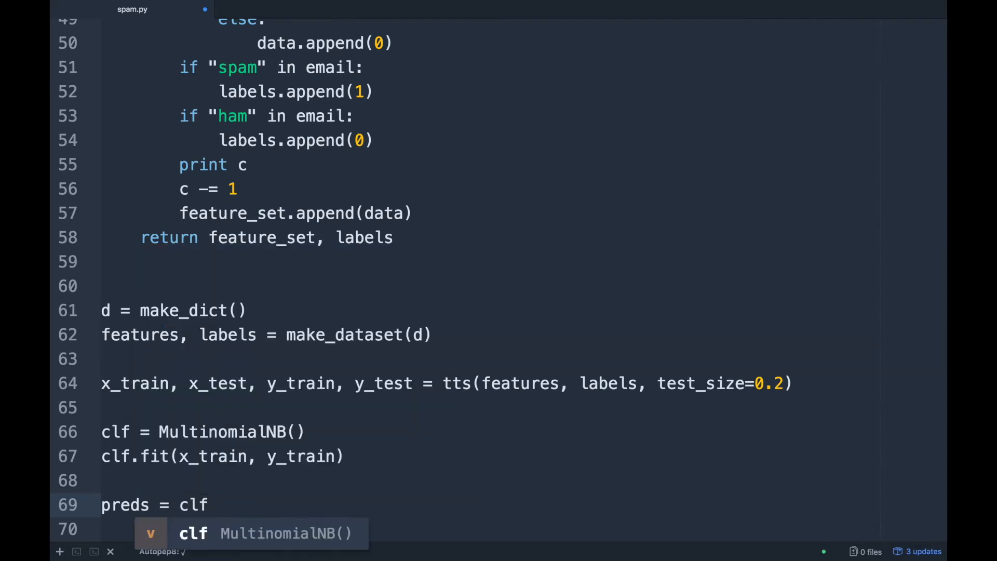
pyautogui.write('.o')
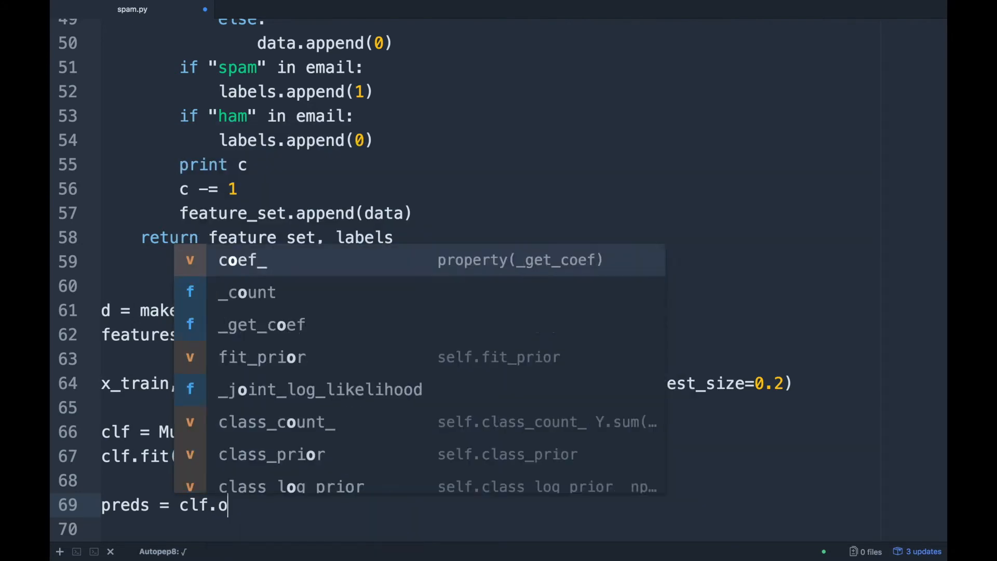
pyautogui.write('predict')
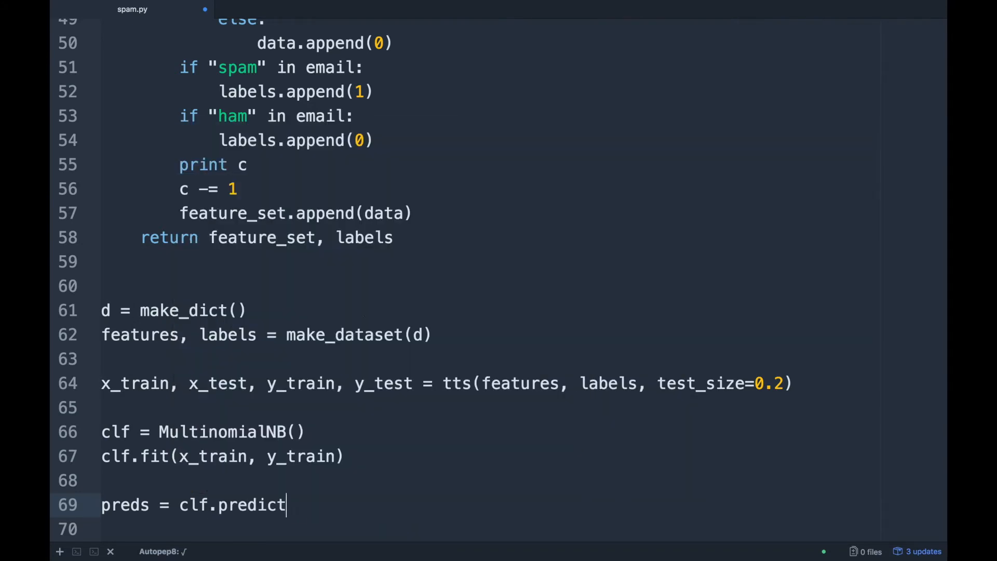
pyautogui.write('(x_trs')
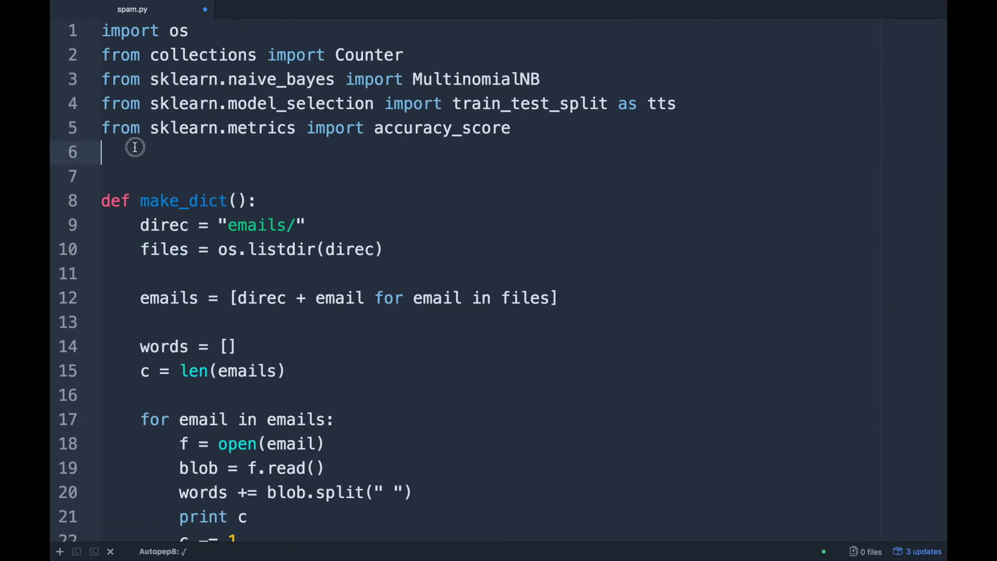
# - Abandon a new import line and verify the existing accuracy_score import
pyautogui.write('from')
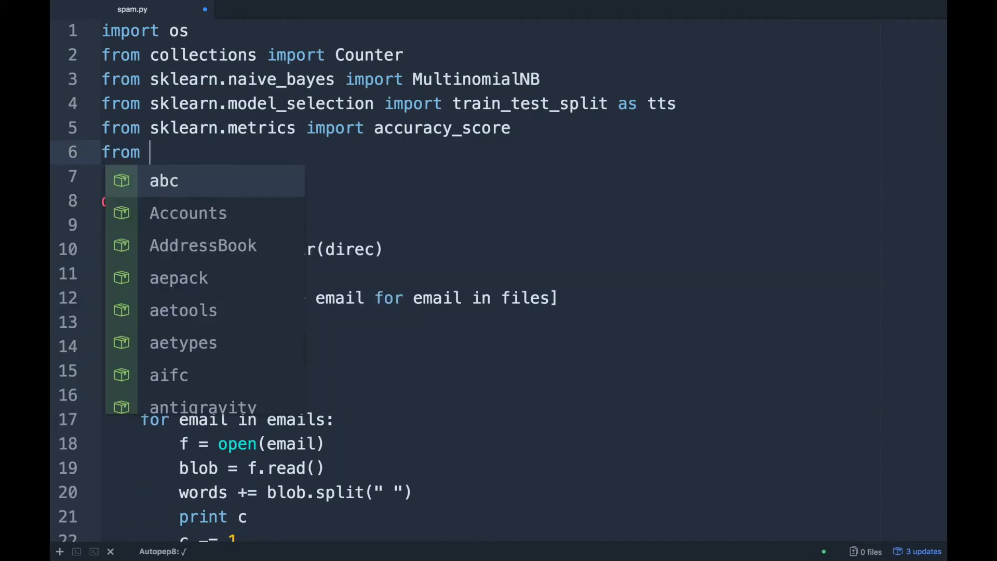
pyautogui.press('Escape')
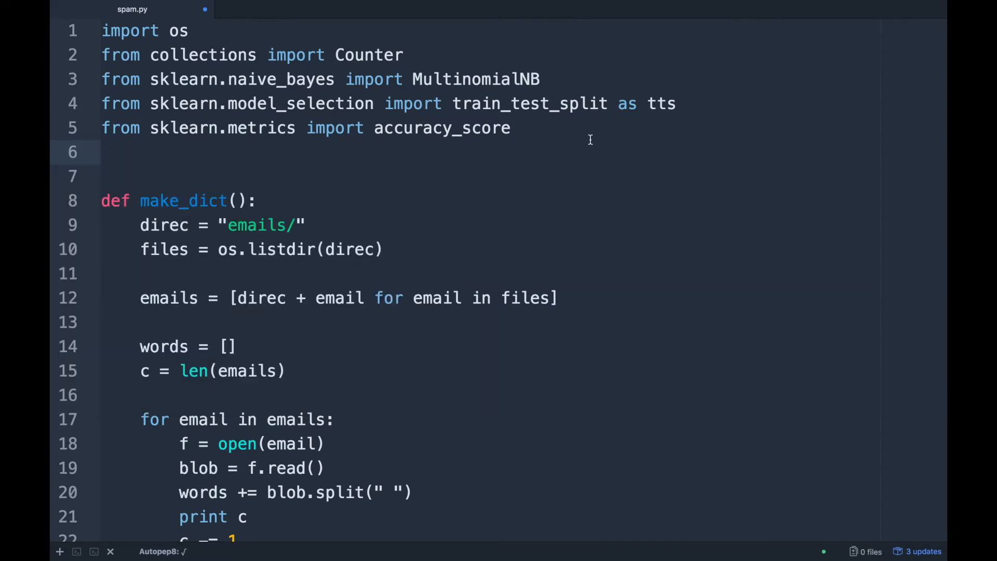
pyautogui.tripleClick(305, 128)
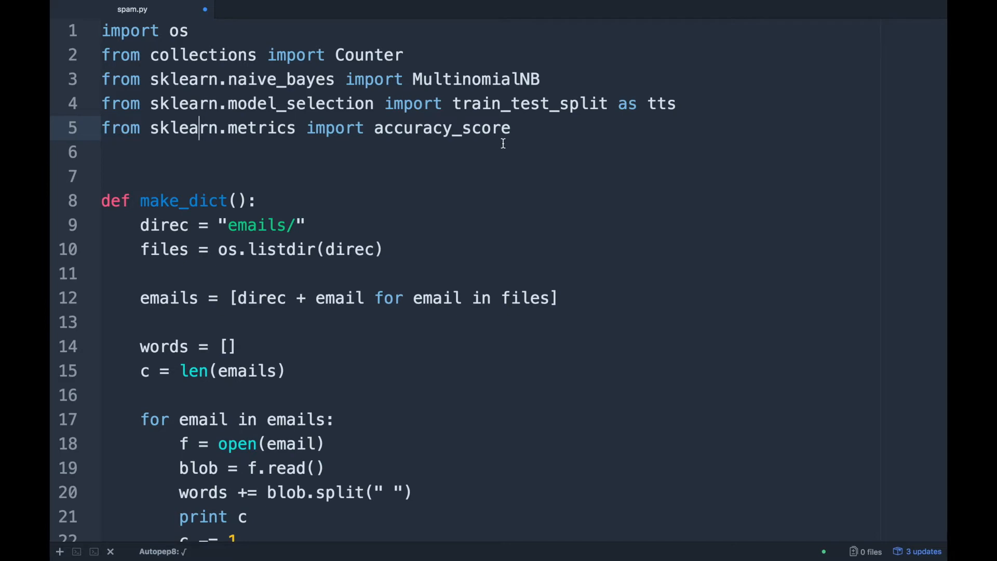
pyautogui.moveTo(446, 297)
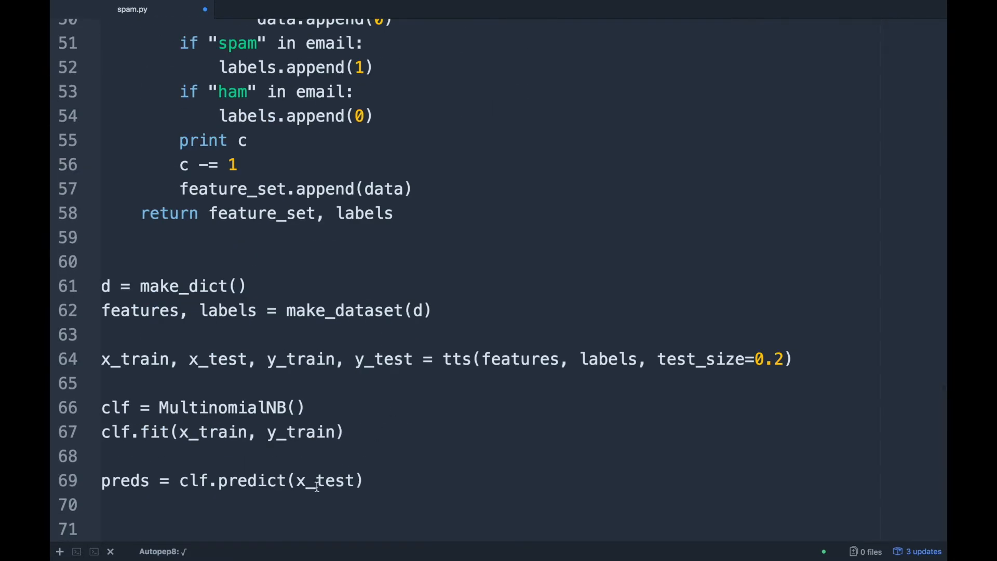
# - Write 'print accuracy_score(y_test, preds)' after predicting on x_test
pyautogui.write('p')
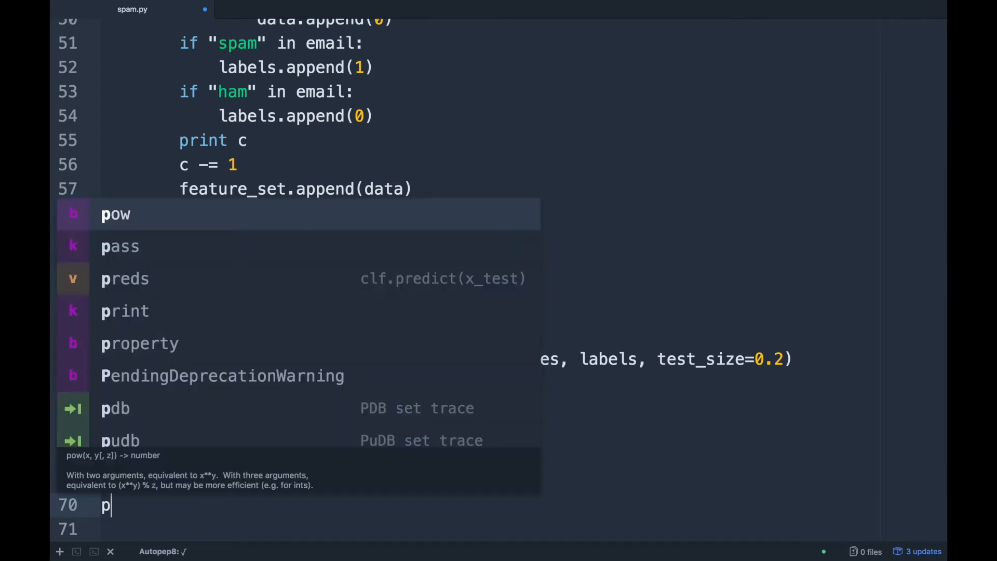
pyautogui.write('rint a')
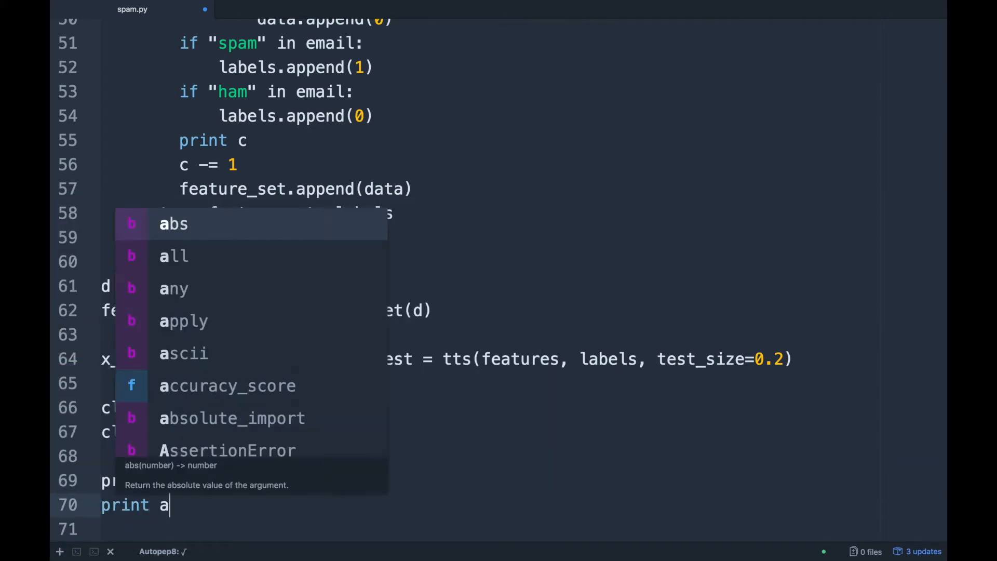
pyautogui.write('ccuracy_score(')
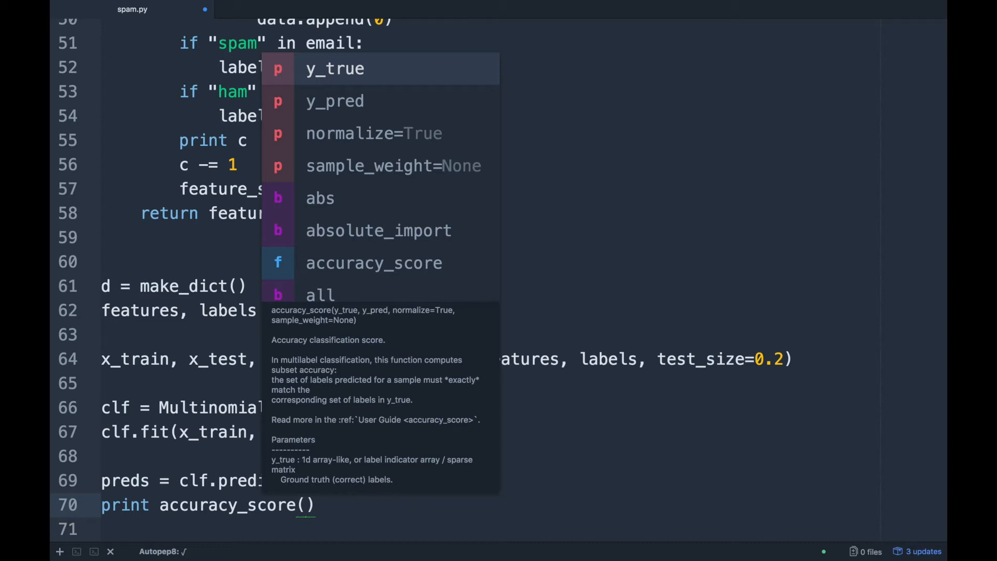
pyautogui.write('y_test')
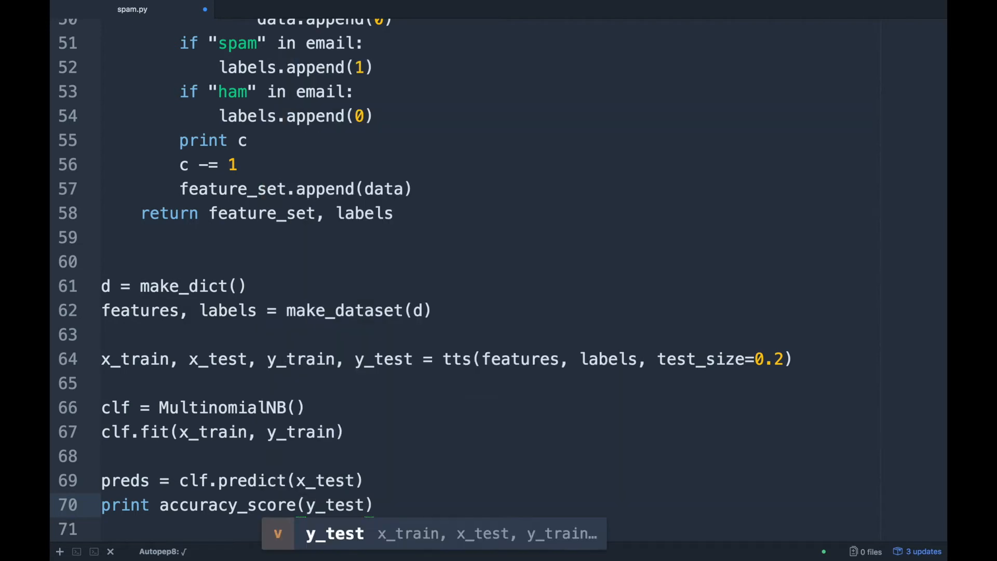
pyautogui.write(',')
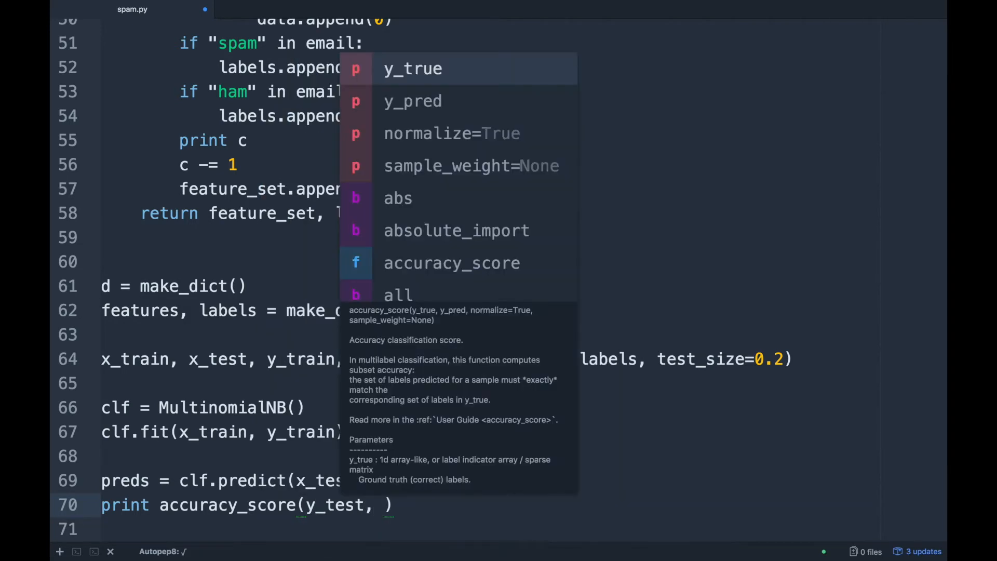
pyautogui.write('preds')
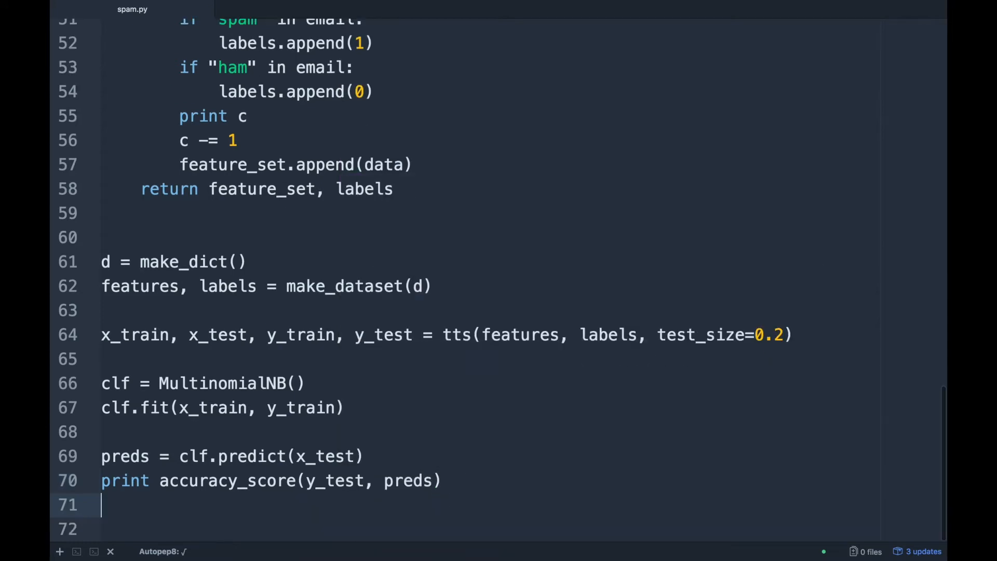
# - Run spam.py in the terminal panel, printing an accuracy of 0.935265700483
pyautogui.click(75, 552)
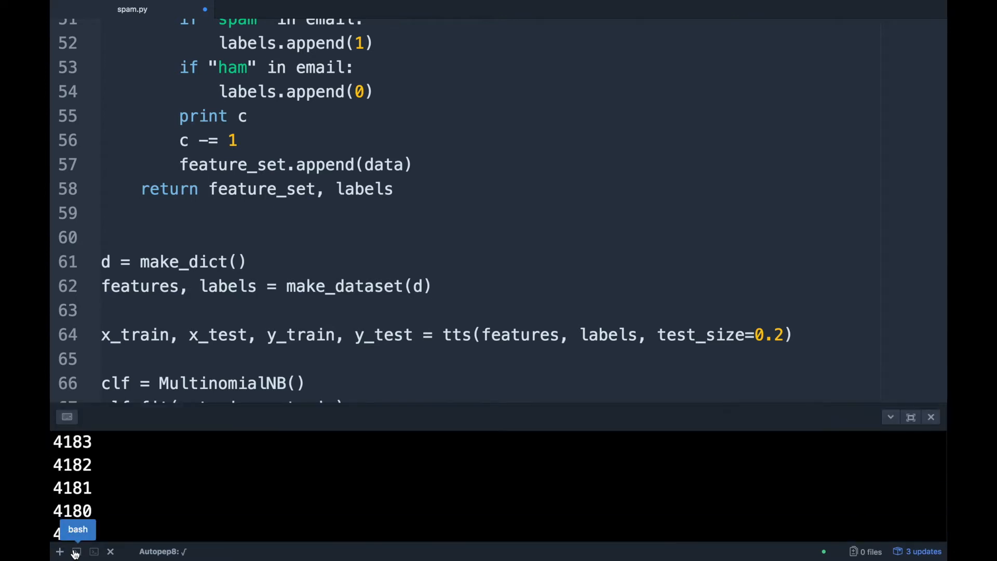
pyautogui.press('ctrl+z')
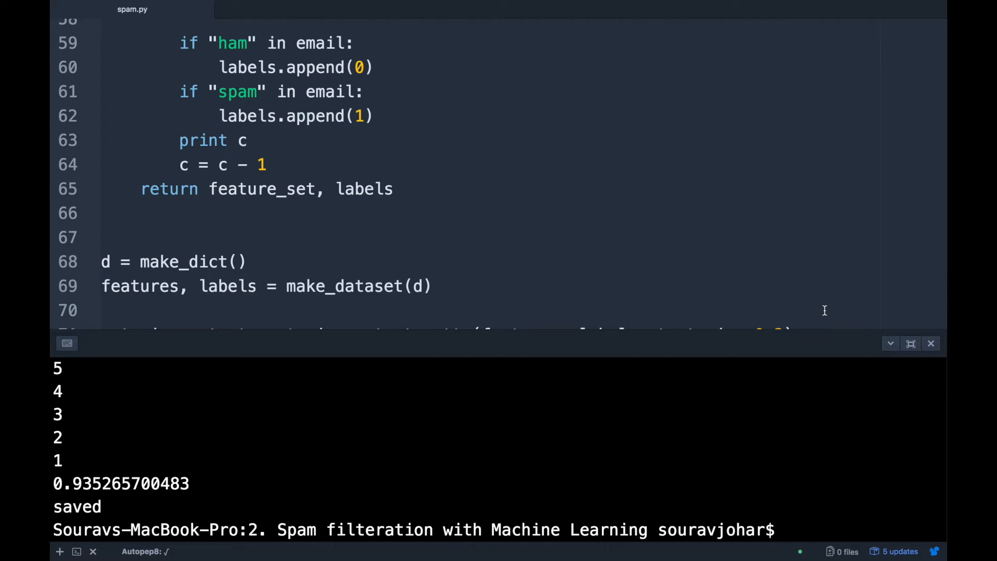
pyautogui.moveTo(754, 280)
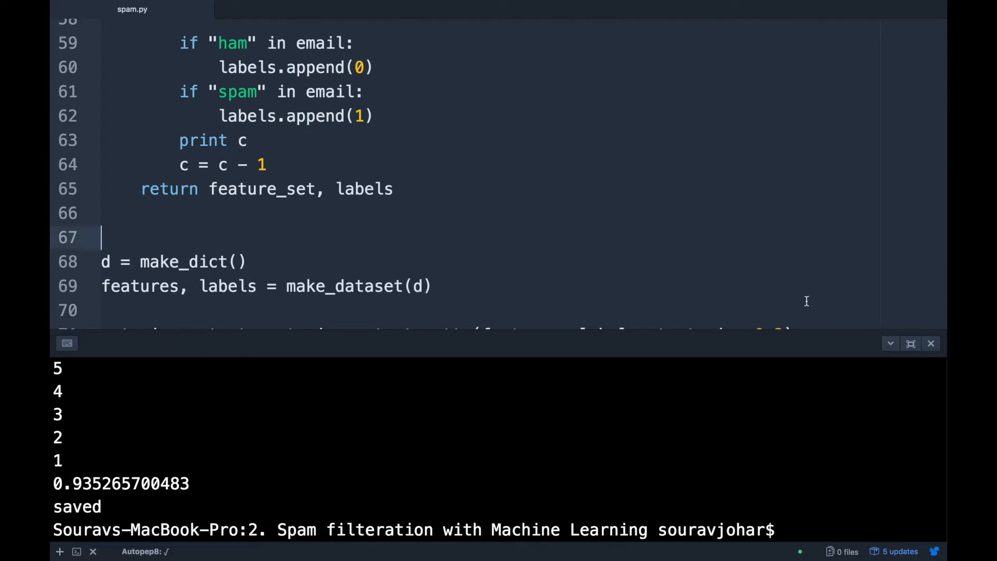
# - Save the new file as detector.py in the Spam filtration folder
pyautogui.click(59, 551)
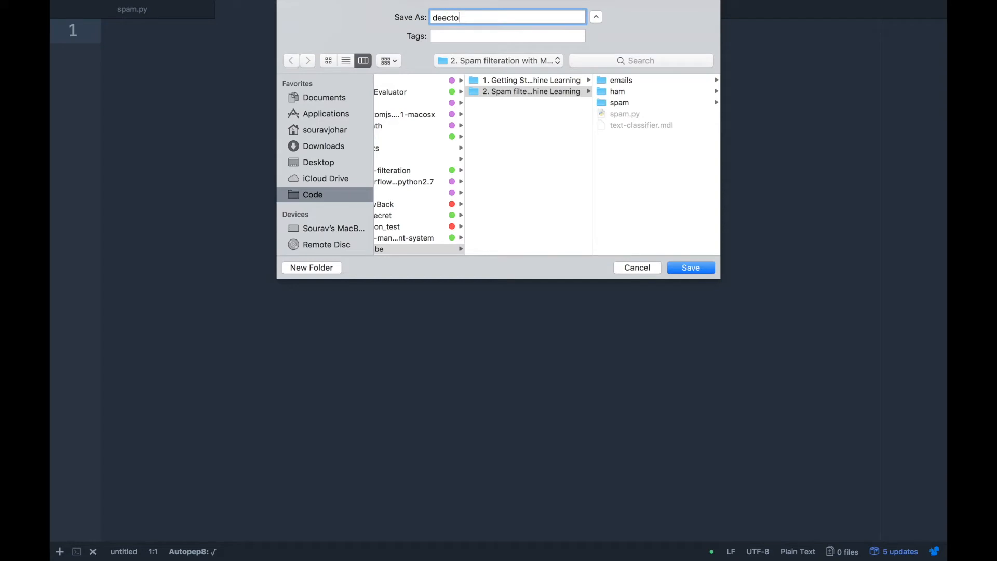
pyautogui.write('detect')
pyautogui.click(491, 30)
pyautogui.write('im')
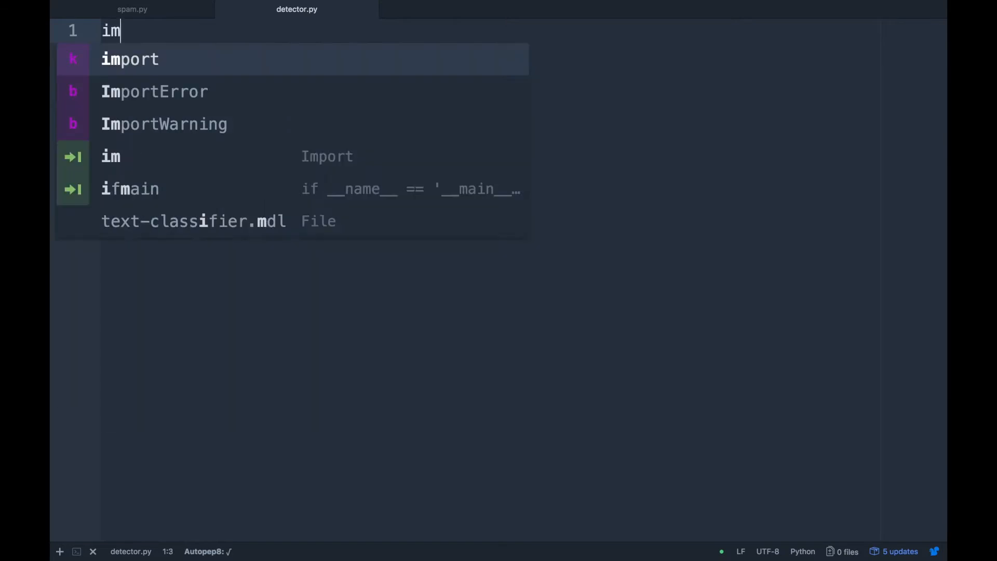
# - Write 'import cPickle as c' at the top of detector.py
pyautogui.write('po')
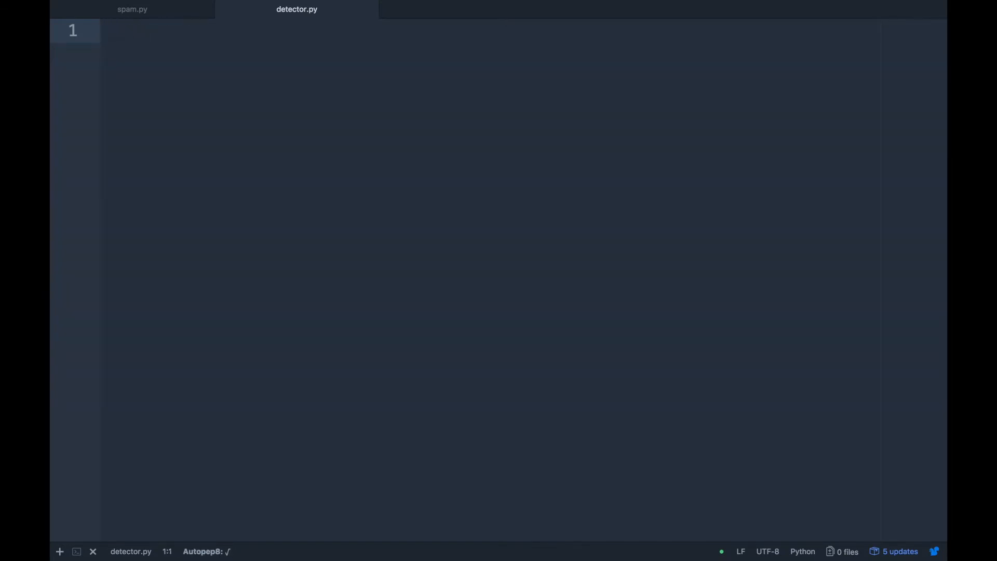
pyautogui.write('import c')
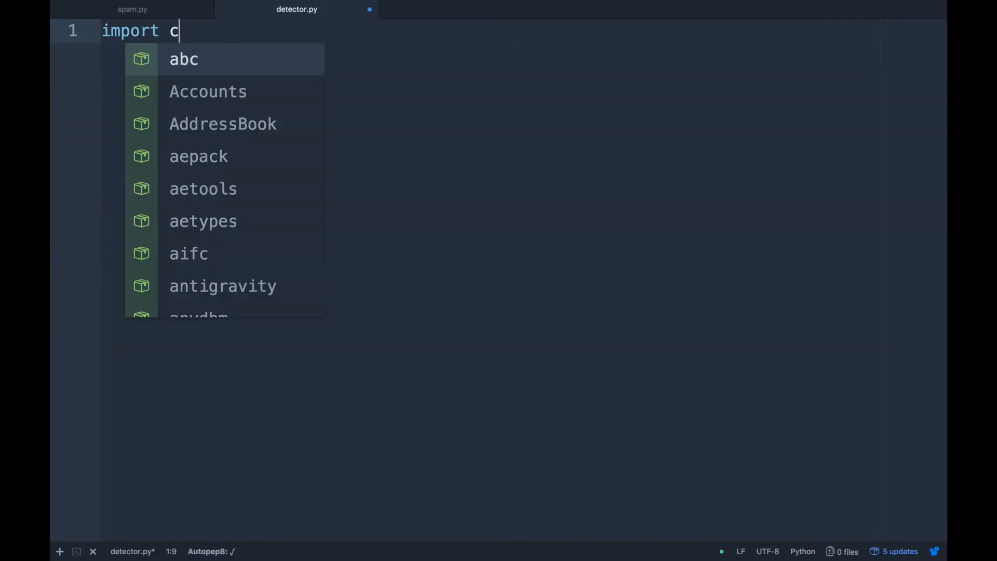
pyautogui.write('Pickle as')
pyautogui.write('def load(')
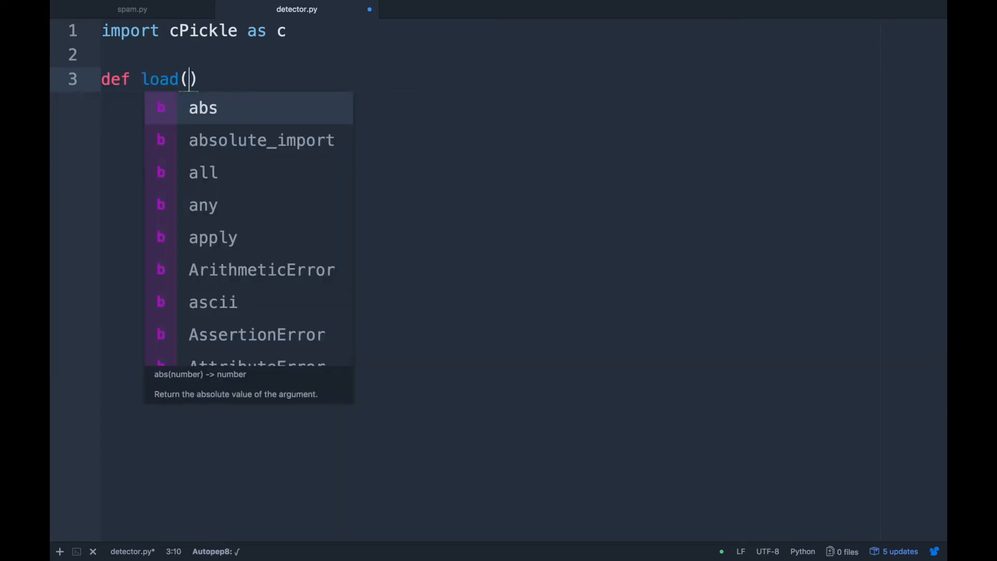
# - Begin defining 'def load(clf_file):' below the import
pyautogui.write('c')
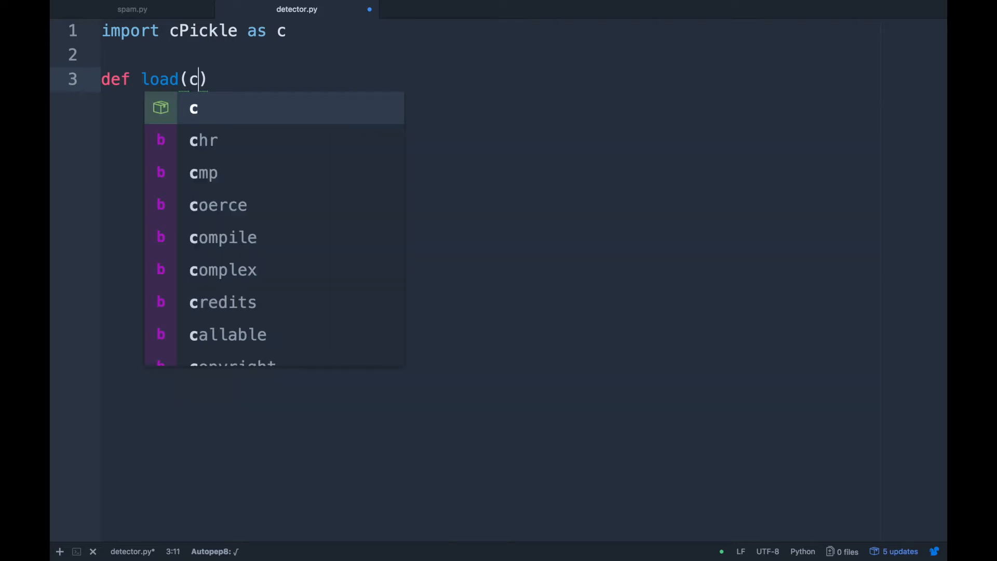
pyautogui.press('Backspace')
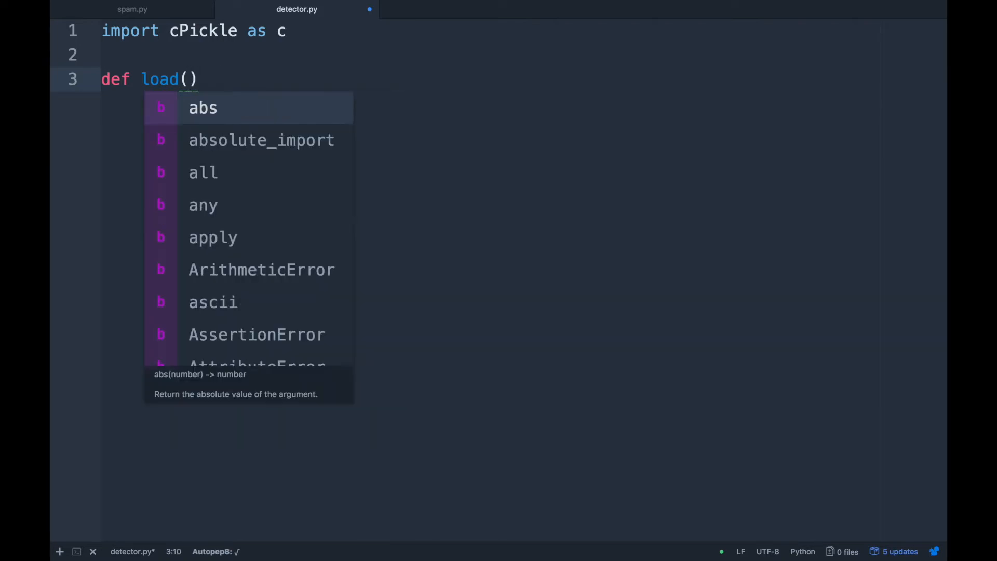
pyautogui.write('c')
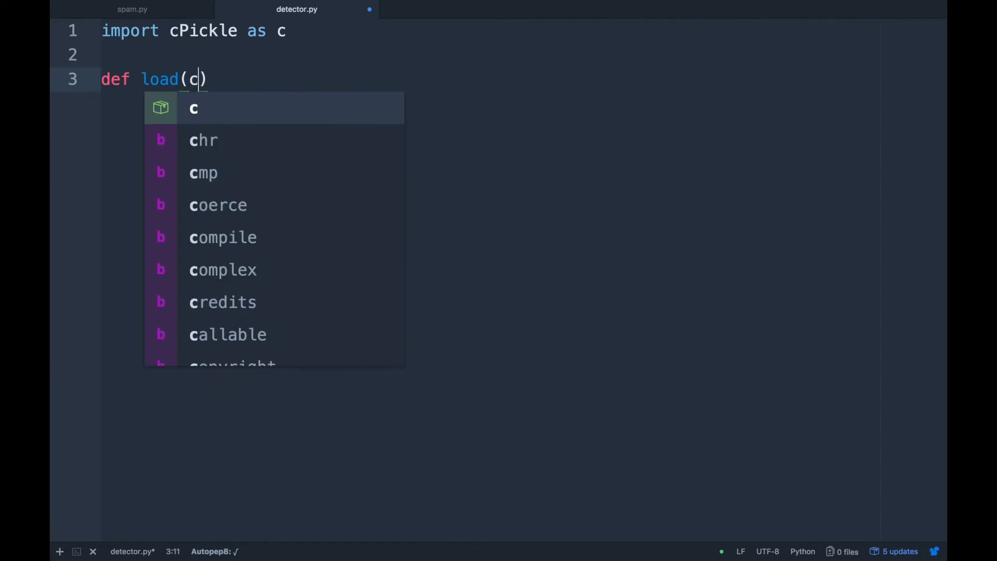
pyautogui.write('lf_file')
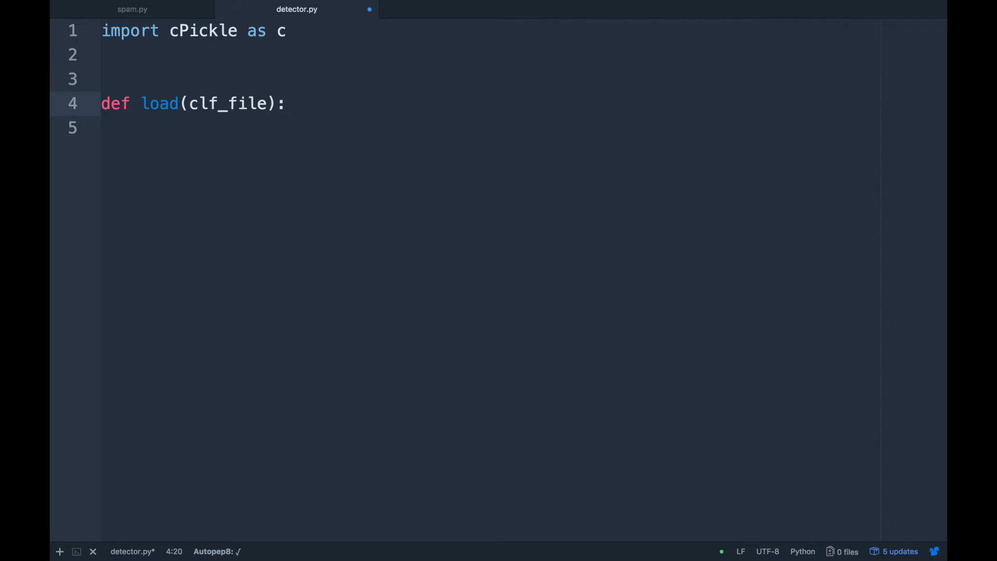
# - Write 'with open(clf_file) as fp:' inside the load function
pyautogui.write('with open(')
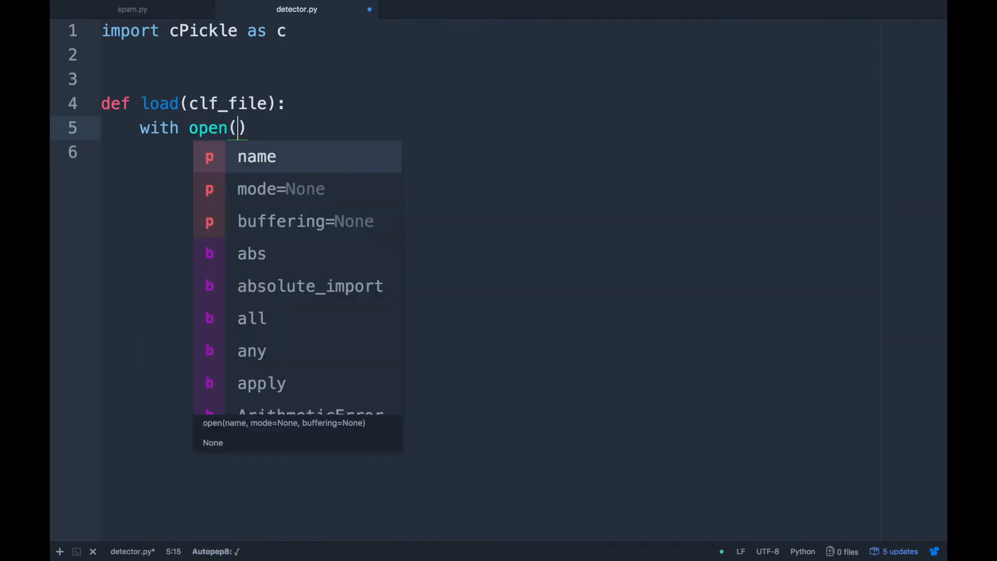
pyautogui.write('clf_file')
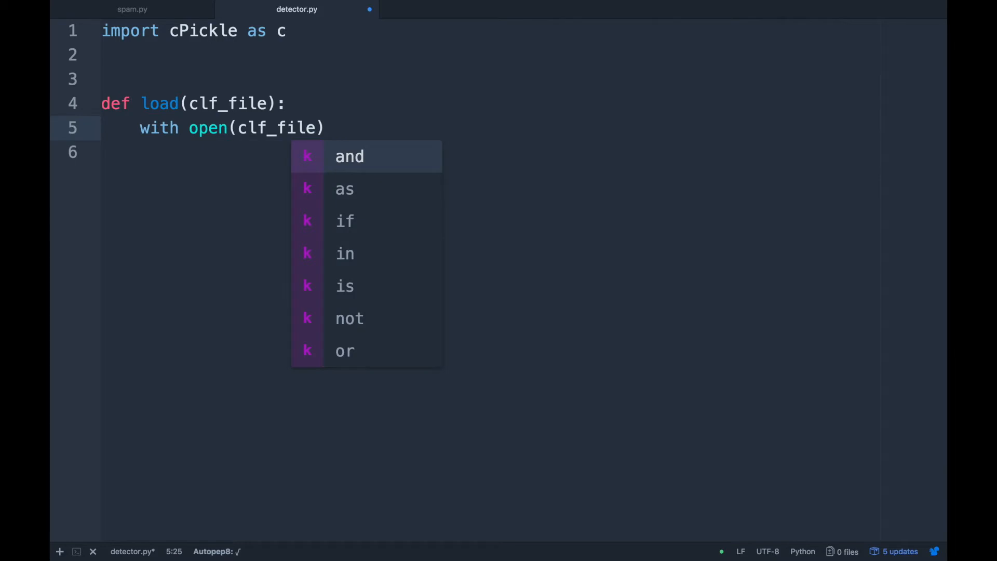
pyautogui.write('as fp')
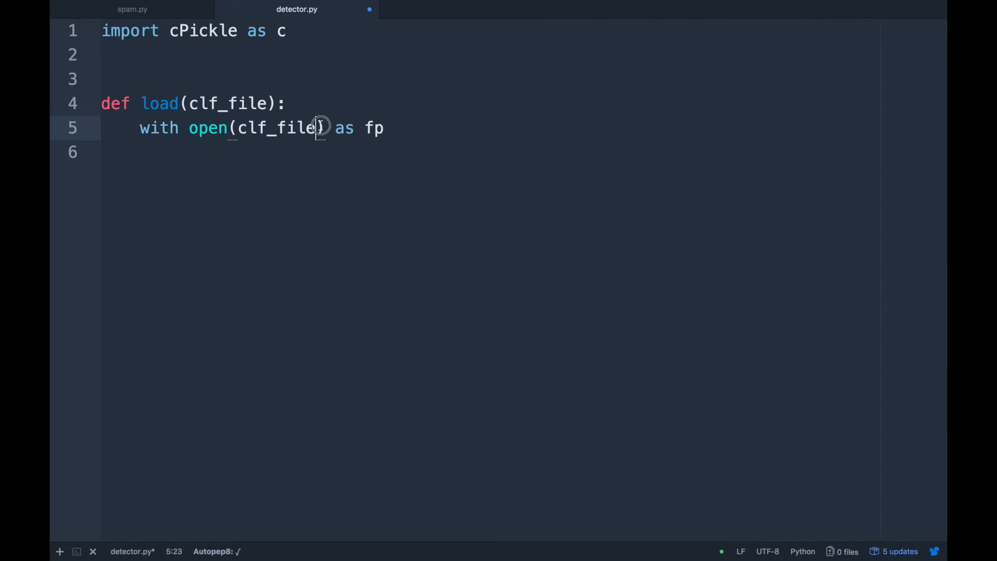
pyautogui.doubleClick(277, 128)
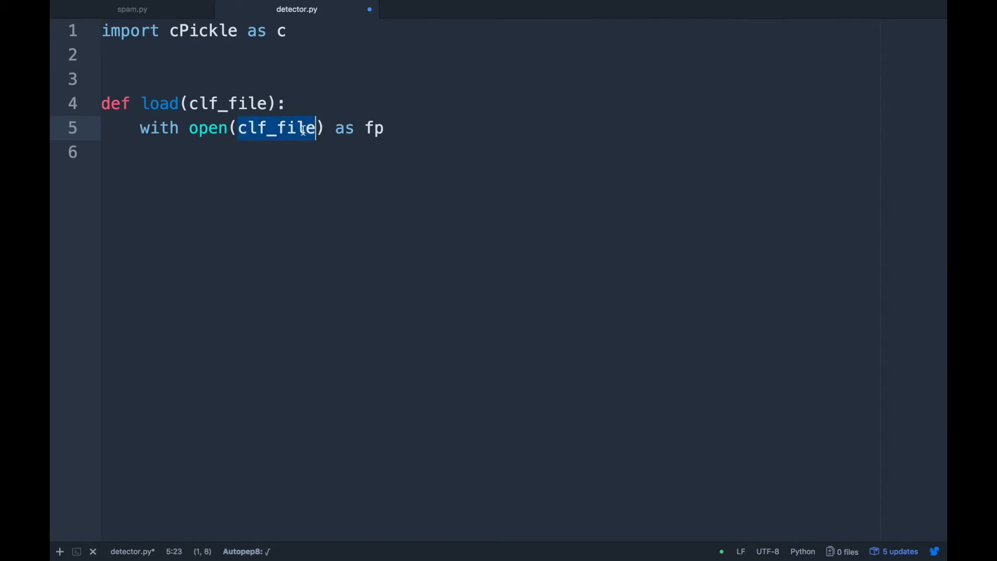
pyautogui.click(407, 127)
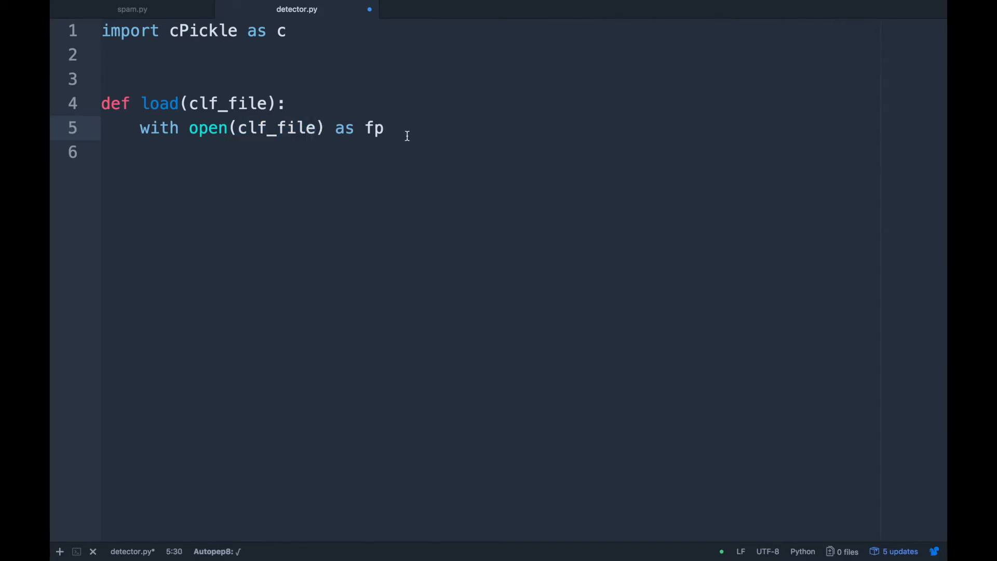
pyautogui.click(383, 128)
pyautogui.write(':')
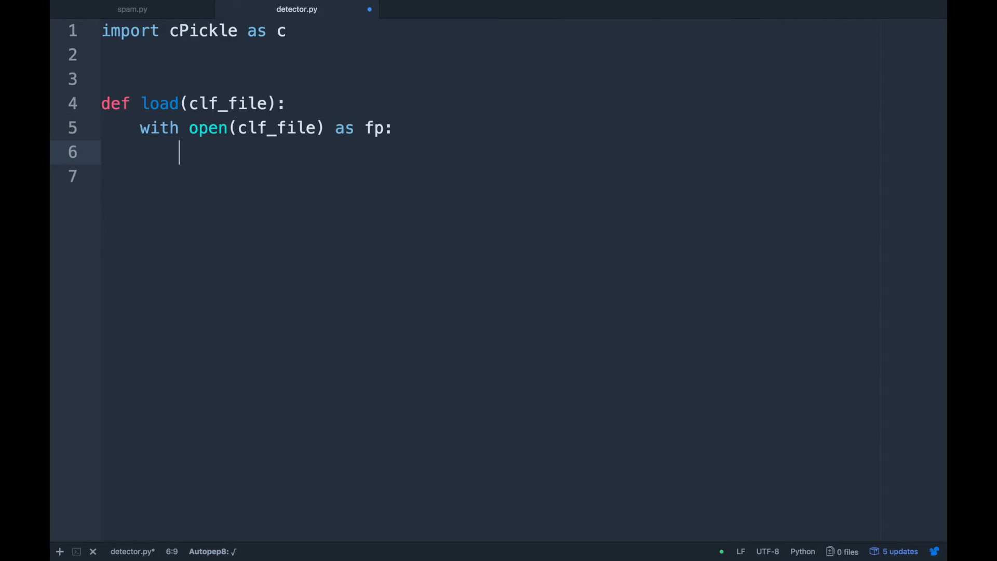
# - Add 'clf = fp.load()' and 'return clf' under the with block
pyautogui.write('fp.load')
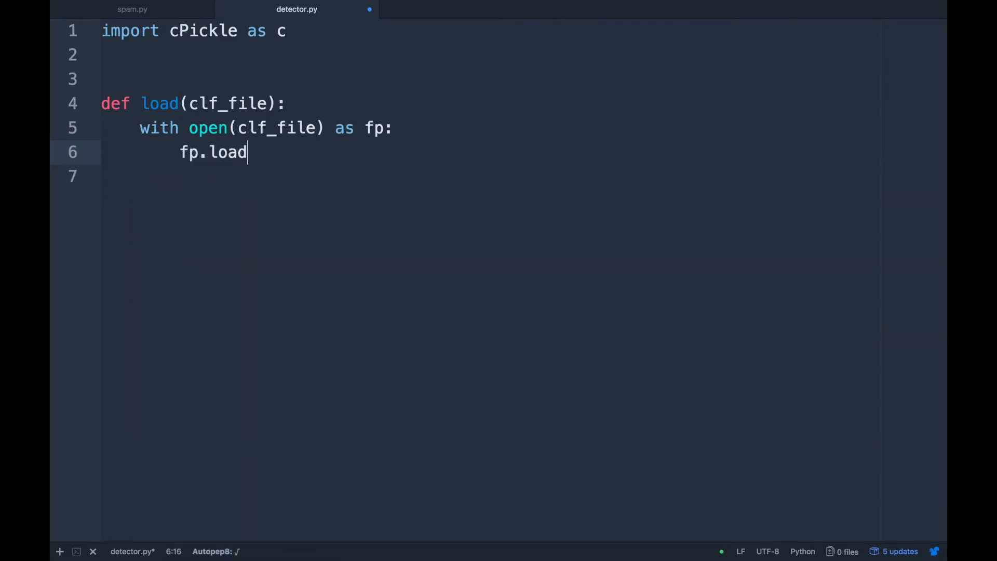
pyautogui.write('()')
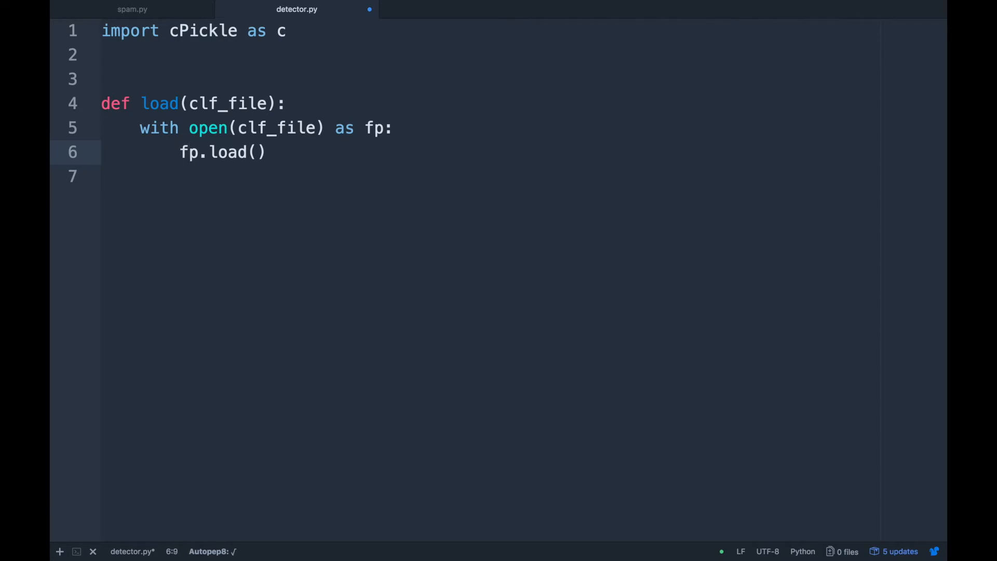
pyautogui.write('clf =')
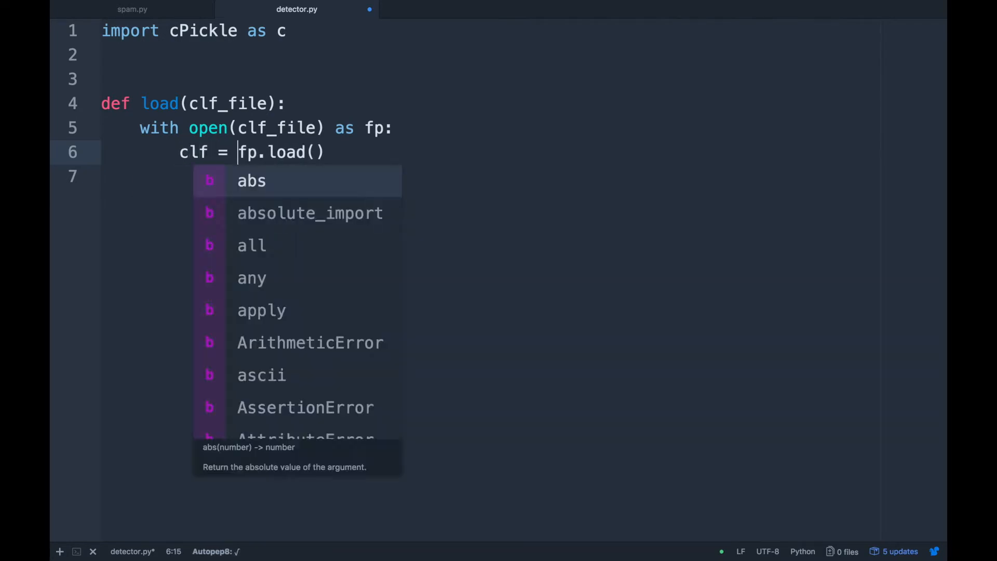
pyautogui.press('Escape')
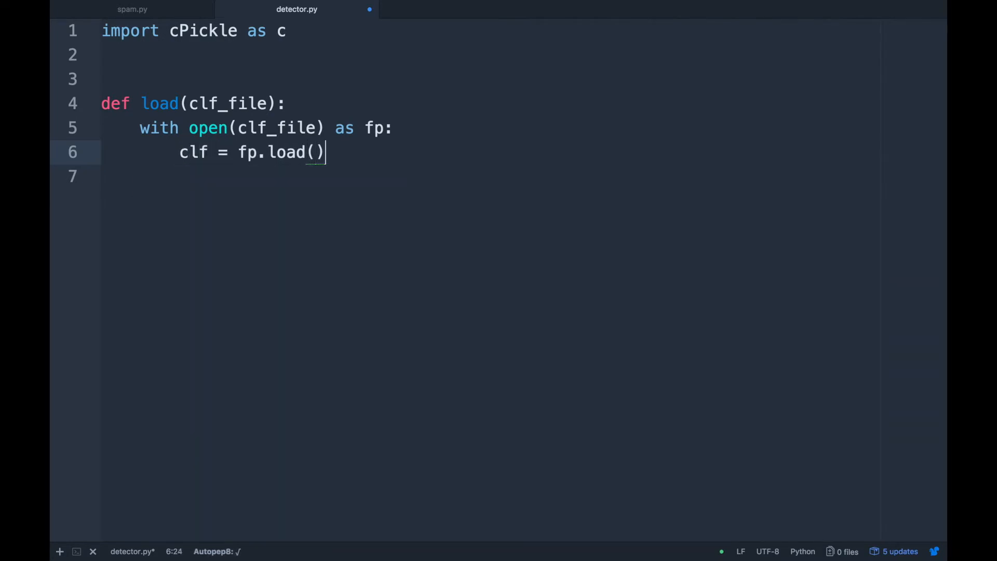
pyautogui.press('enter')
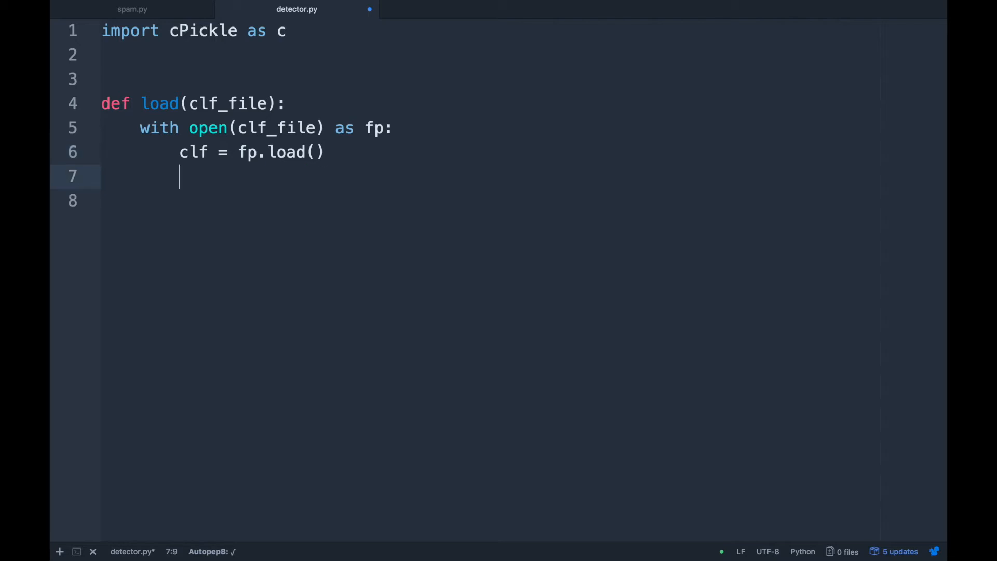
pyautogui.write('return clf')
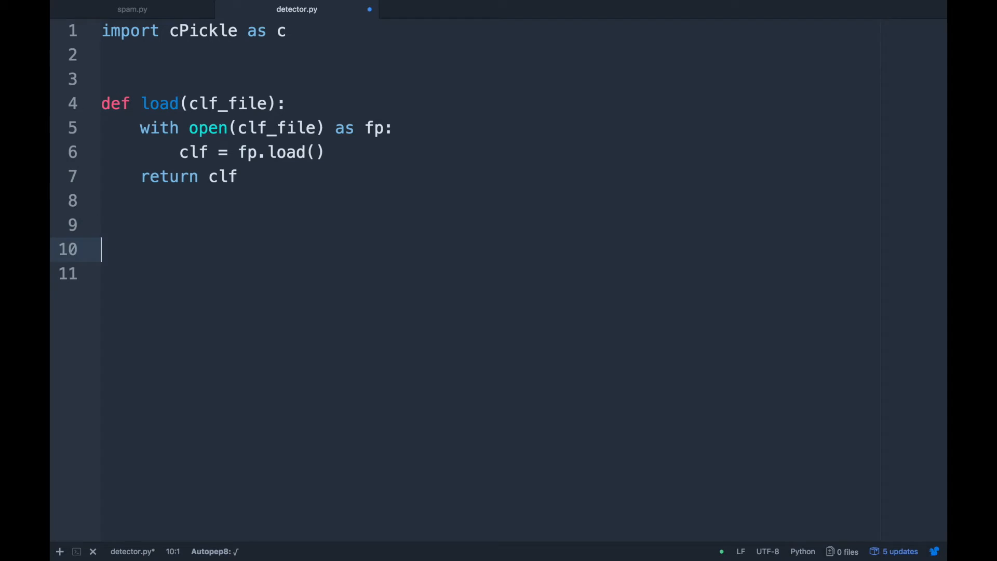
# - Write clf = load("text-classifier.mdl") below the load function
pyautogui.write('clf')
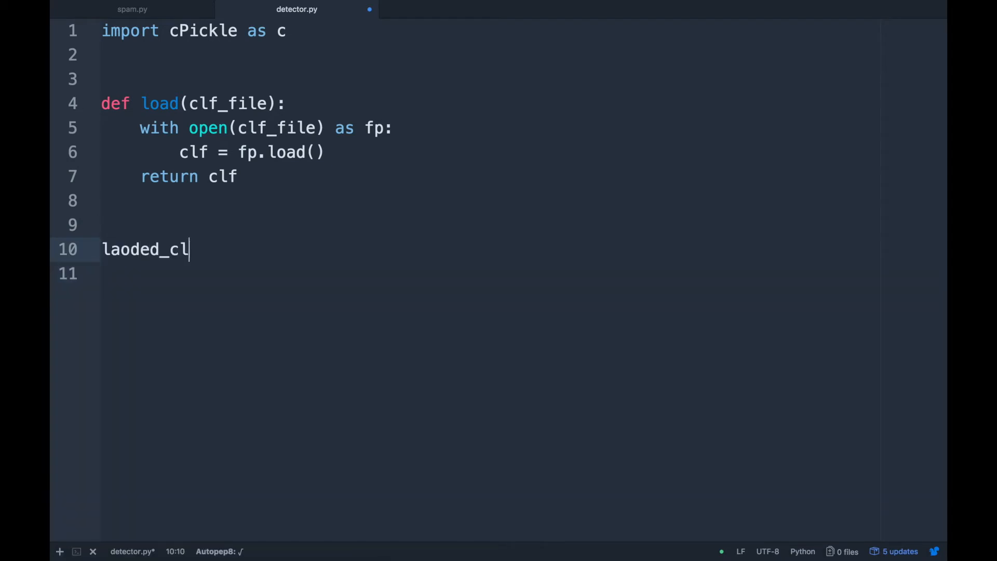
pyautogui.write('f')
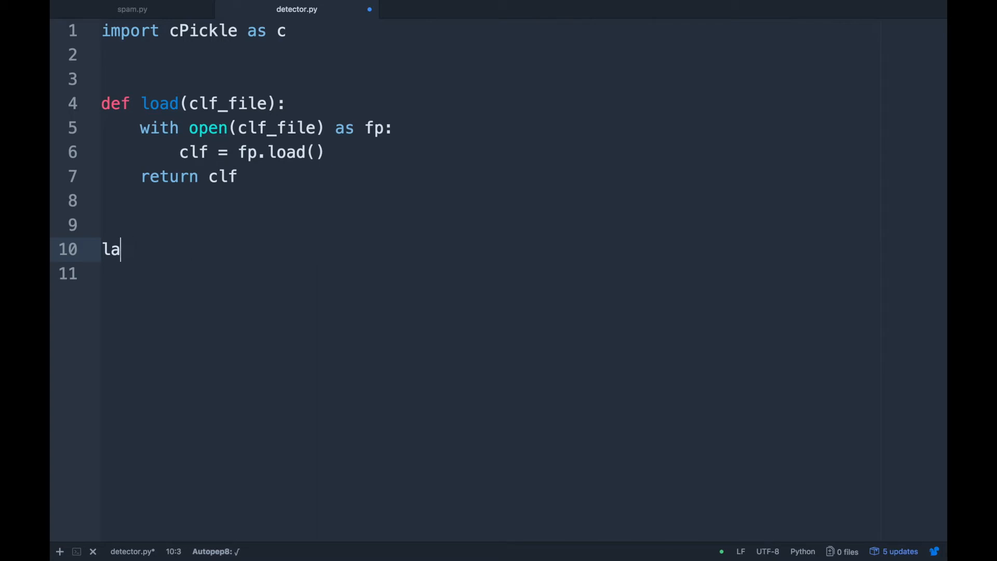
pyautogui.write('clf =')
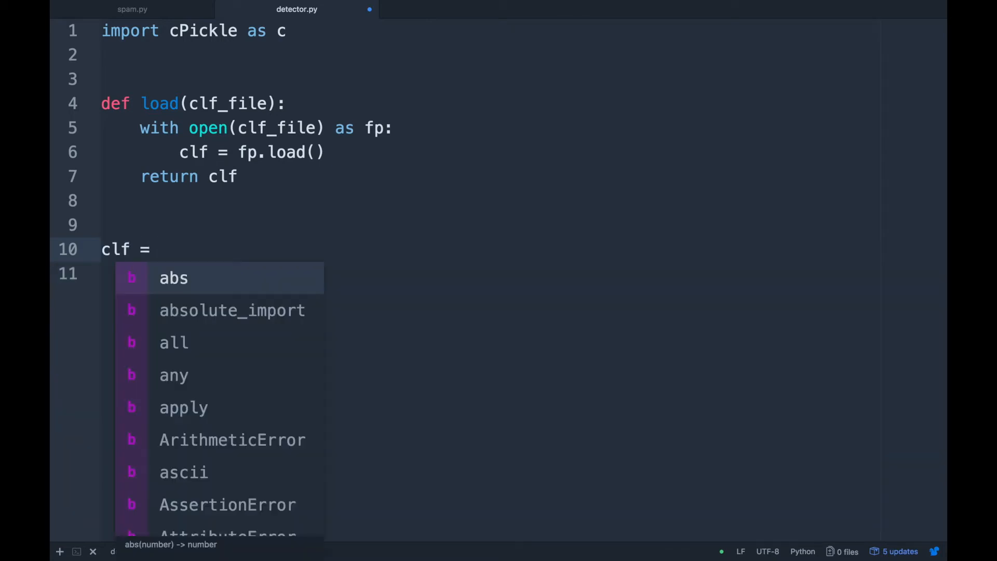
pyautogui.write('load("")')
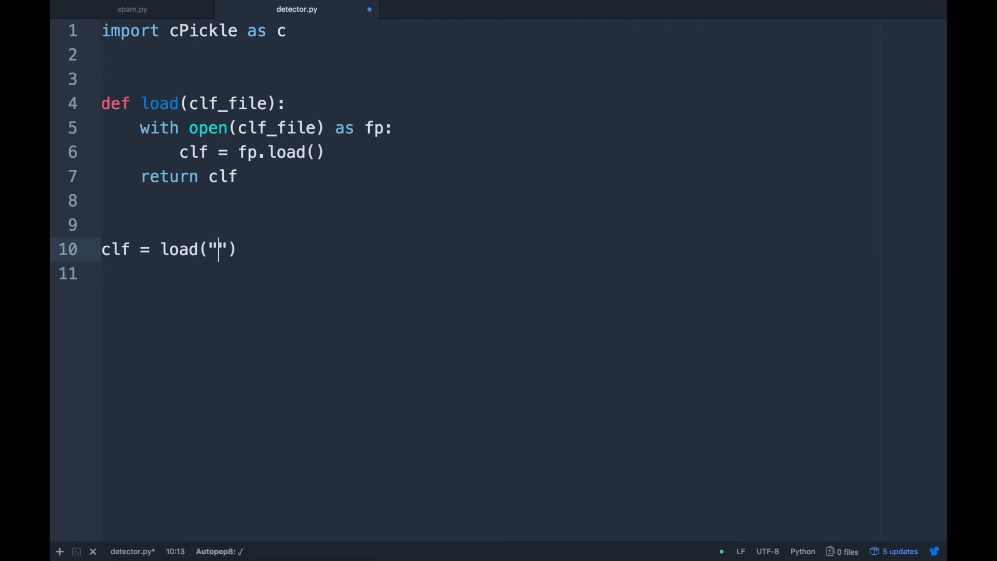
pyautogui.write('t')
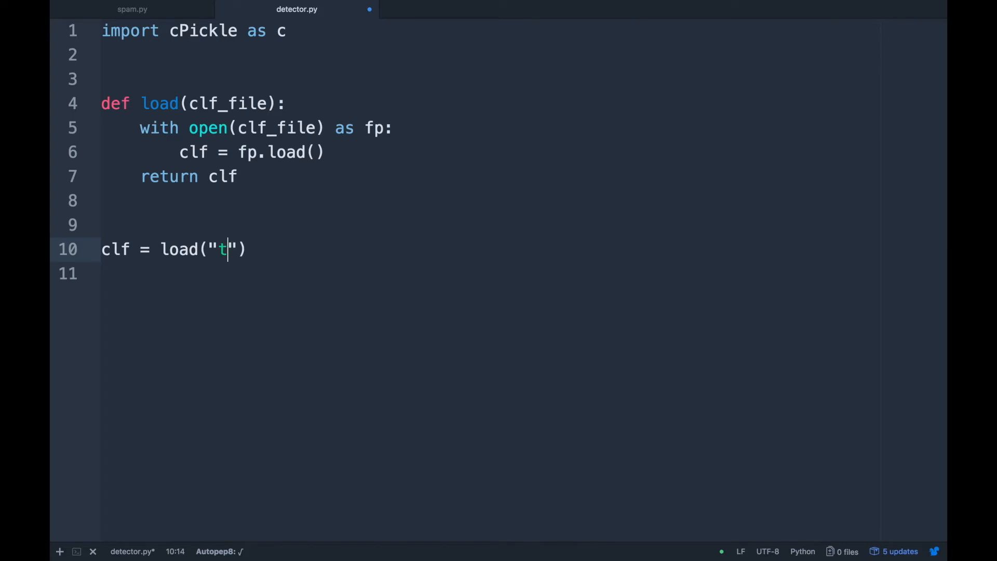
pyautogui.write('ext-clads')
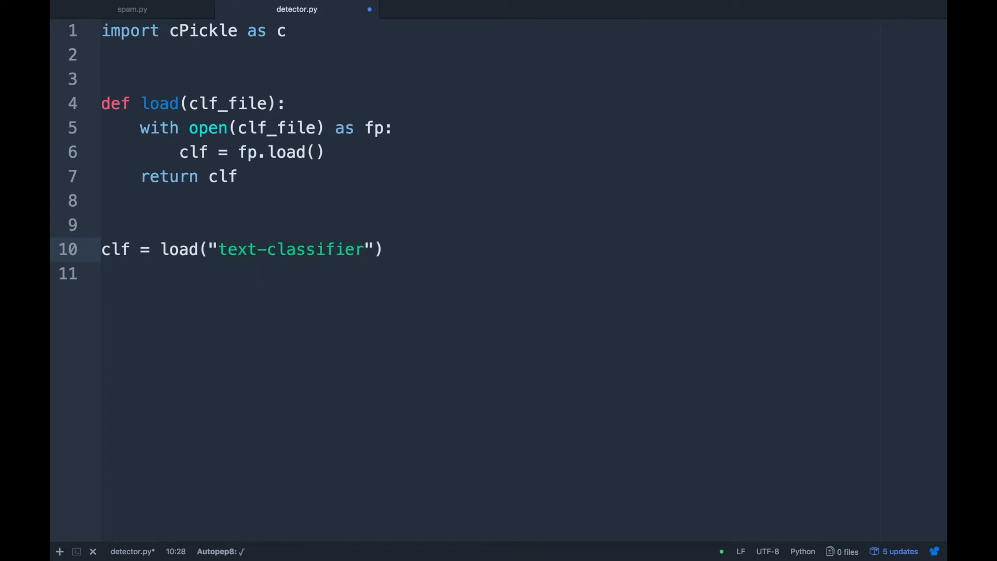
pyautogui.write('.mdl')
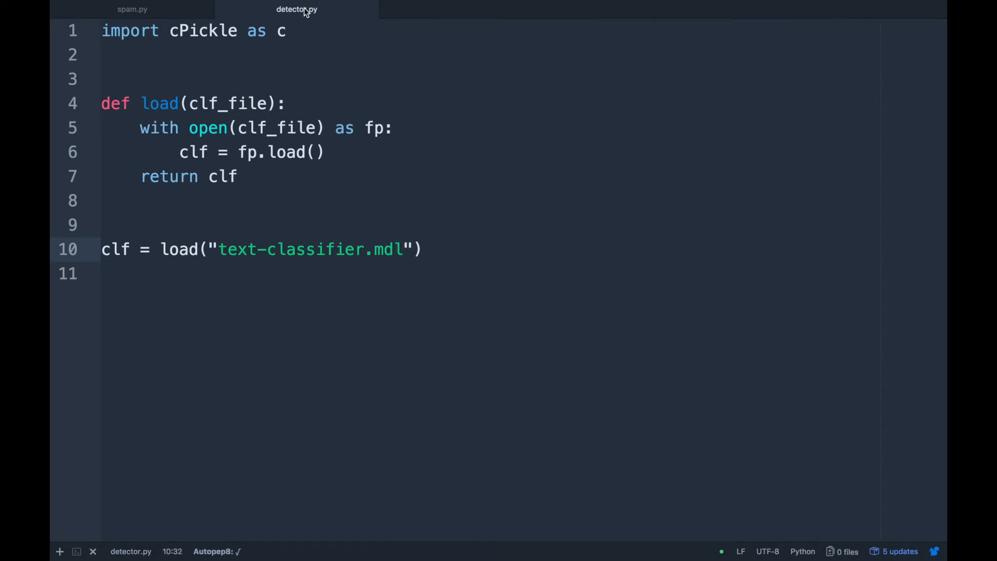
# - Check the model filename in spam.py and add a blank line after the load call
pyautogui.click(132, 10)
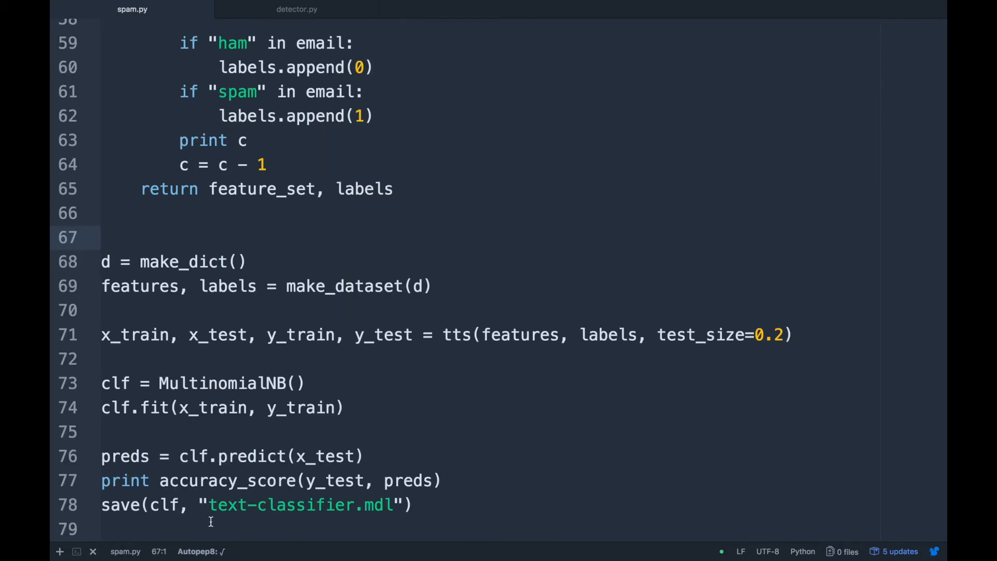
pyautogui.doubleClick(306, 505)
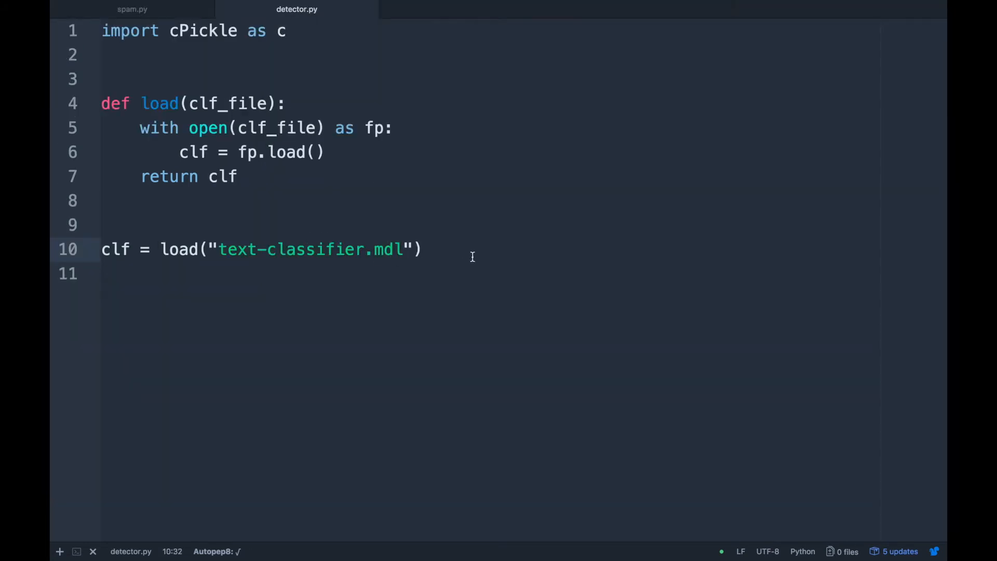
pyautogui.press('enter')
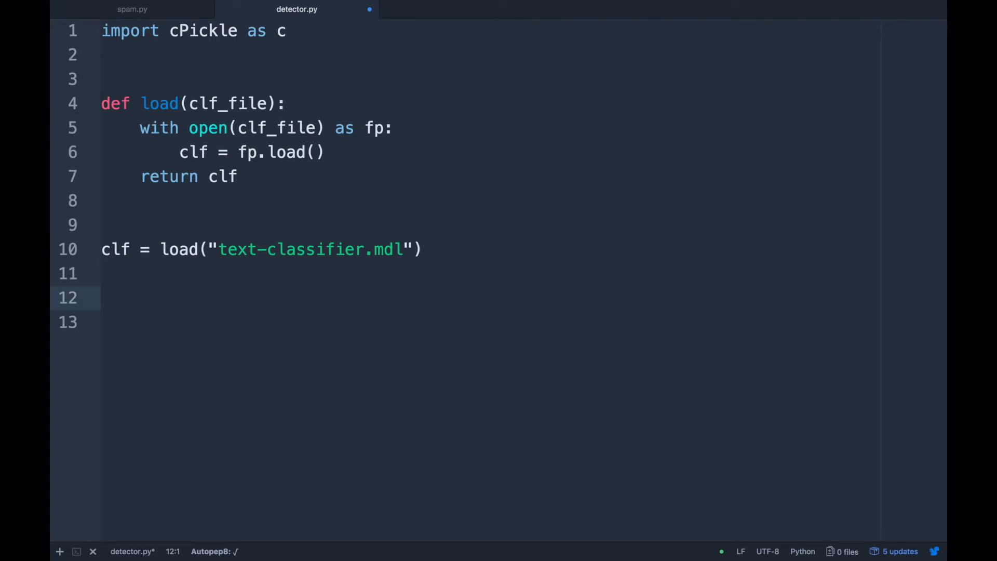
# - Add in = raw_input(">") to read a user message after loading the model
pyautogui.click(101, 298)
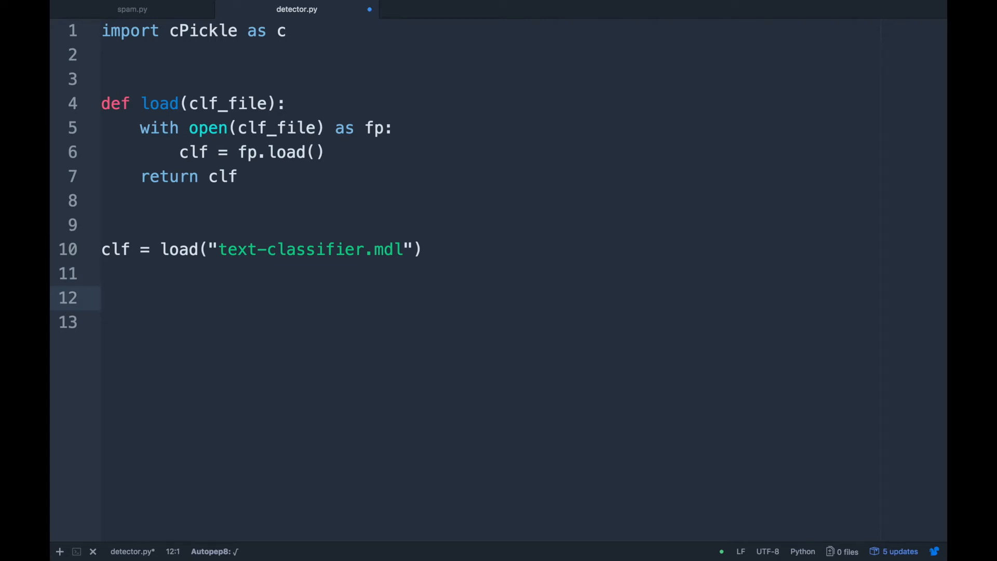
pyautogui.click(100, 298)
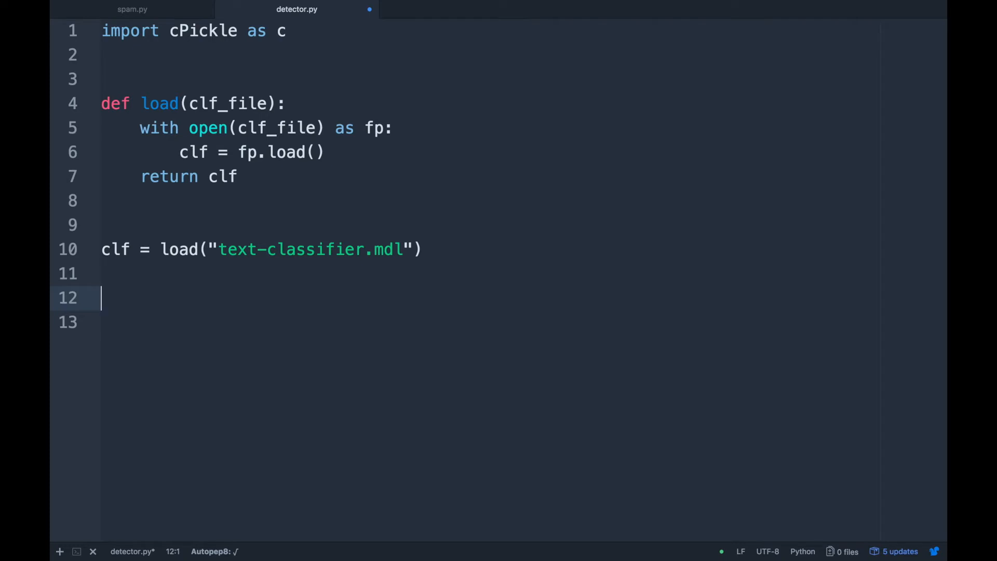
pyautogui.write('in =')
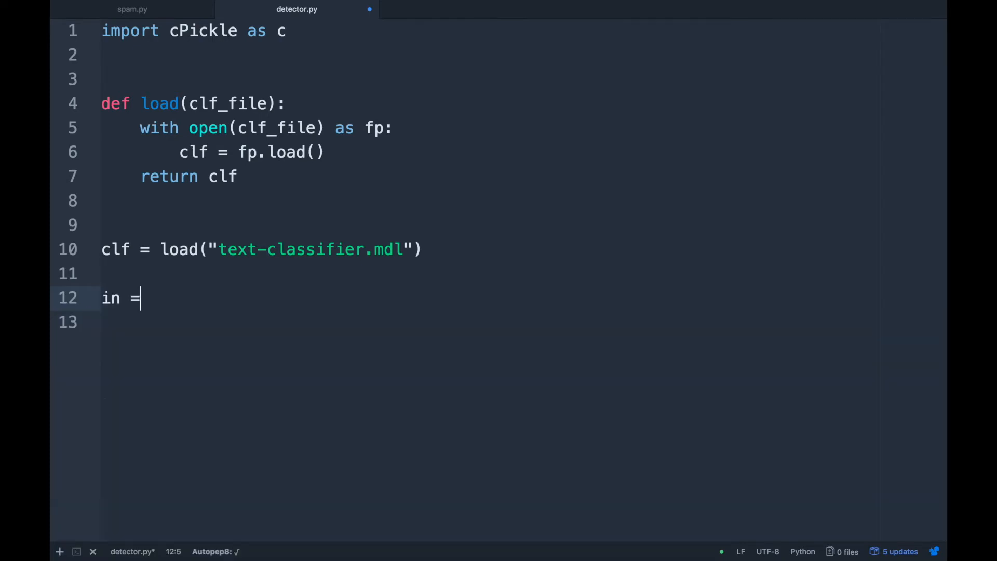
pyautogui.write('raw_input(">')
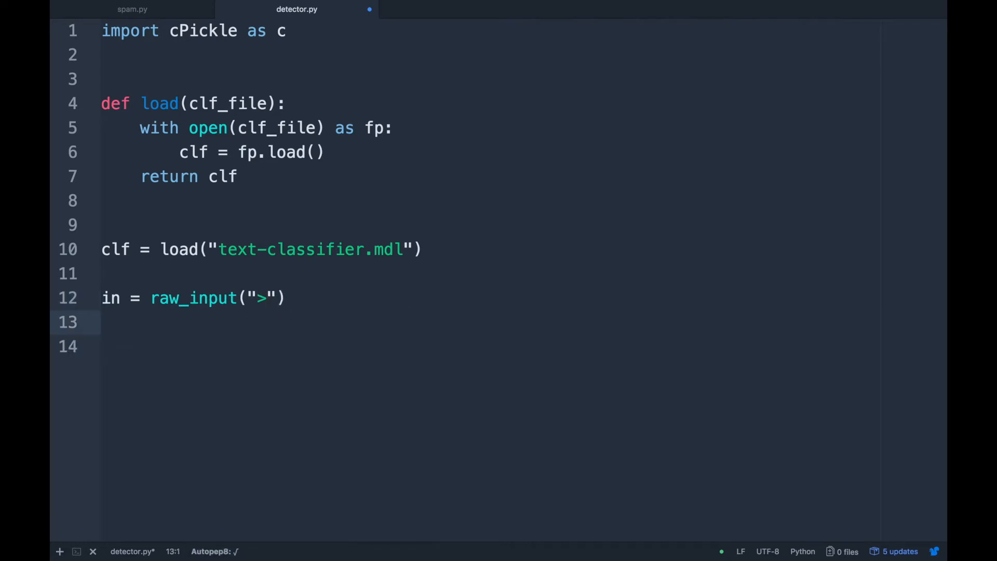
# - Start clf.predict, erase it back to clf., and switch to spam.py
pyautogui.write('clf.predict(')
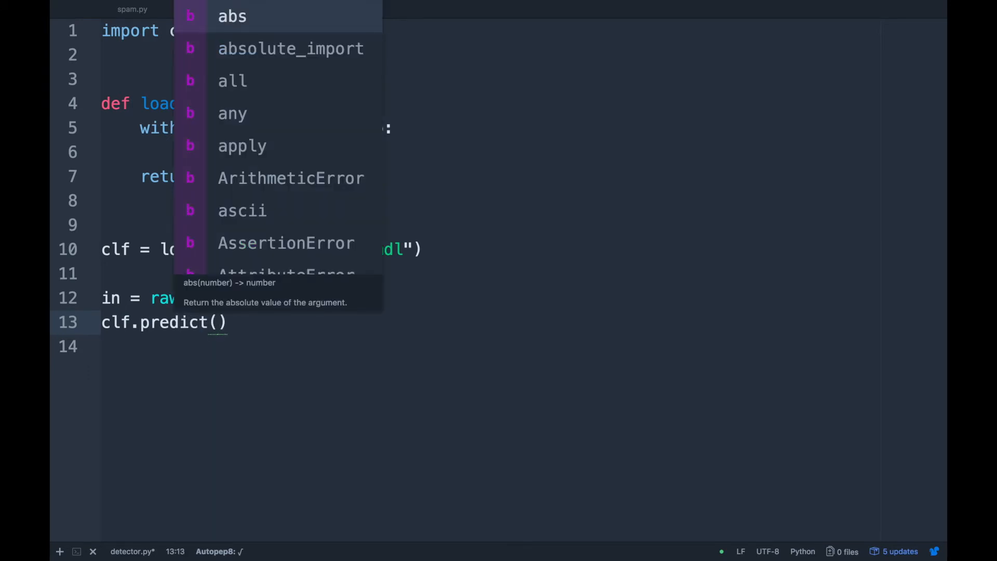
pyautogui.press('escape')
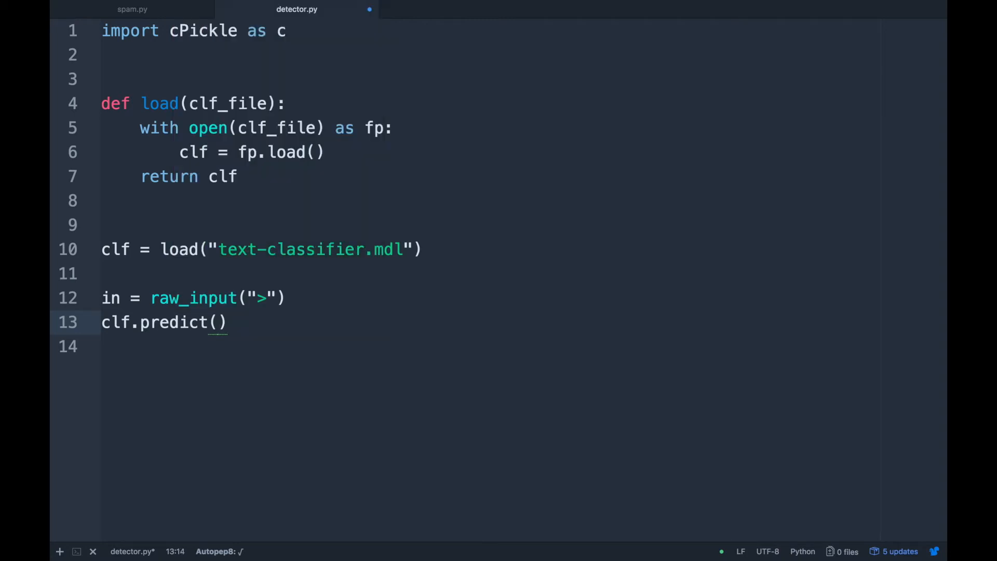
pyautogui.press('Backspace')
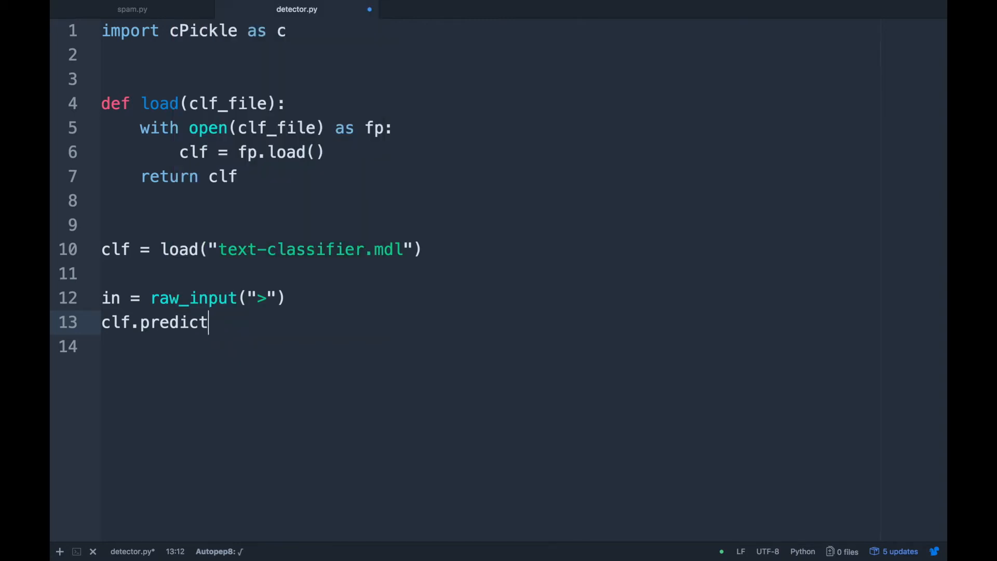
pyautogui.press('backspace')
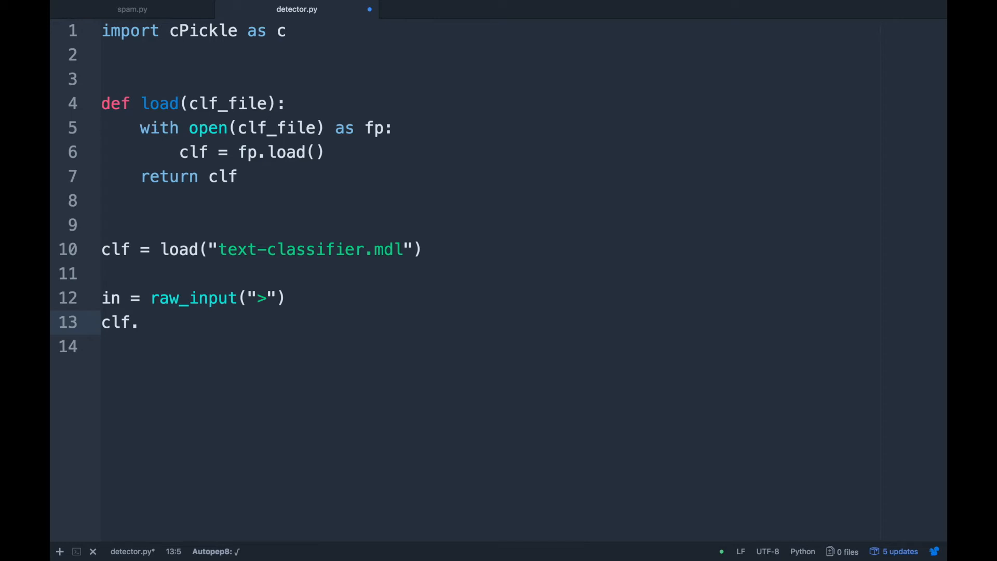
pyautogui.click(138, 322)
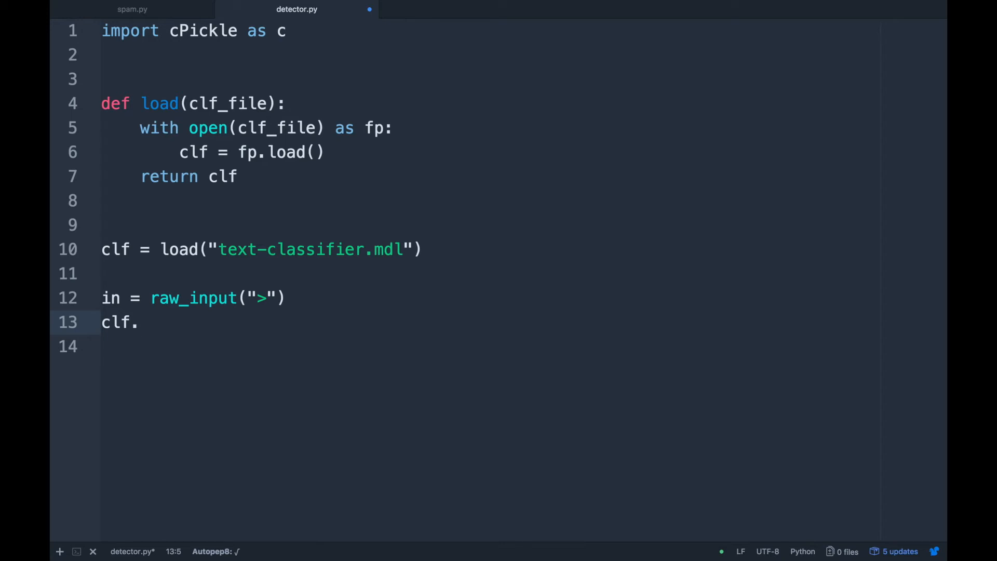
pyautogui.click(131, 9)
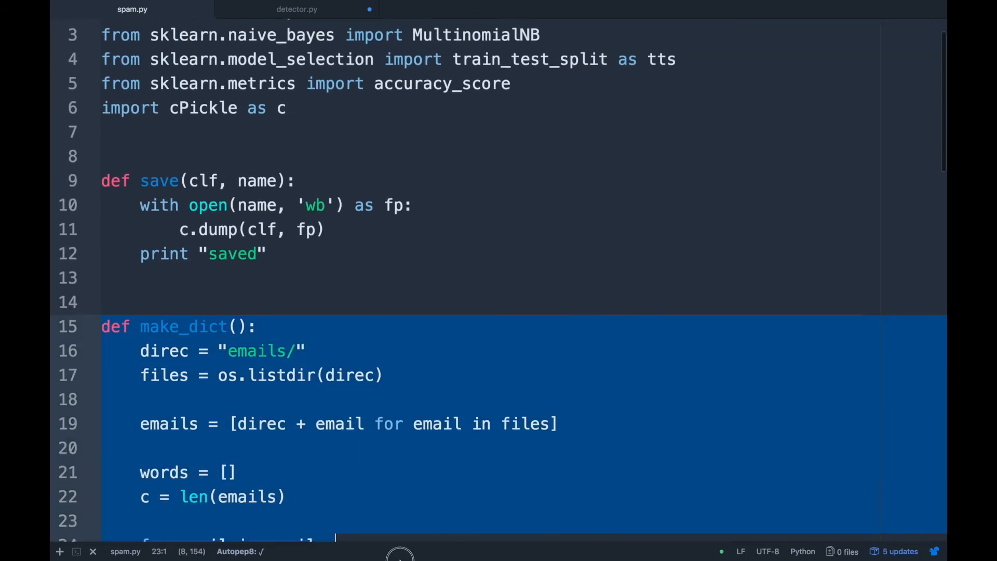
# - Paste make_dict from spam.py into detector.py above clf = load(...)
pyautogui.scroll(-3)
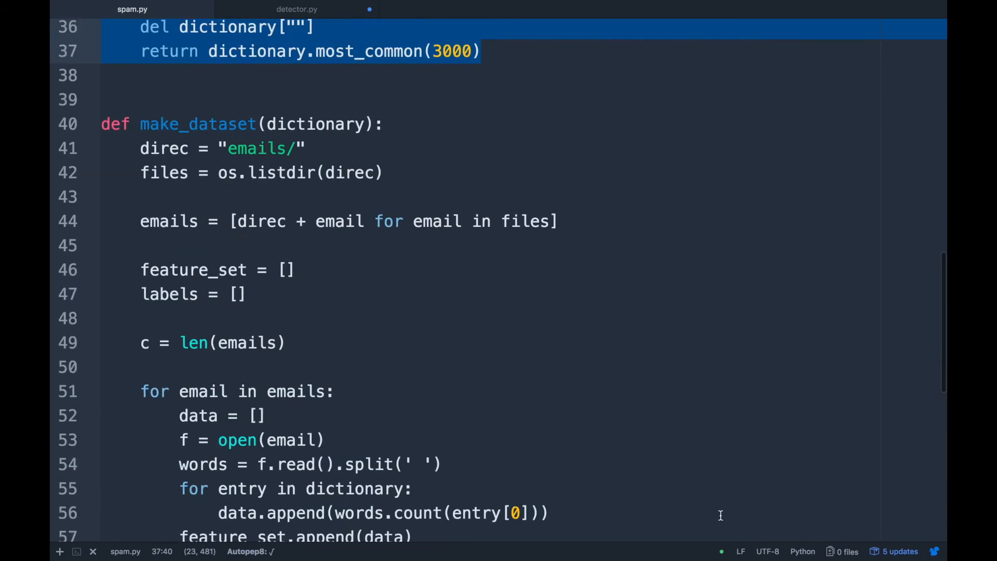
pyautogui.click(296, 9)
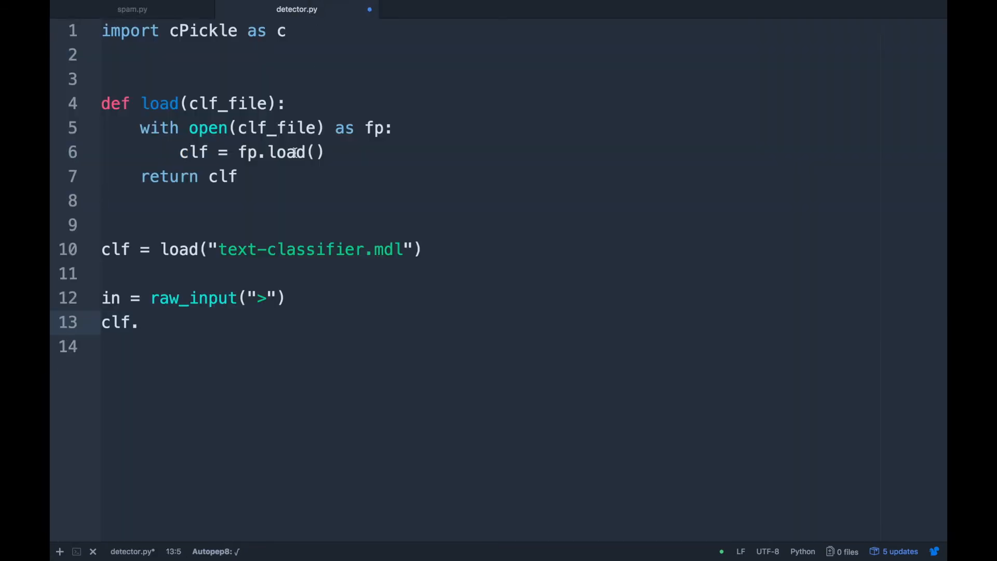
pyautogui.click(166, 199)
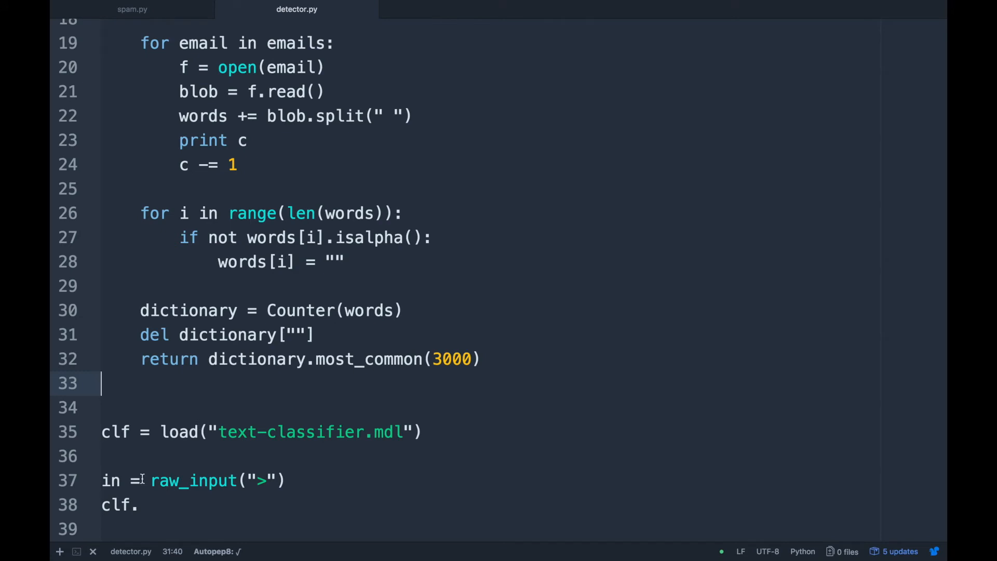
# - Add d = make_dict() after loading the classifier, with blank lines below
pyautogui.write('d')
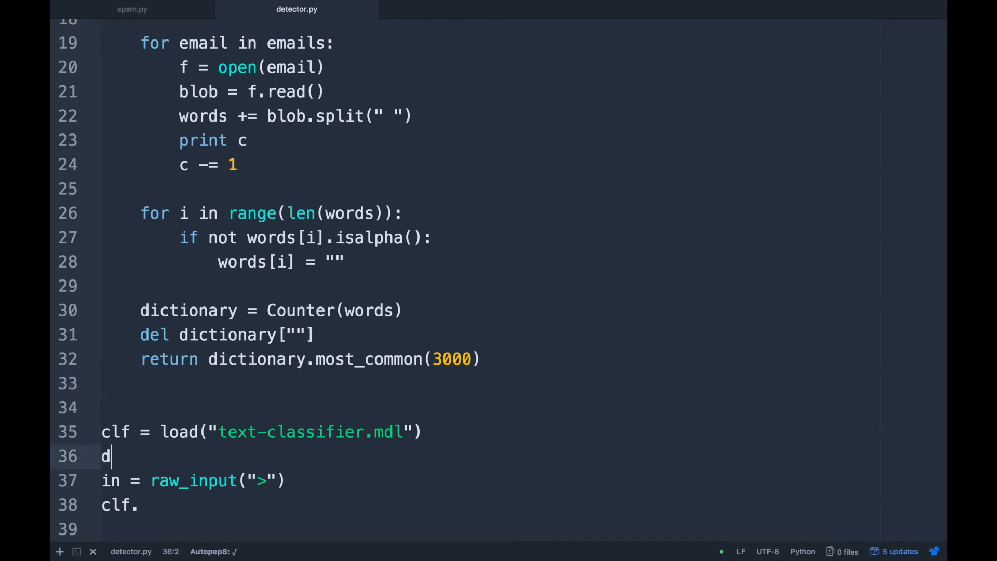
pyautogui.write('=')
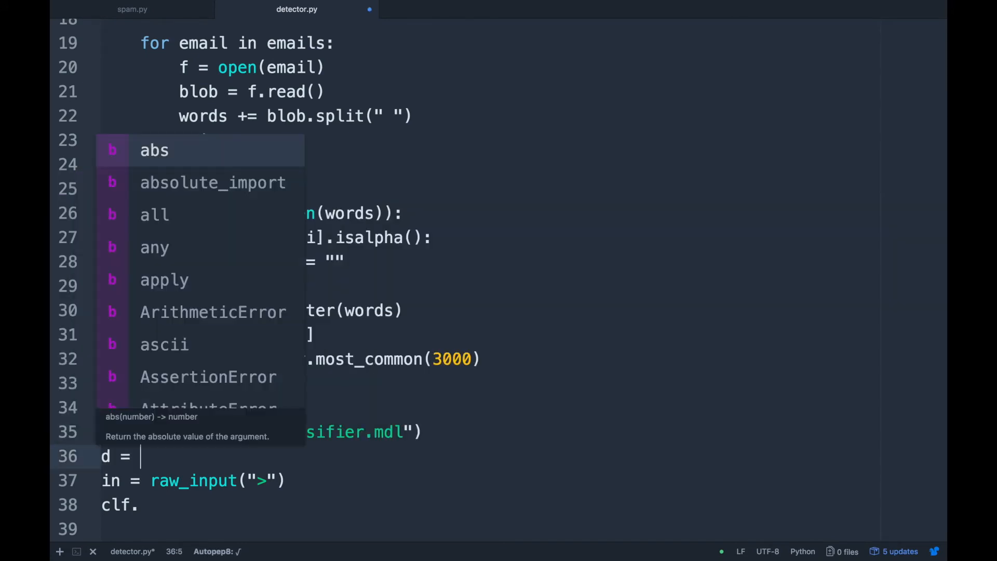
pyautogui.write('make_dict(')
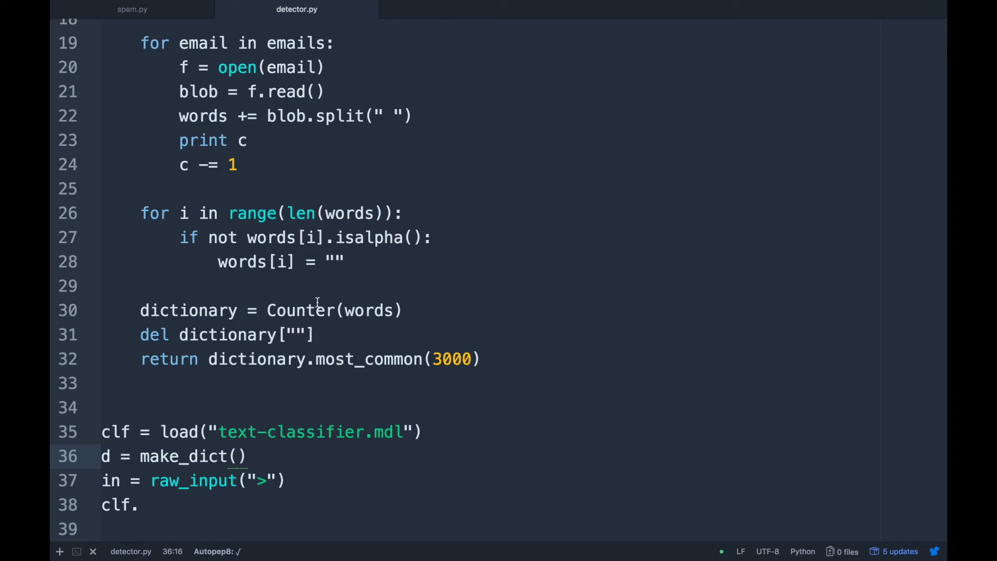
pyautogui.click(247, 456)
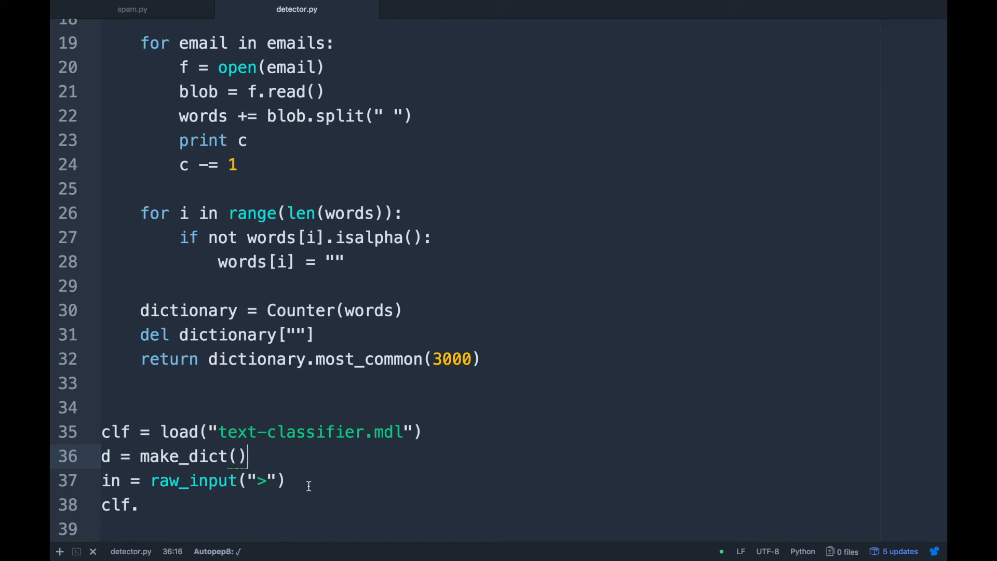
pyautogui.click(287, 481)
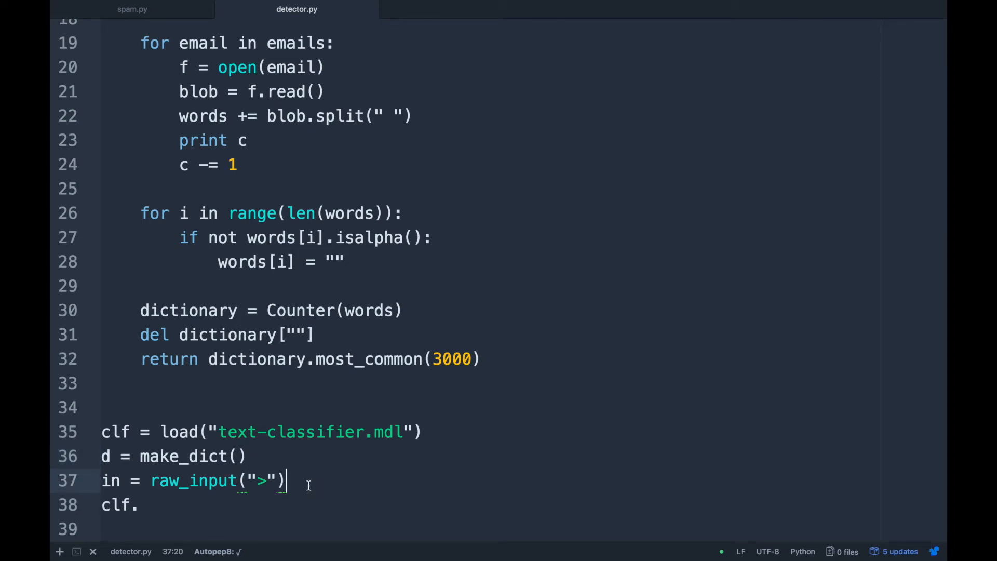
pyautogui.click(247, 456)
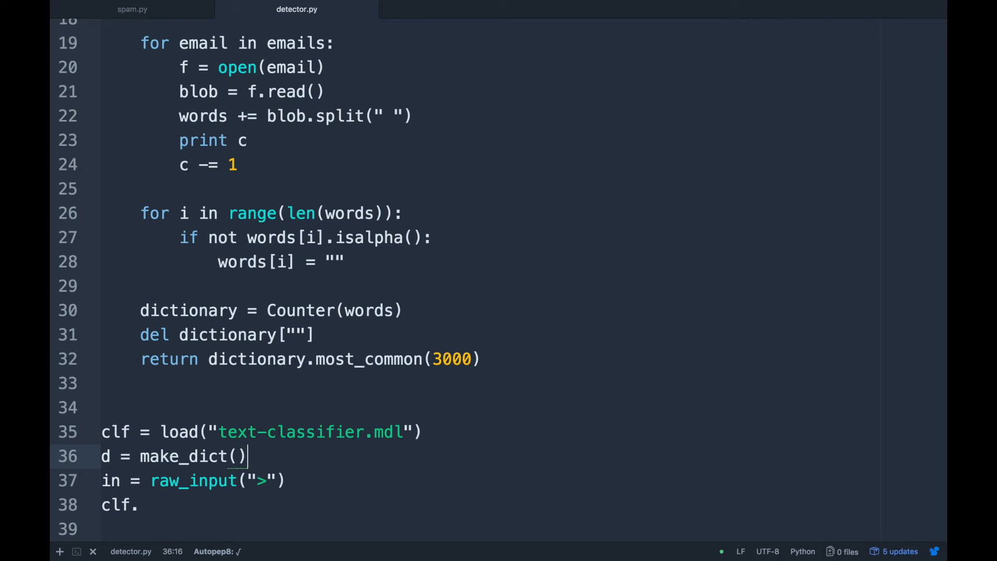
pyautogui.press('enter')
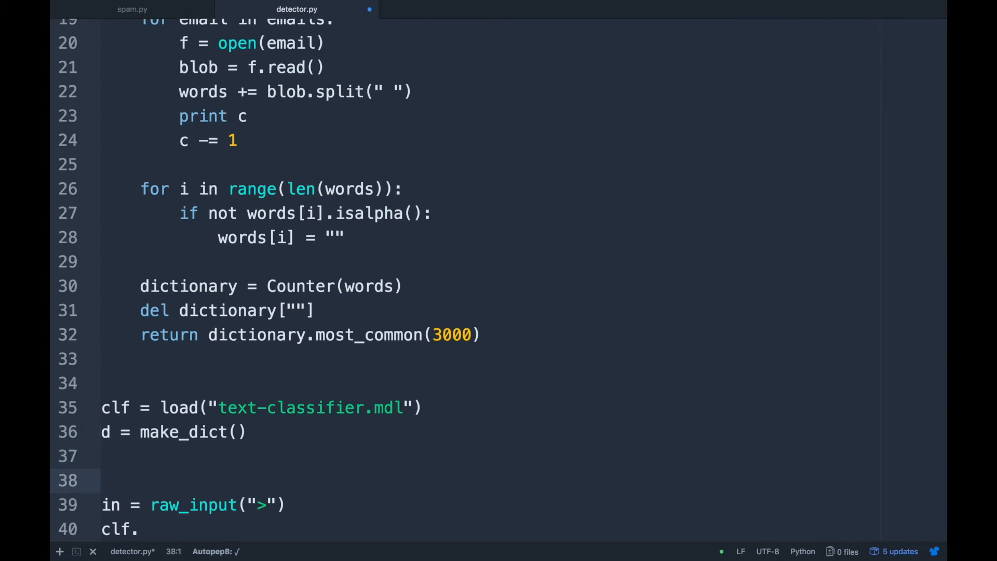
# - Add an empty features = [] list above the raw_input line
pyautogui.click(101, 480)
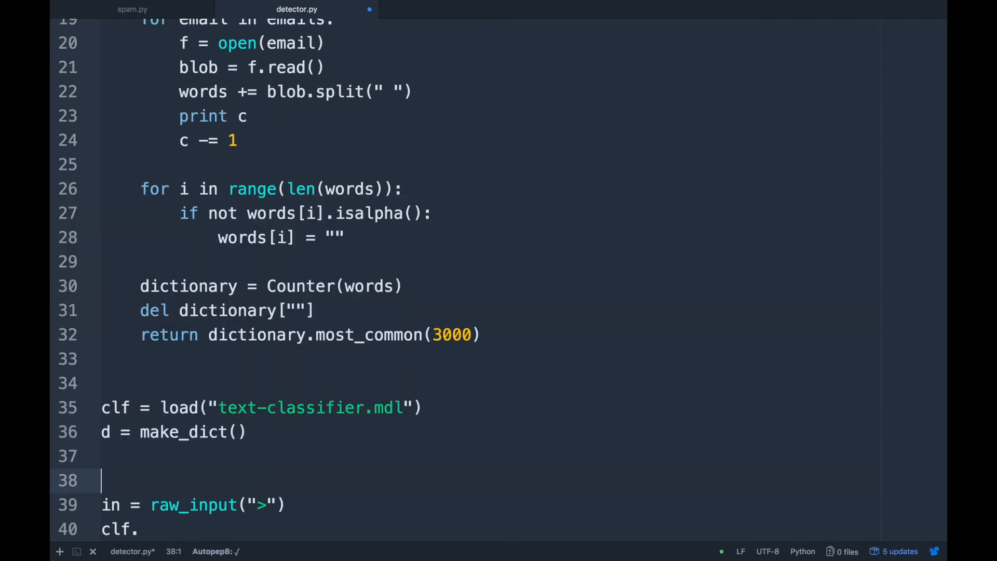
pyautogui.write('features = [')
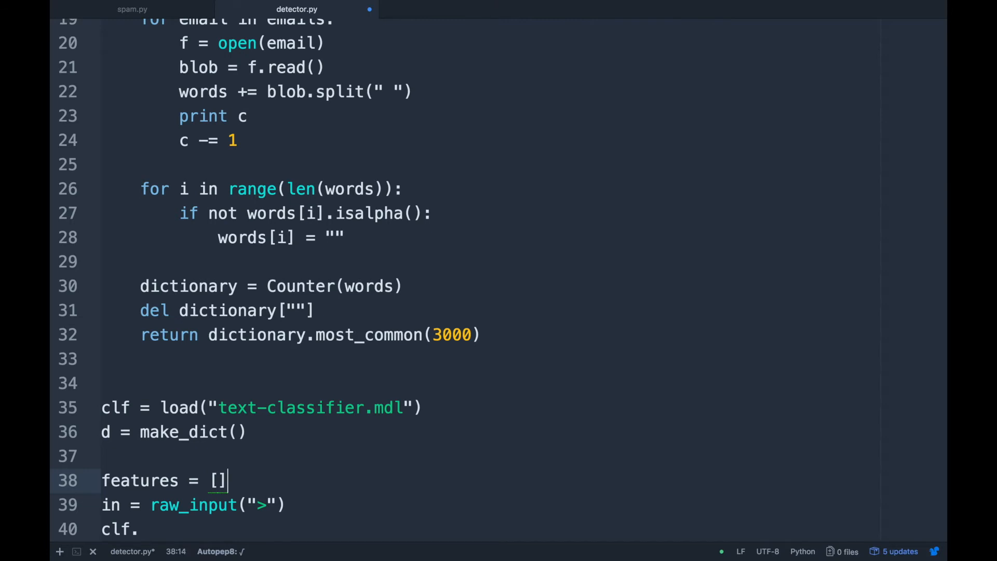
pyautogui.scroll(-3)
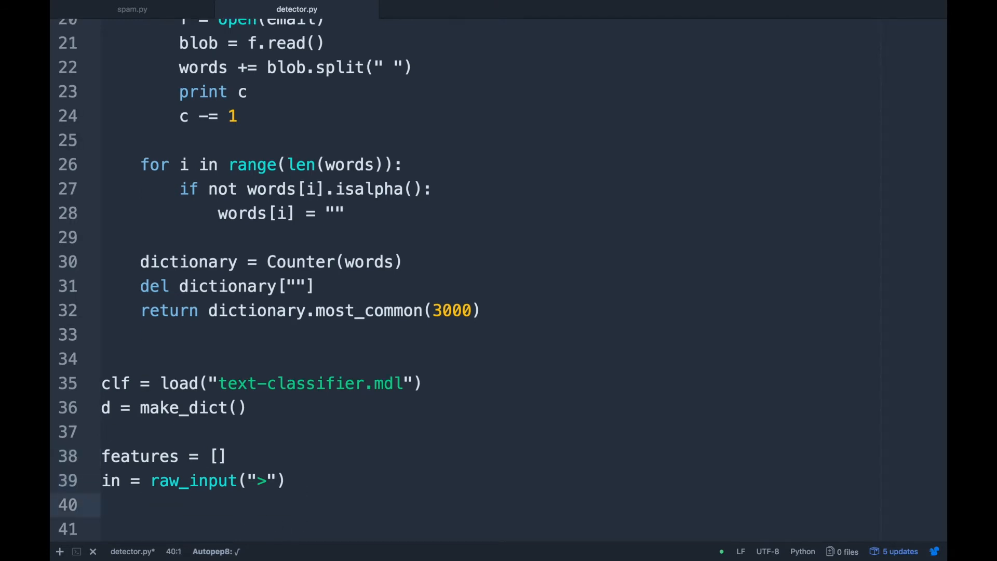
# - Write a for word in d loop appending in.count(word[0]) to features
pyautogui.press('enter')
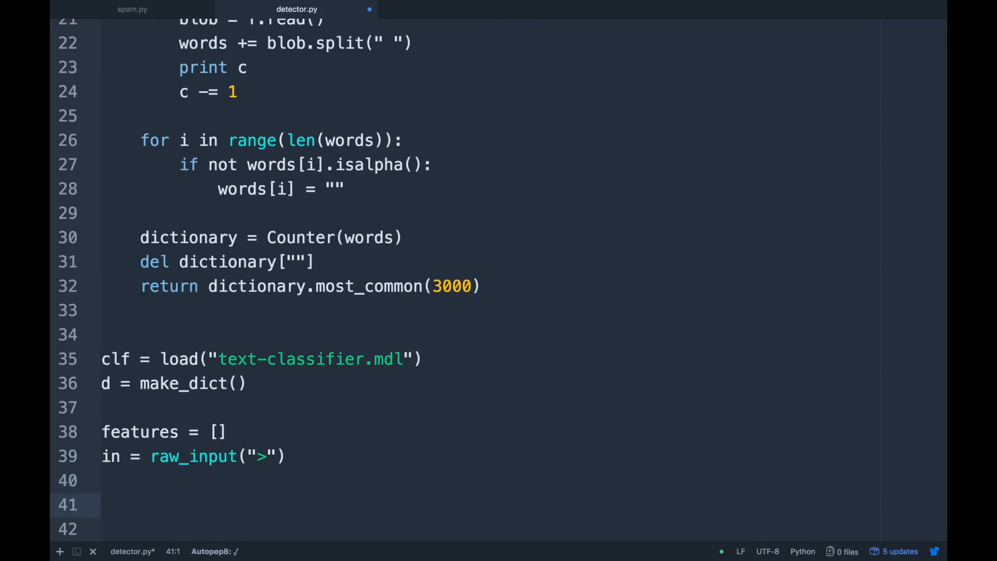
pyautogui.write('for w')
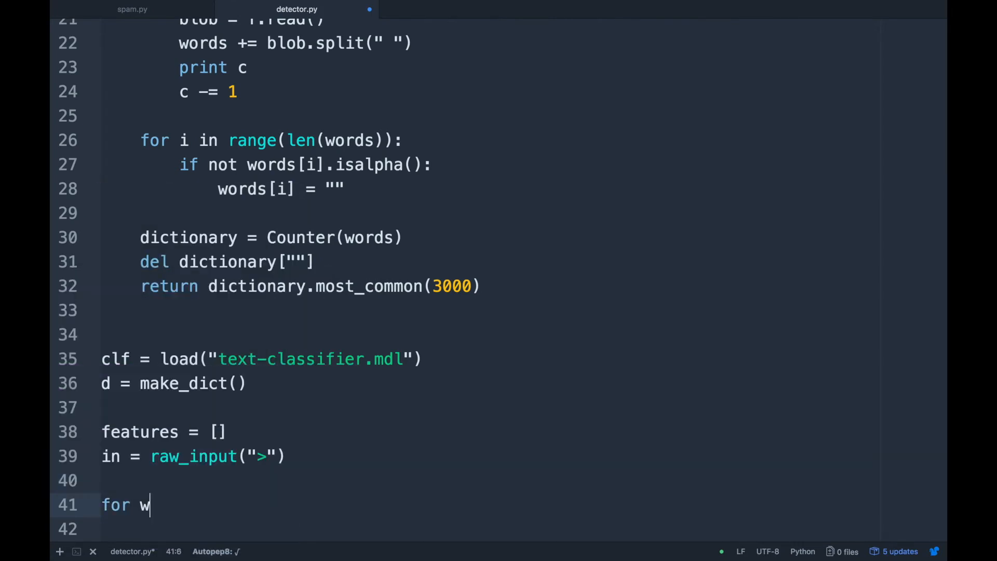
pyautogui.write('ord in dic')
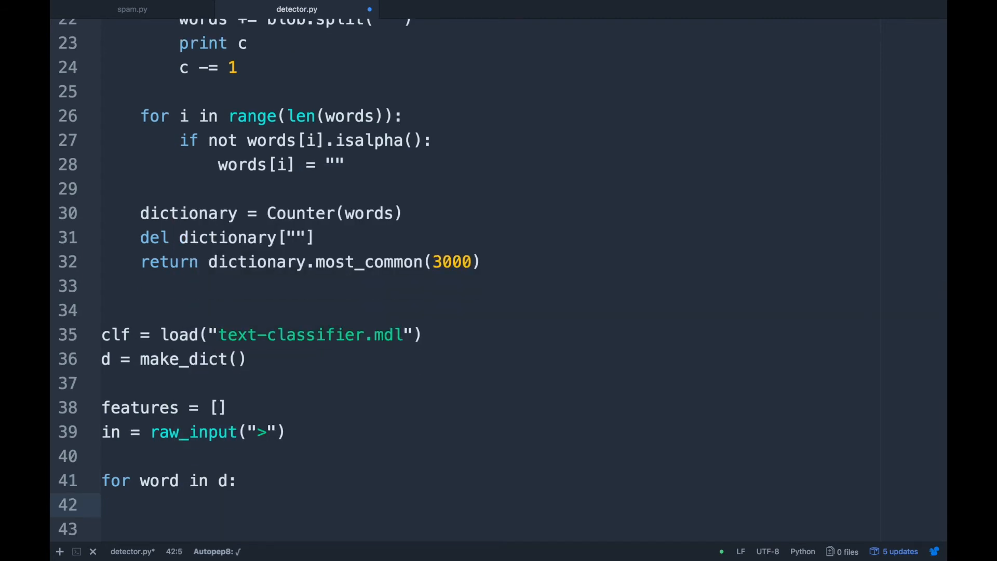
pyautogui.write('features.append(')
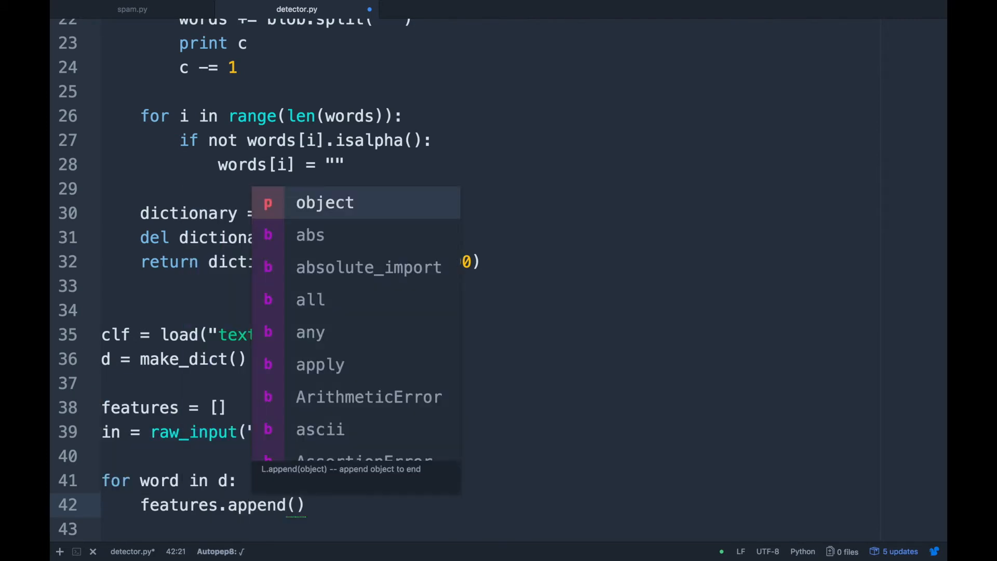
pyautogui.write('word.co')
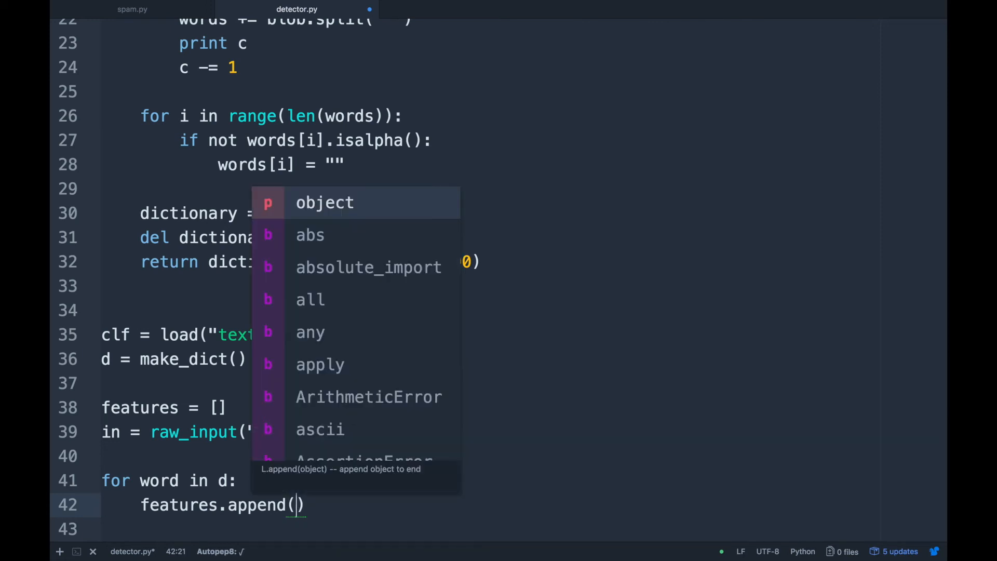
pyautogui.write('in.count(word')
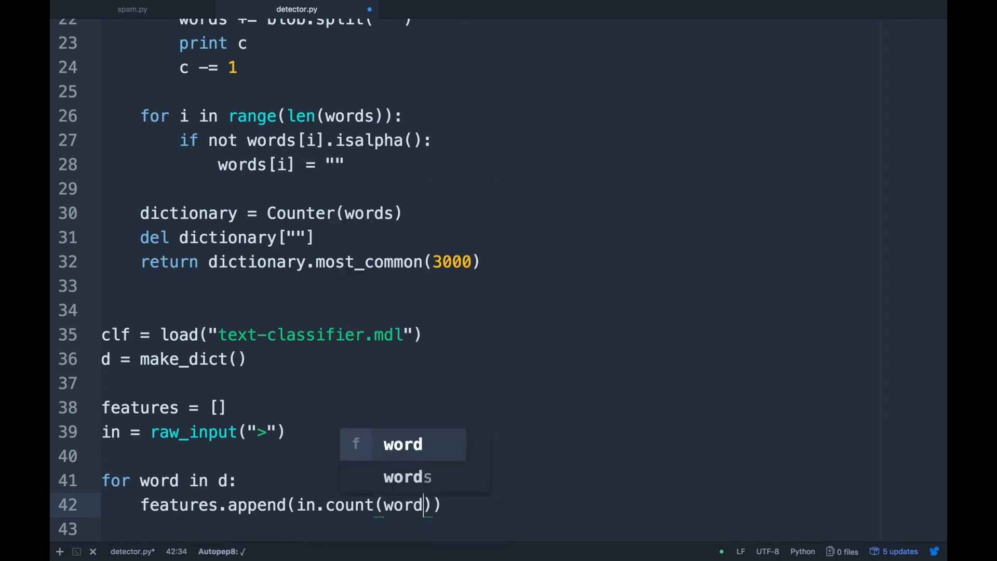
pyautogui.write('[0]')
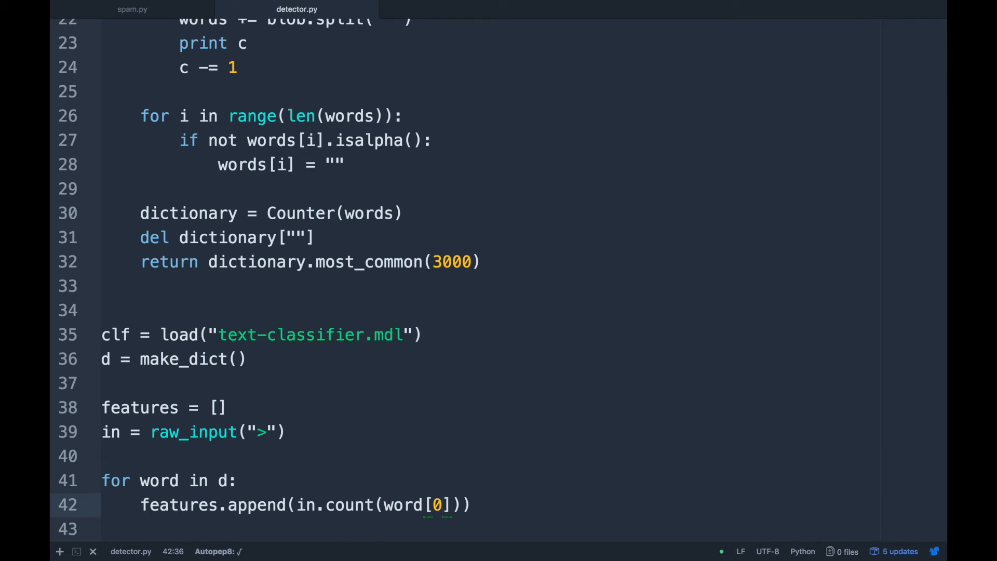
# - Review word, in and features on the append line
pyautogui.doubleClick(402, 504)
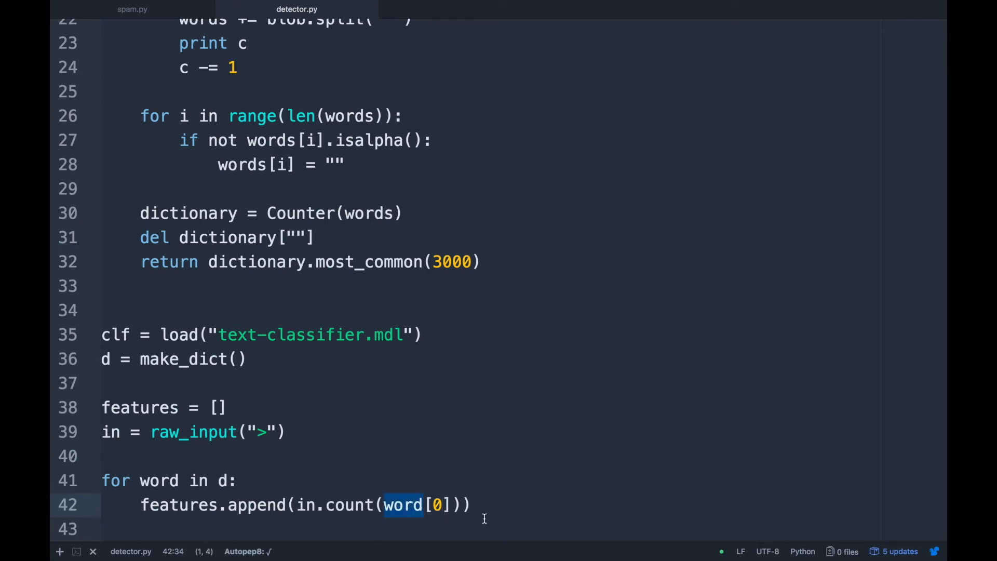
pyautogui.click(298, 505)
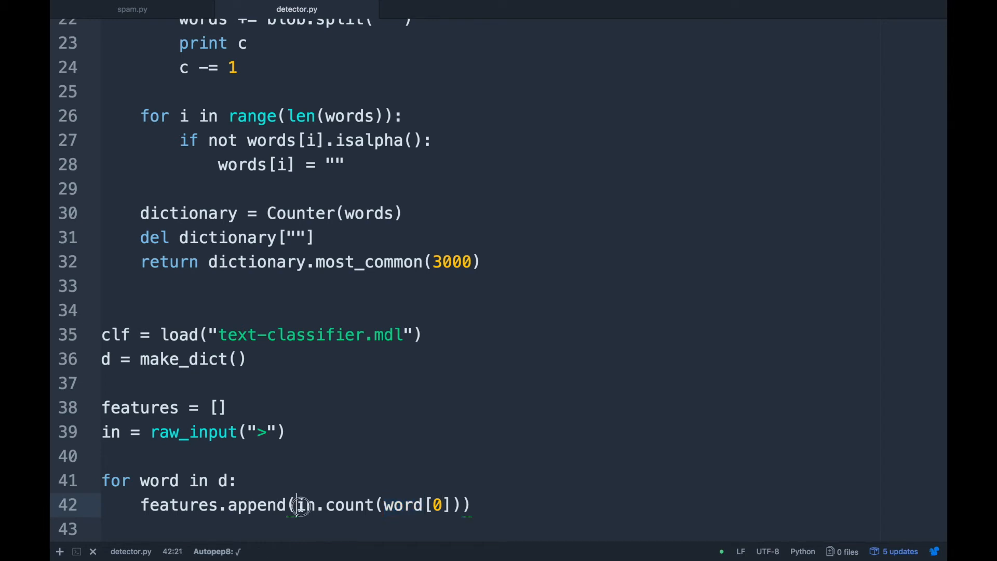
pyautogui.doubleClick(305, 504)
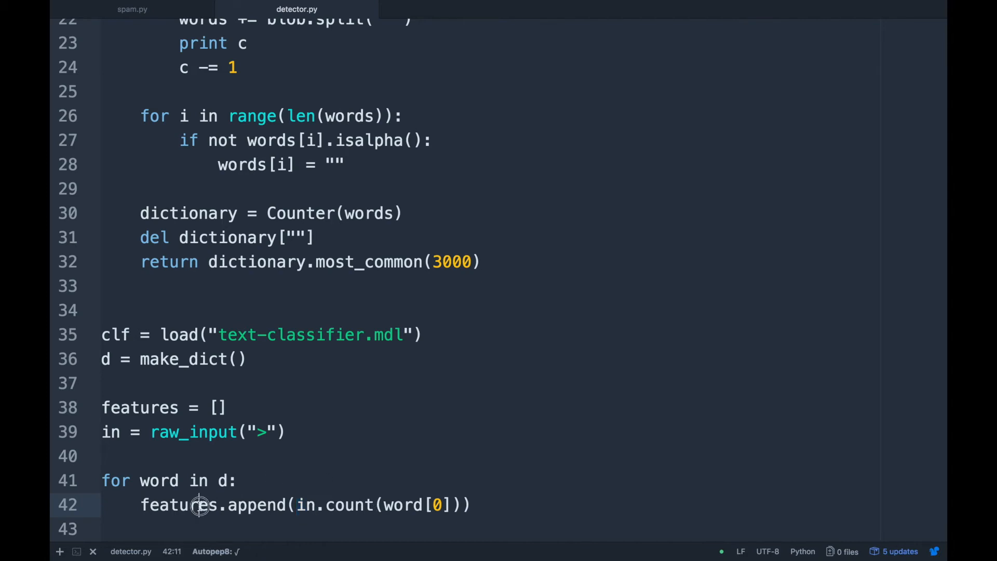
pyautogui.doubleClick(179, 504)
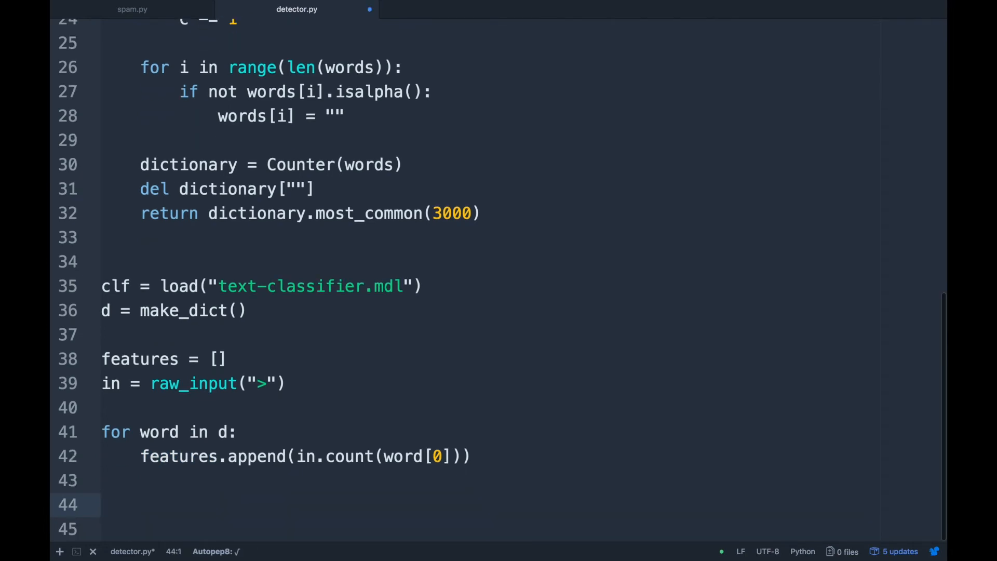
# - Add clf.predict([features]) after the counting loop
pyautogui.write('clf.p')
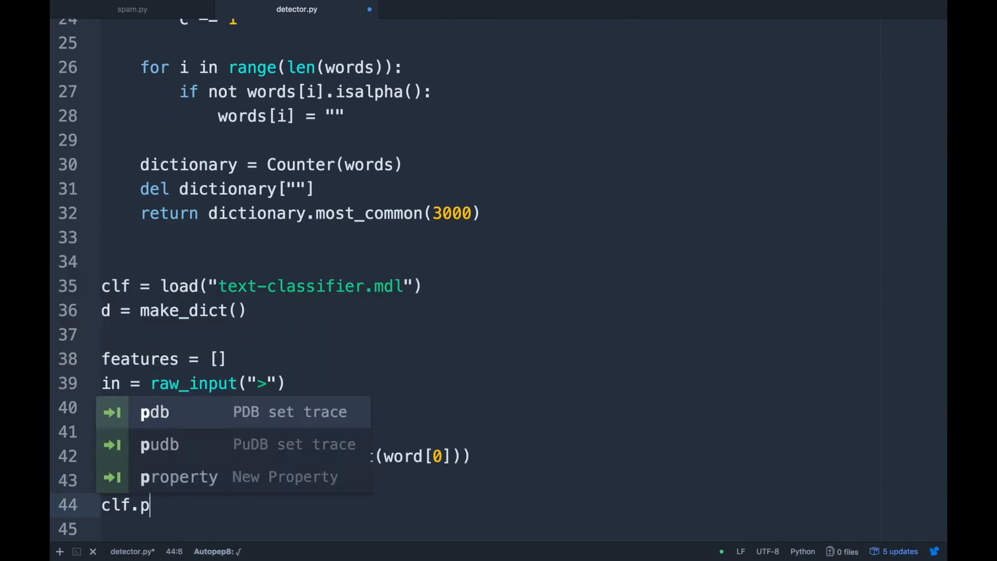
pyautogui.write('redict(')
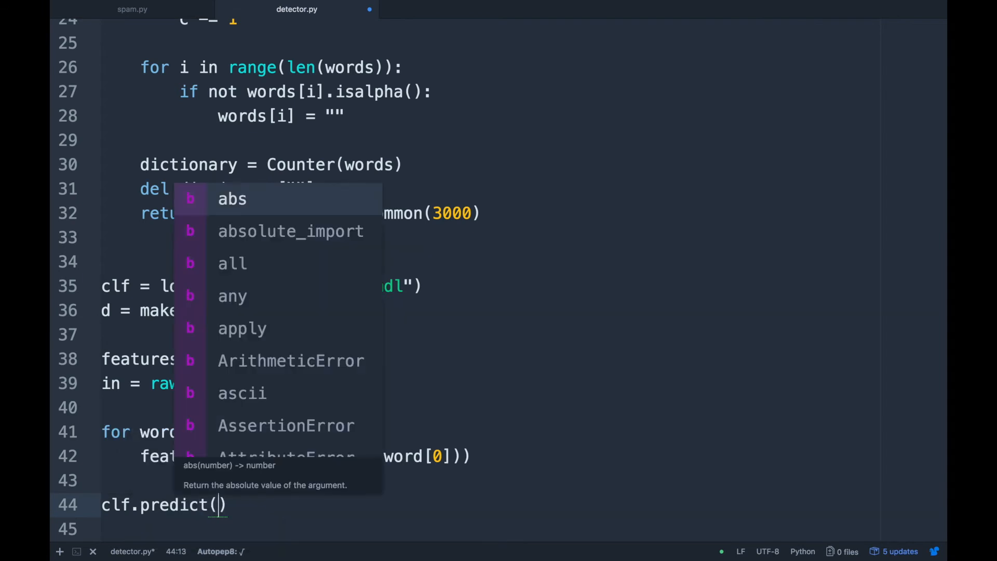
pyautogui.write('[]')
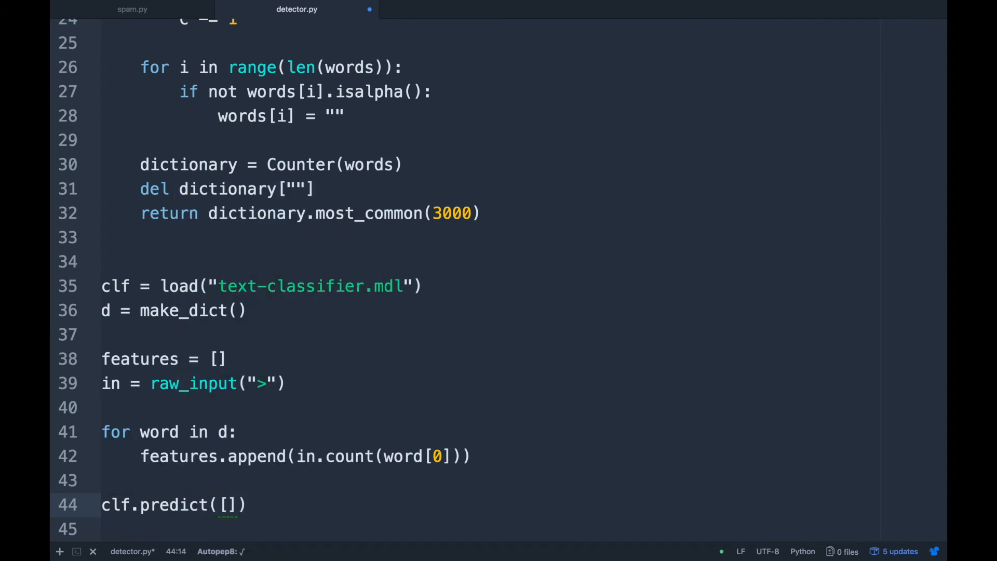
pyautogui.write('features')
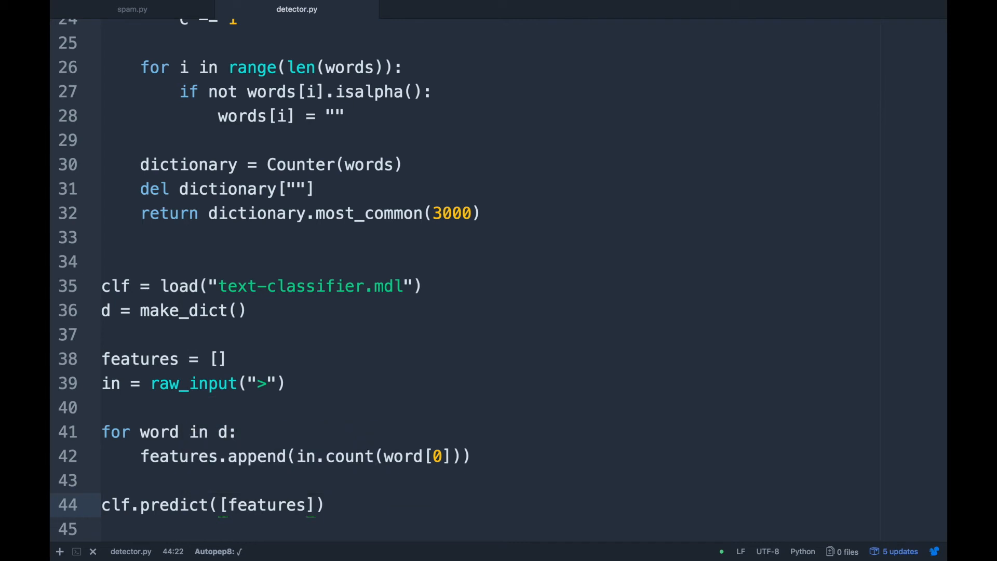
pyautogui.click(306, 504)
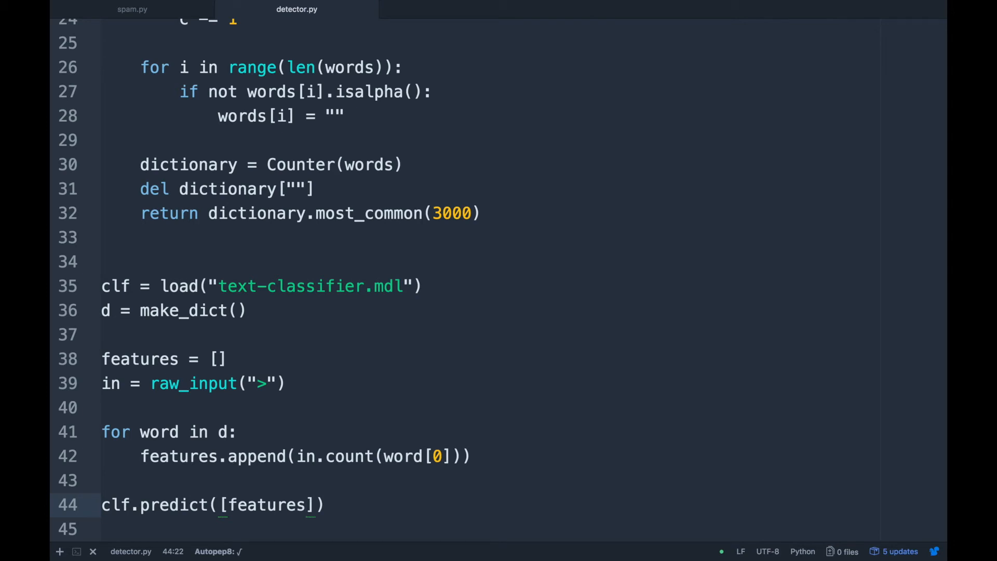
pyautogui.click(307, 505)
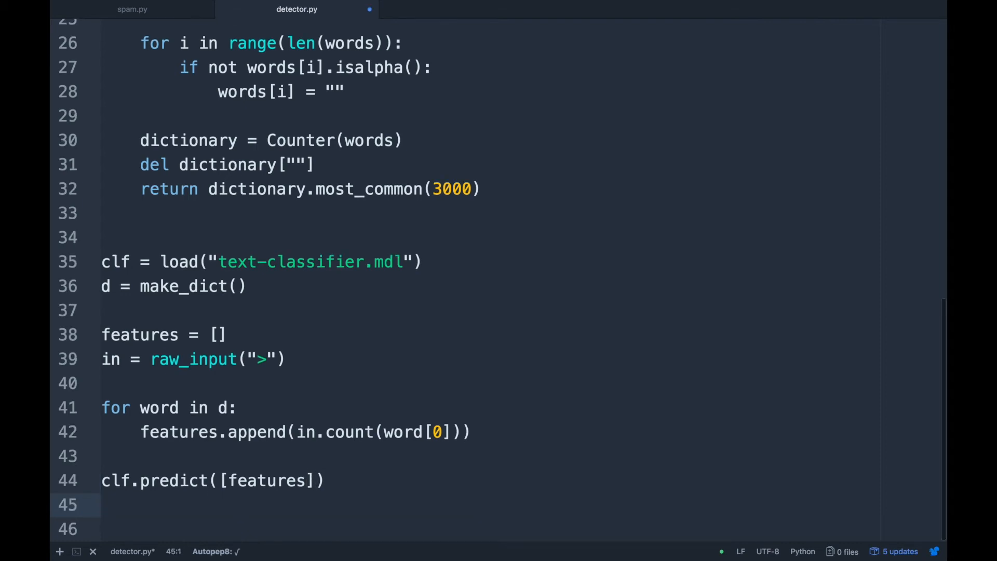
# - Print the label list ["Not Spam", "Spam!"] below the prediction
pyautogui.write('print ["')
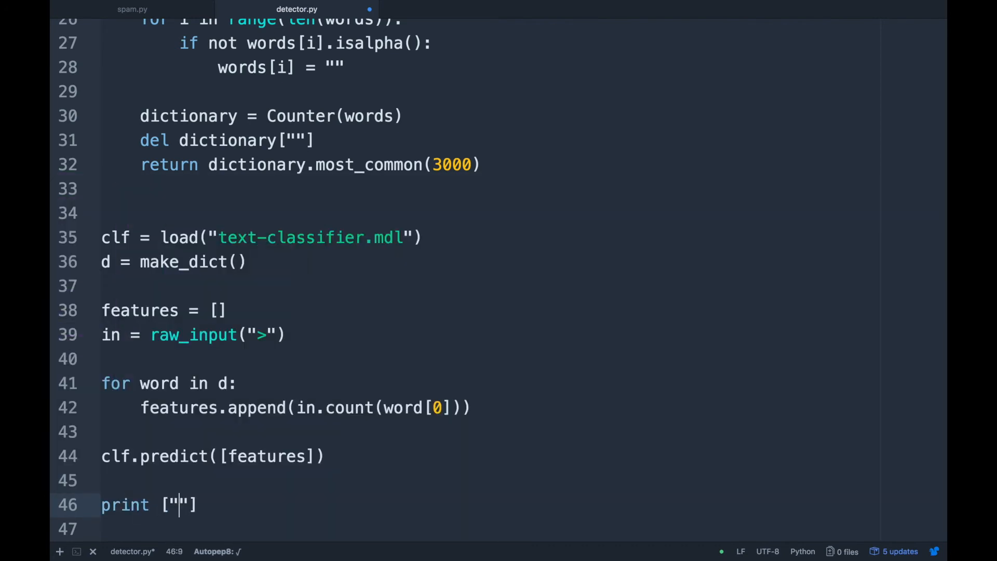
pyautogui.write('Not SP')
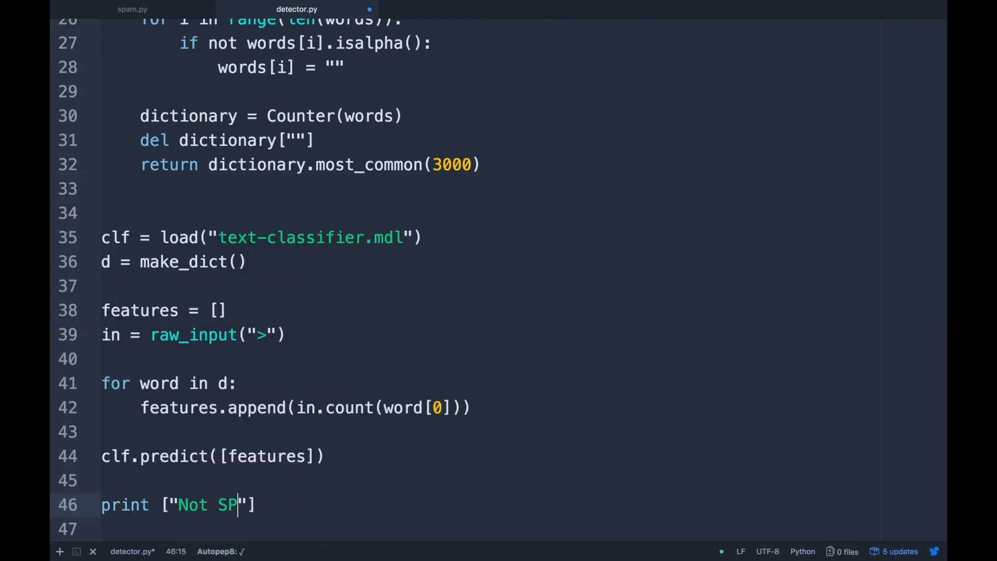
pyautogui.write('am')
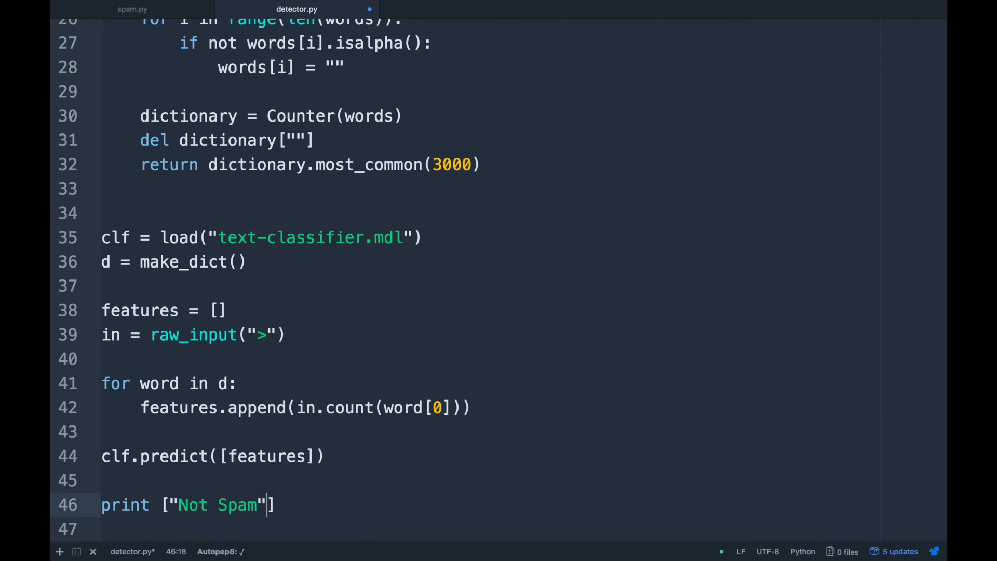
pyautogui.write(', "Sap')
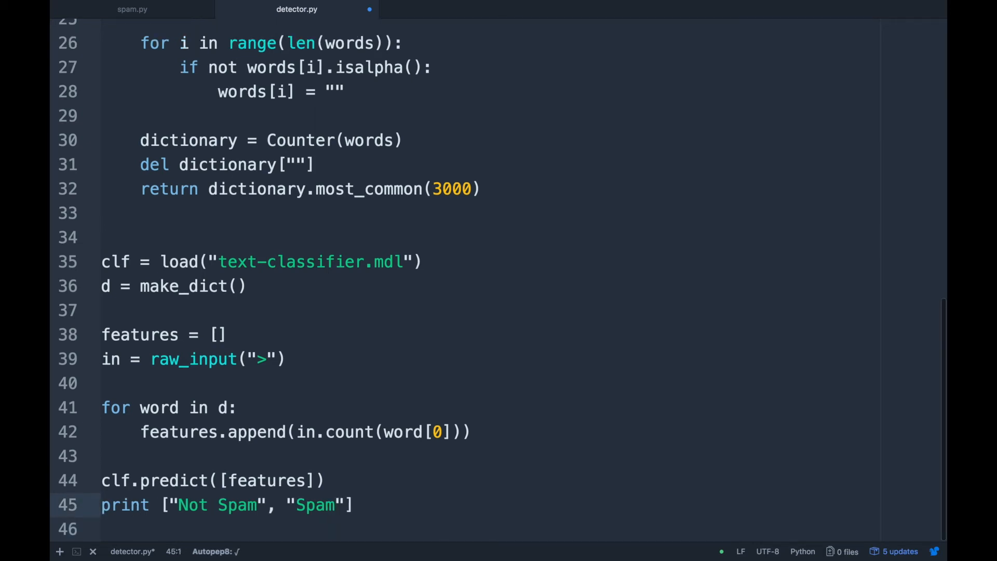
pyautogui.click(334, 505)
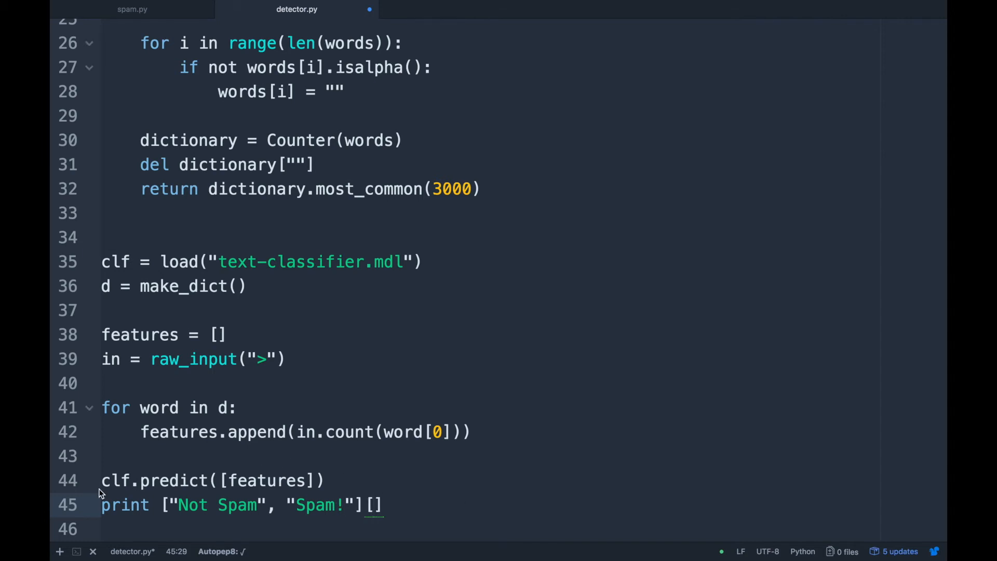
# - Store the prediction in res, index the labels with res[0], and open the terminal
pyautogui.write('res =')
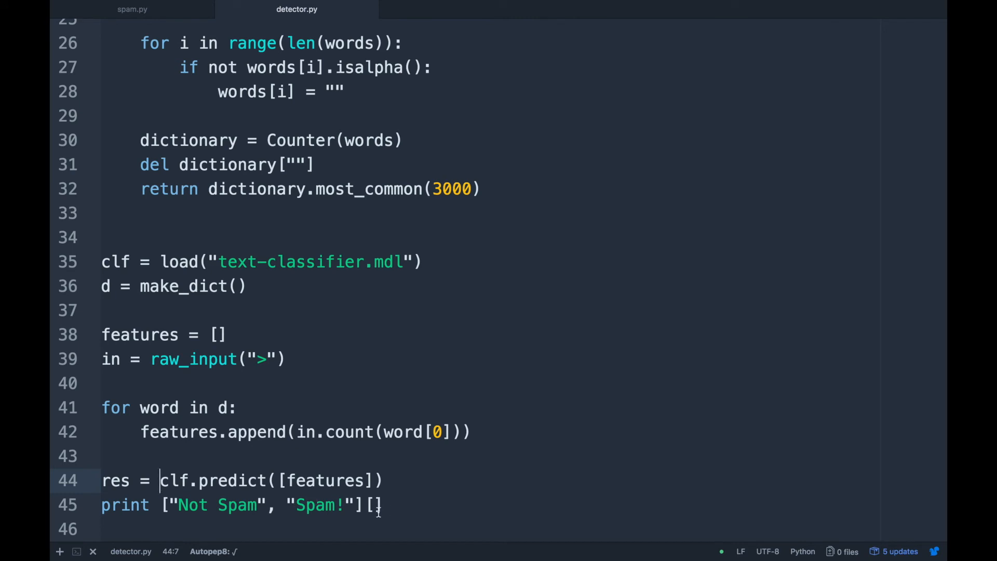
pyautogui.click(374, 505)
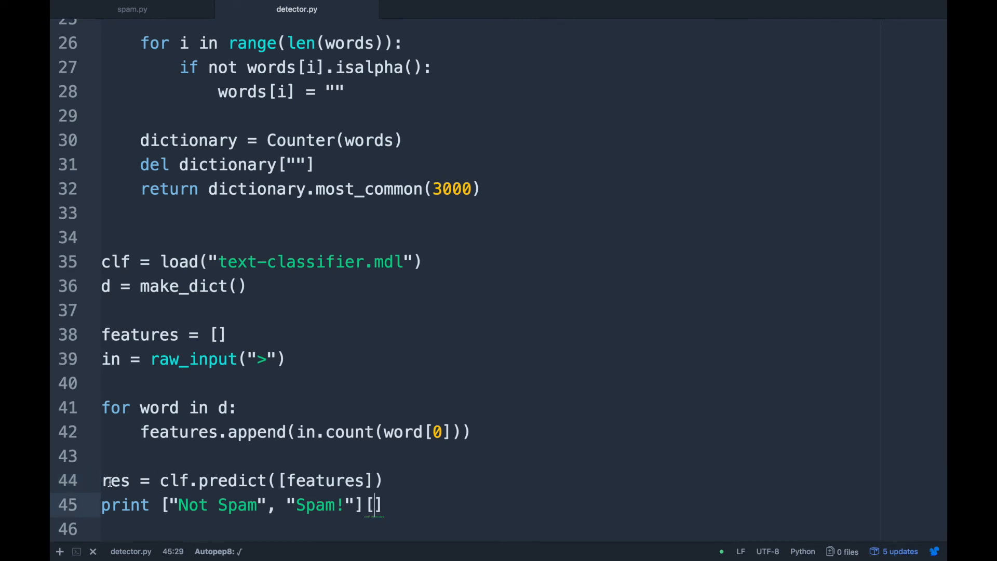
pyautogui.doubleClick(115, 480)
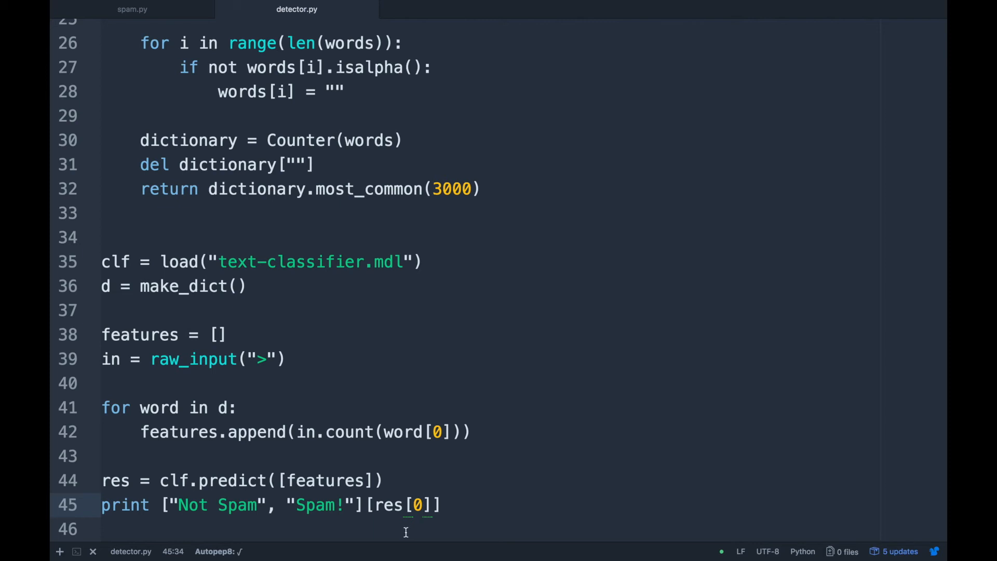
pyautogui.doubleClick(386, 504)
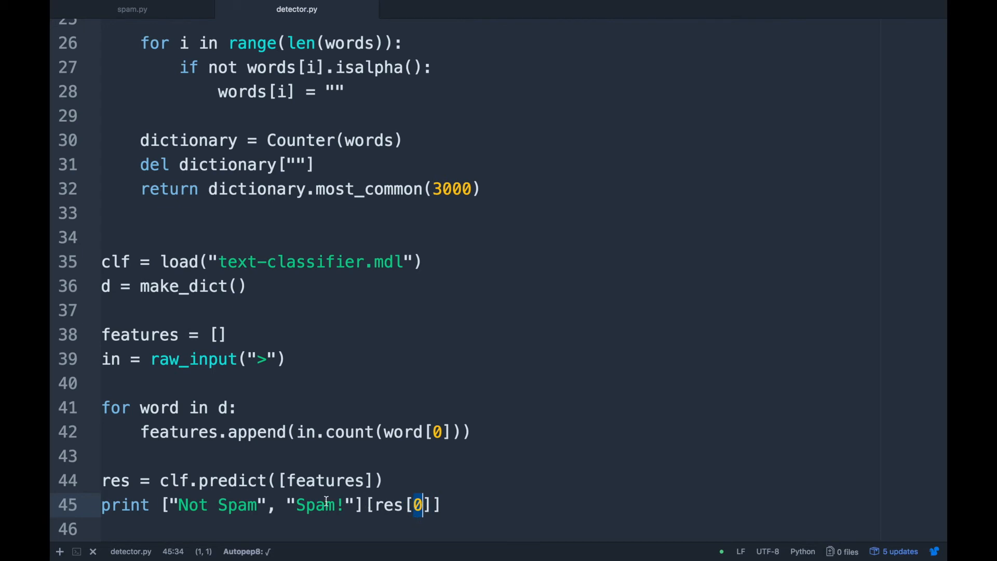
pyautogui.click(469, 504)
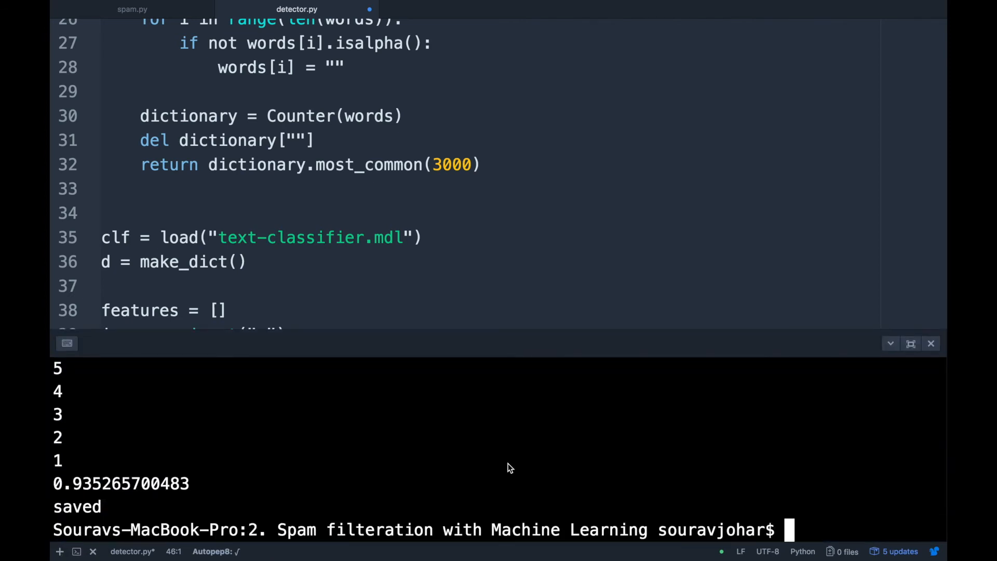
# - Run python detector.py in the terminal and see the SyntaxError on line 39
pyautogui.write('clear')
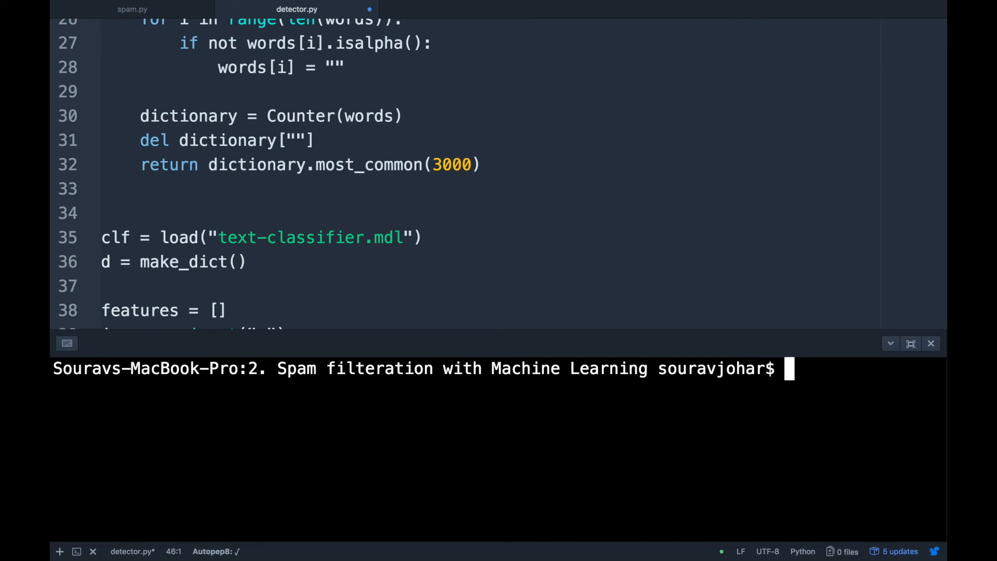
pyautogui.write('python detector.py')
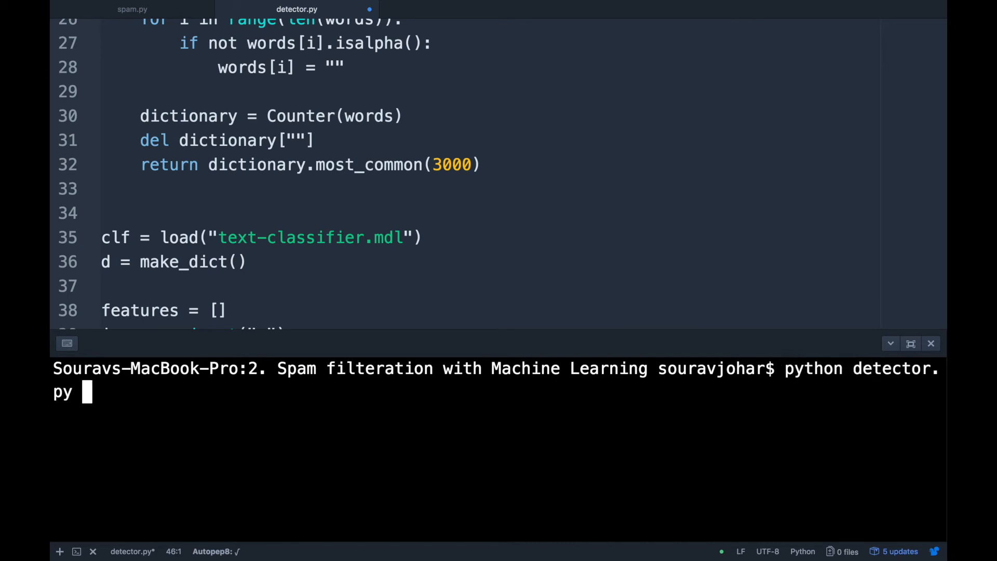
pyautogui.press('enter')
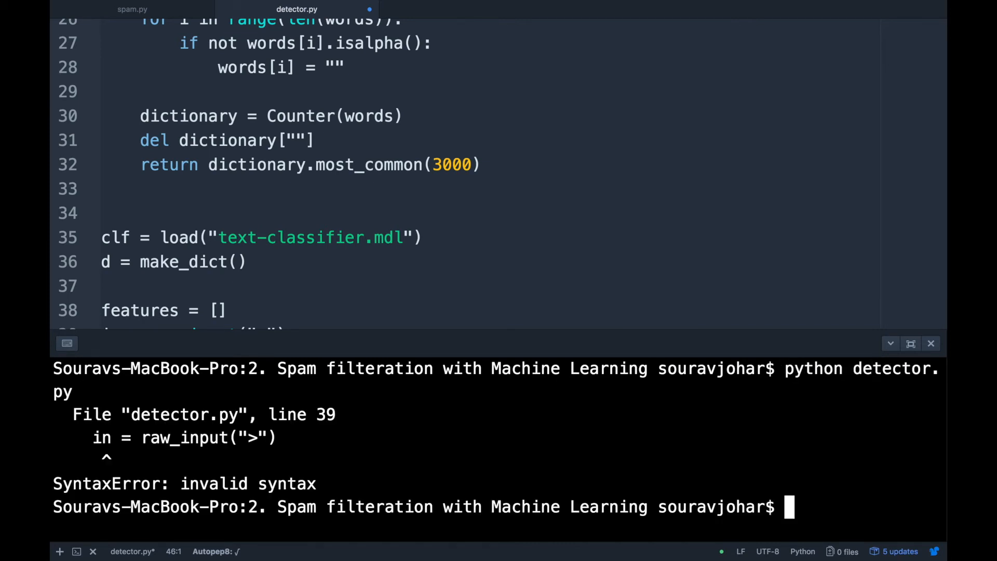
pyautogui.moveTo(347, 248)
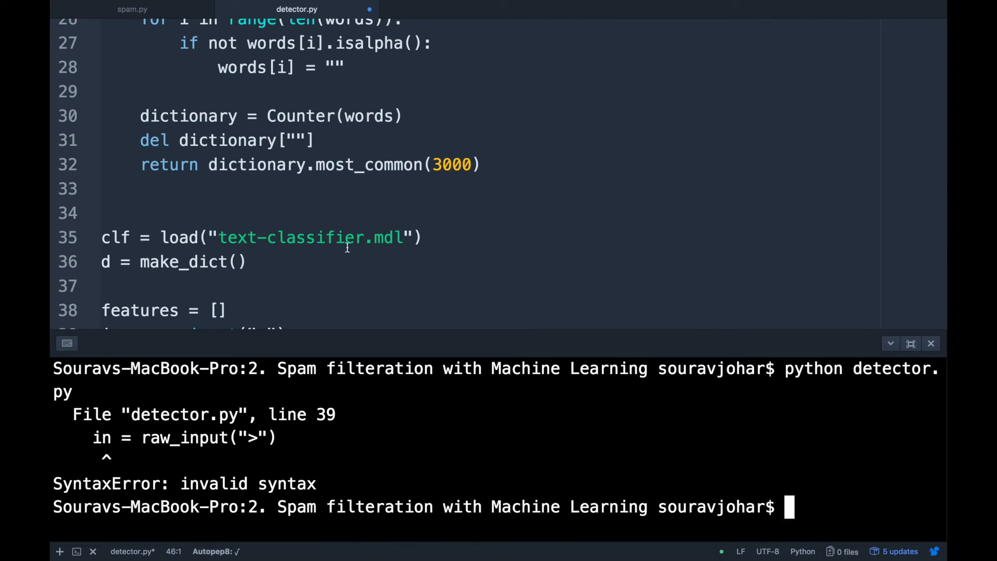
pyautogui.scroll(-3)
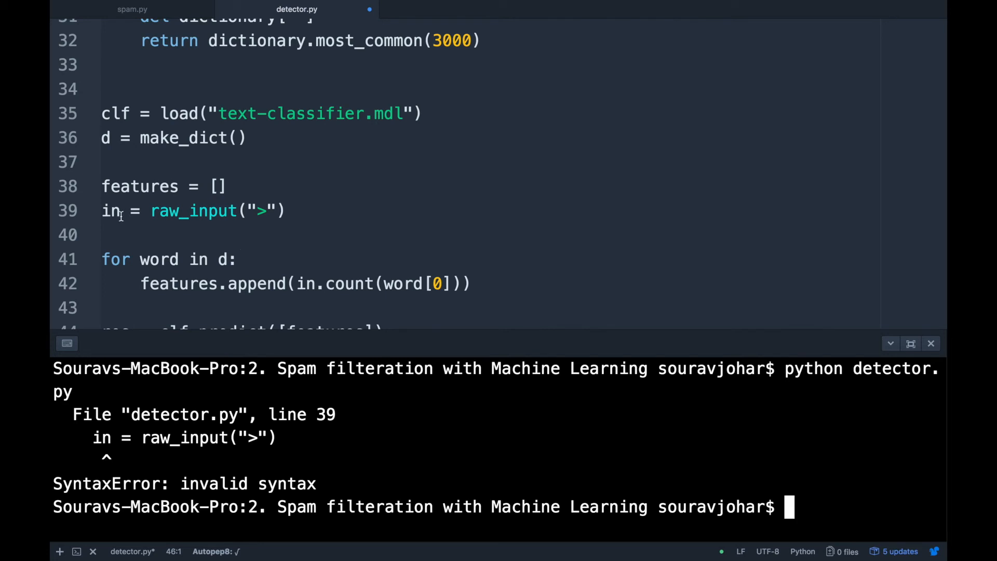
# - Rename the message variable in to inp and rerun detector.py
pyautogui.write('p')
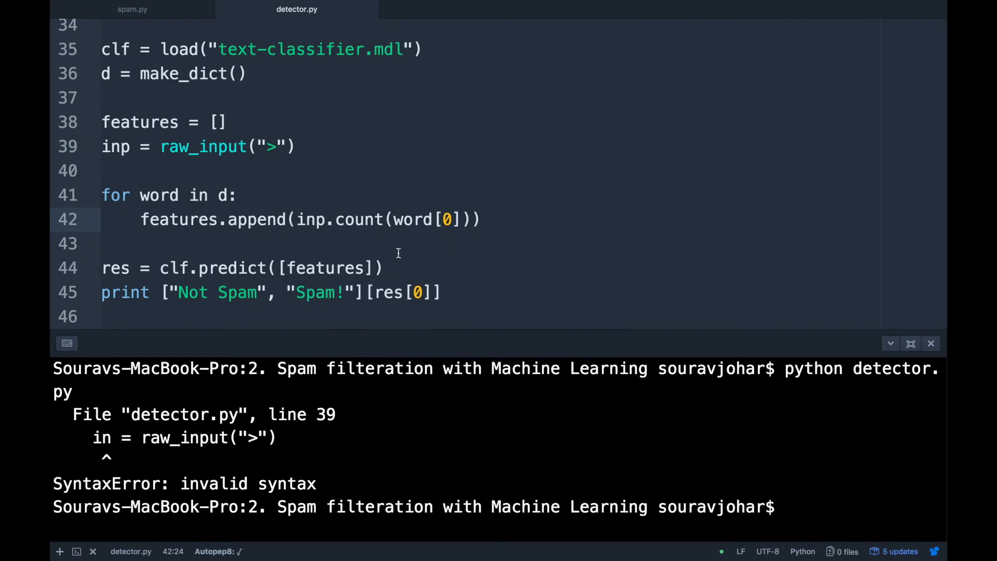
pyautogui.write('python detector.py')
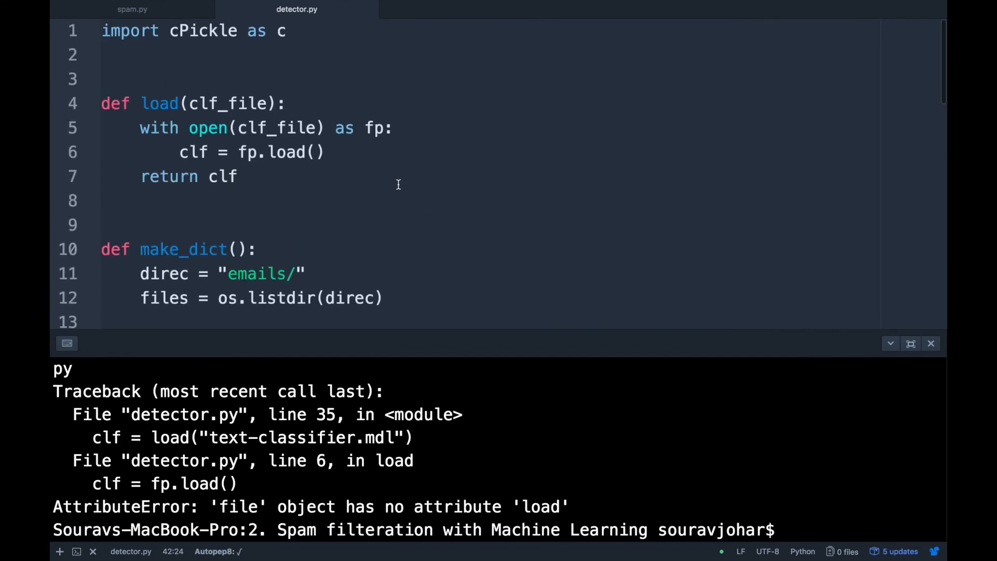
# - Change fp.load() to fp.loads() on line 6 of the load function
pyautogui.click(308, 151)
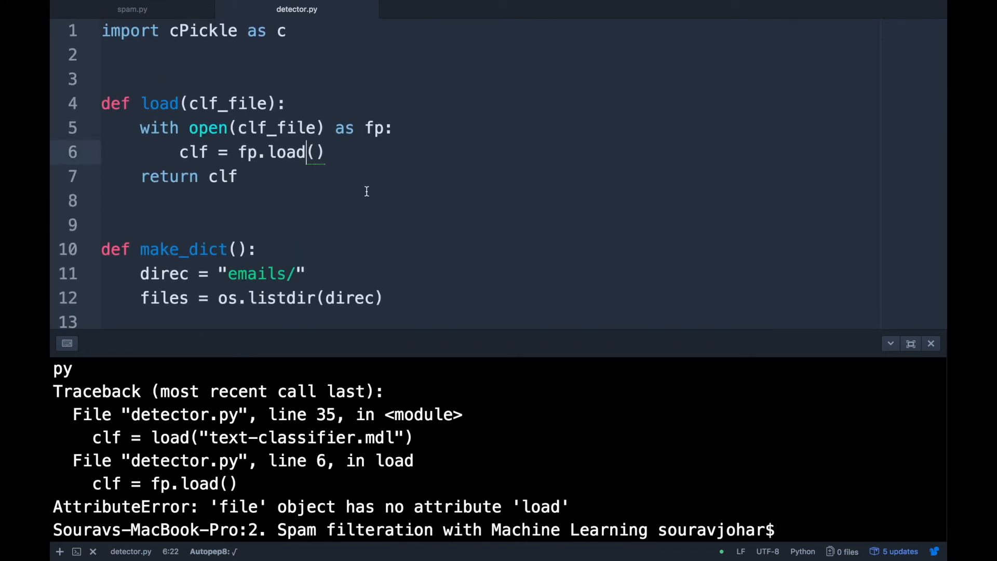
pyautogui.write('s')
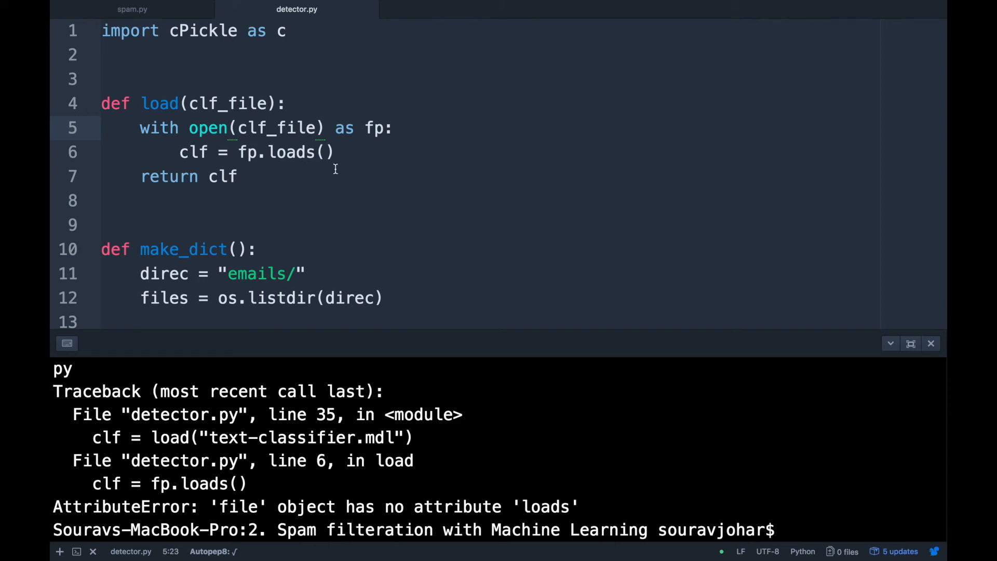
pyautogui.moveTo(313, 161)
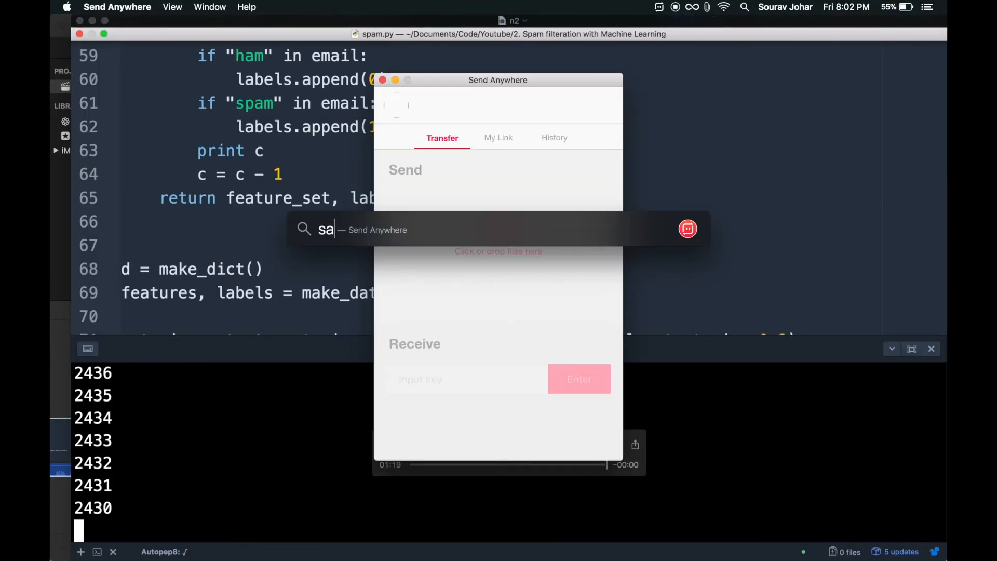
# - Search cPickle in Safari and scroll the pickle docs to pickle.load(file)
pyautogui.press('enter')
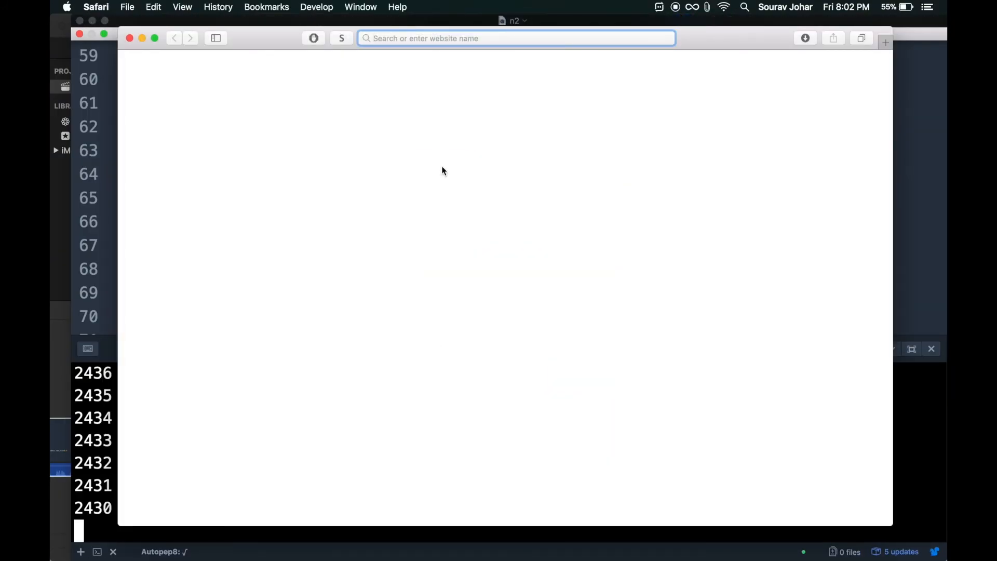
pyautogui.write('cPickle')
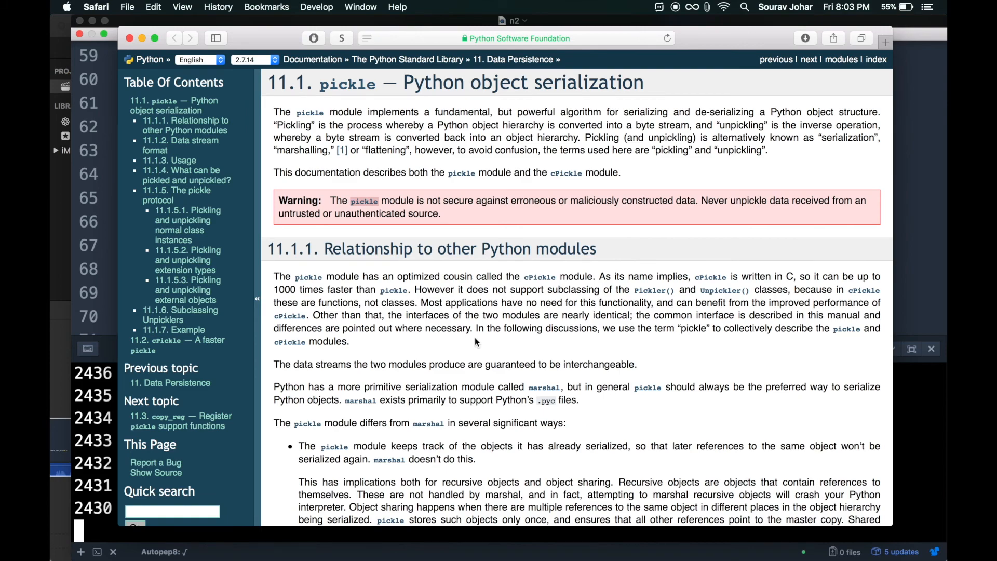
pyautogui.scroll(-3)
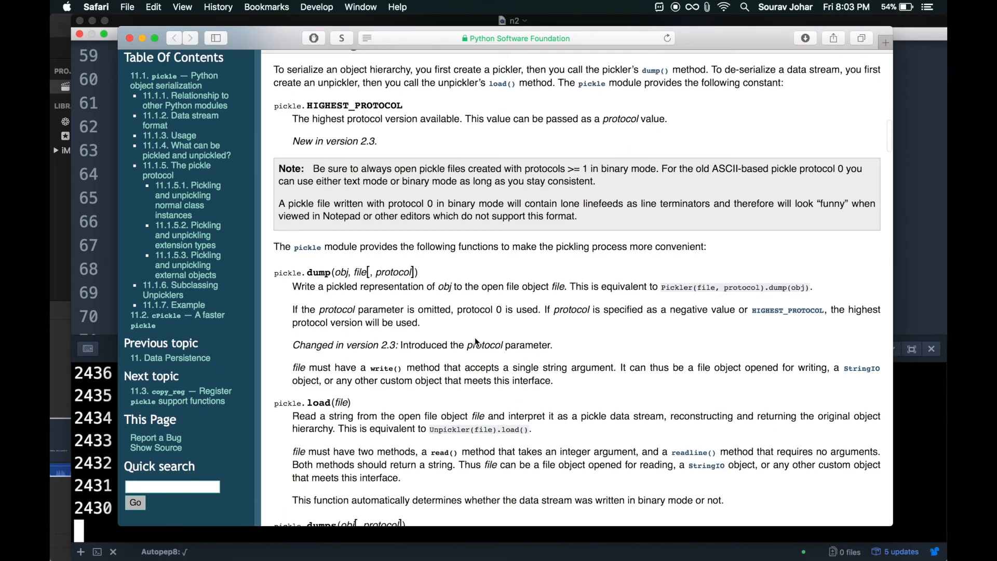
pyautogui.scroll(-3)
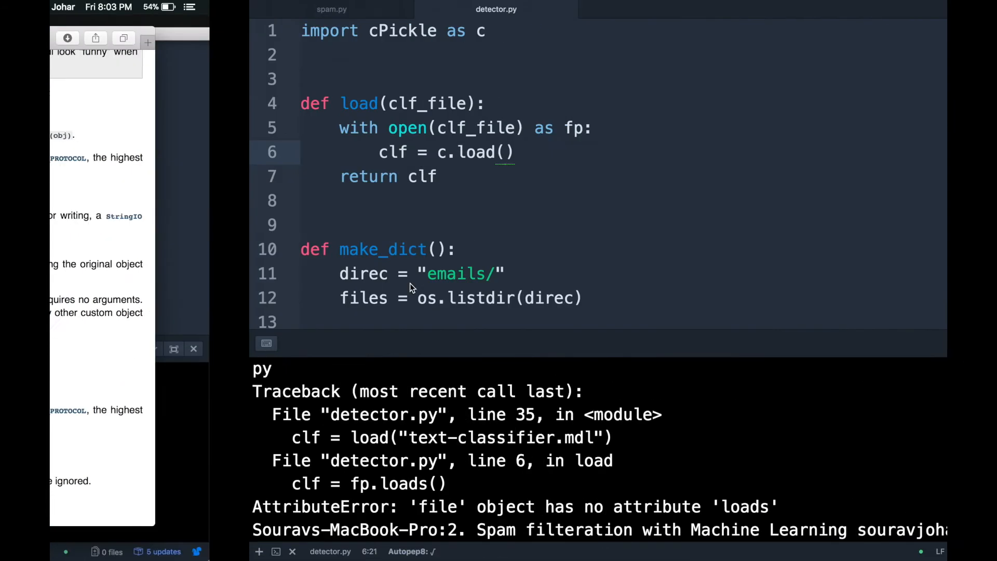
# - Add 'import os', 'from sklearn import *' and 'from collections import Counter' at the top of detector.py
pyautogui.write('fp')
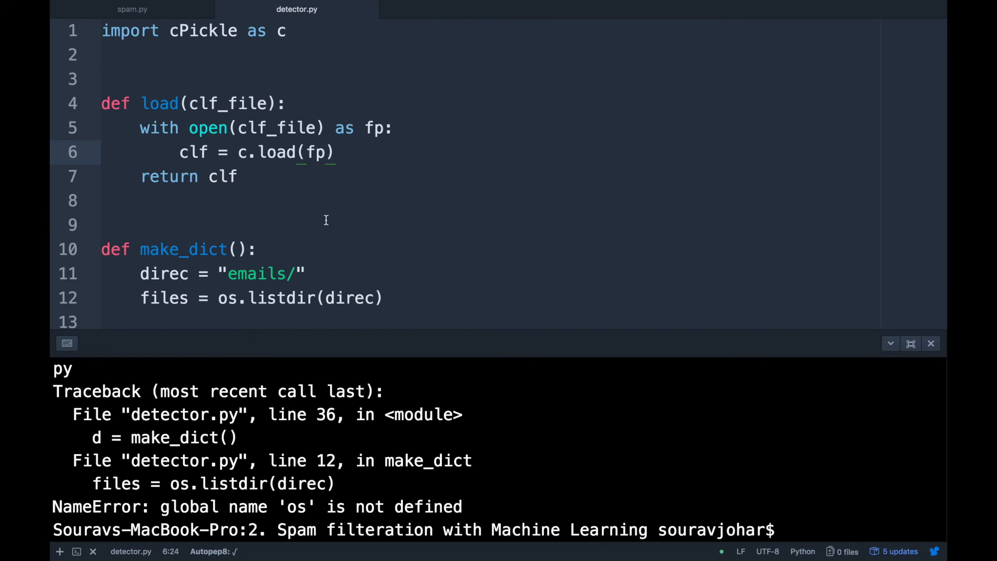
pyautogui.write('import os')
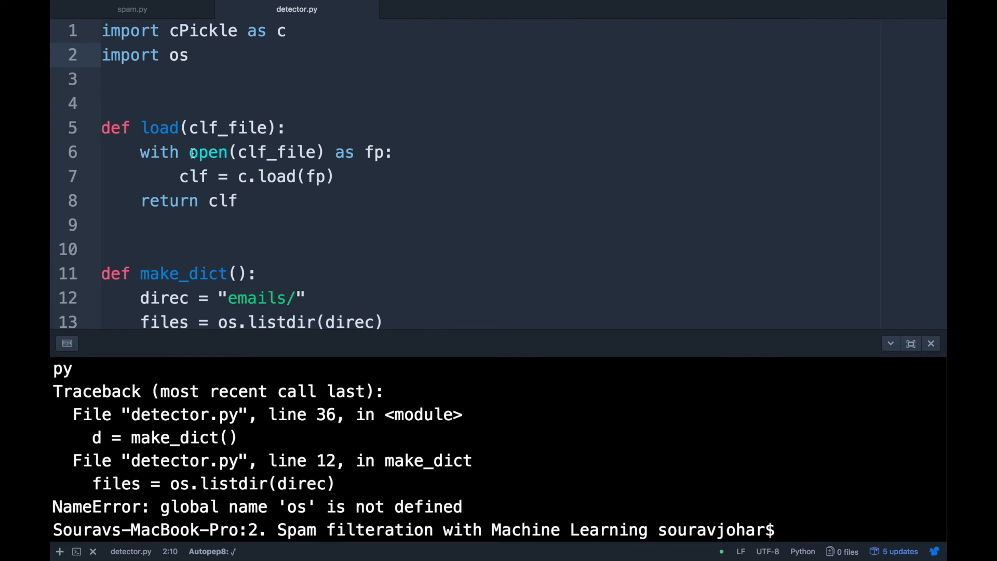
pyautogui.write('from')
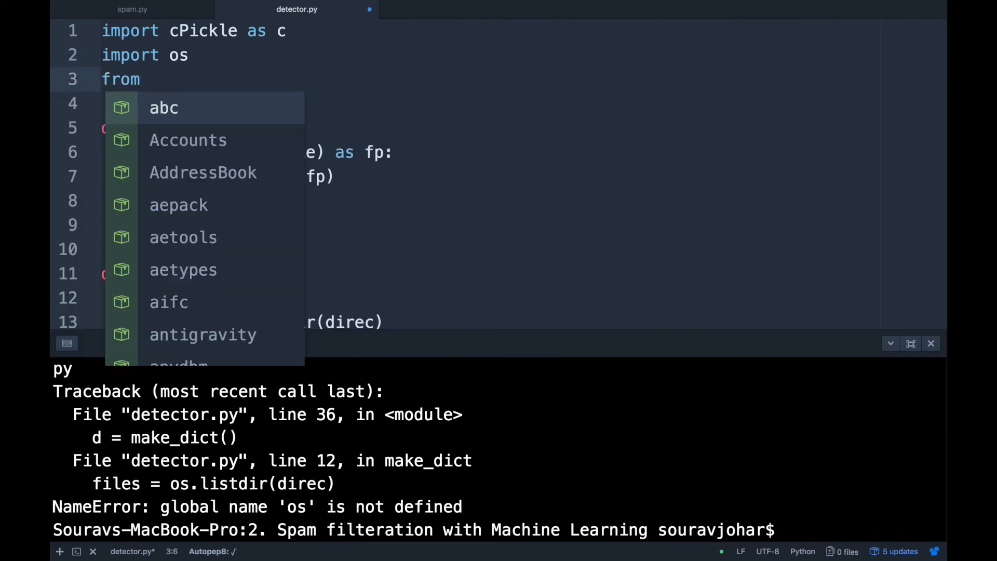
pyautogui.write('skleanr')
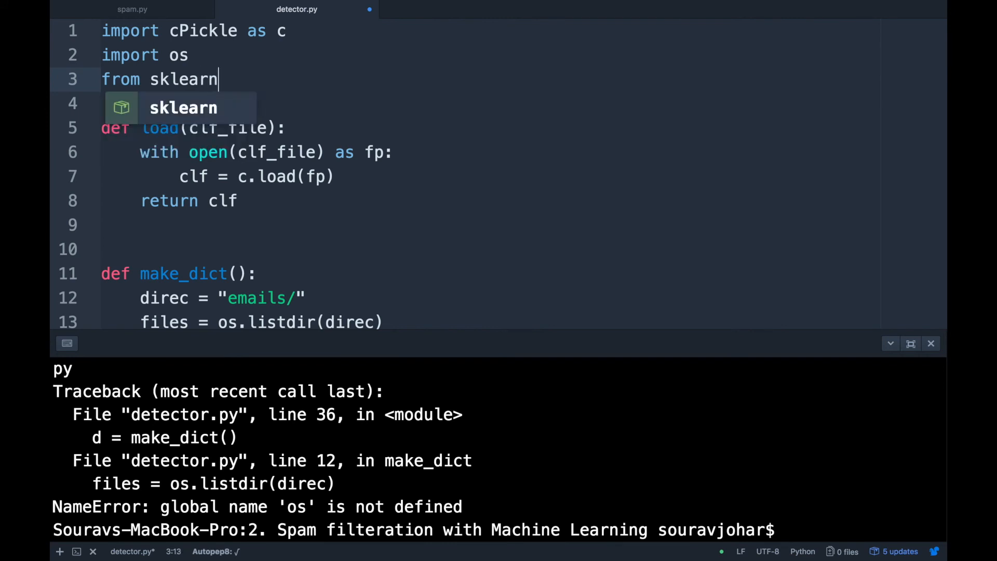
pyautogui.write('import')
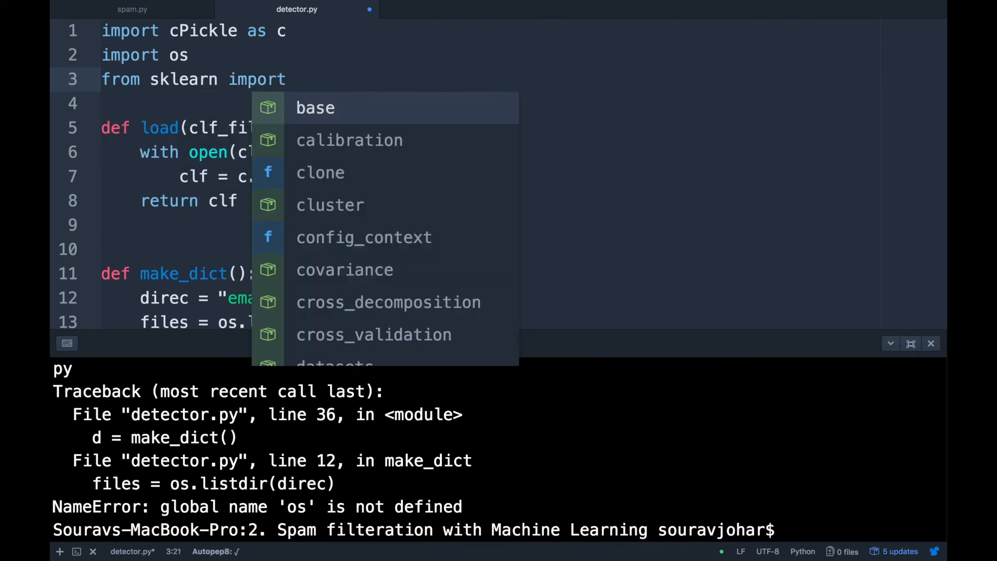
pyautogui.write('*')
pyautogui.click(487, 103)
pyautogui.write('from')
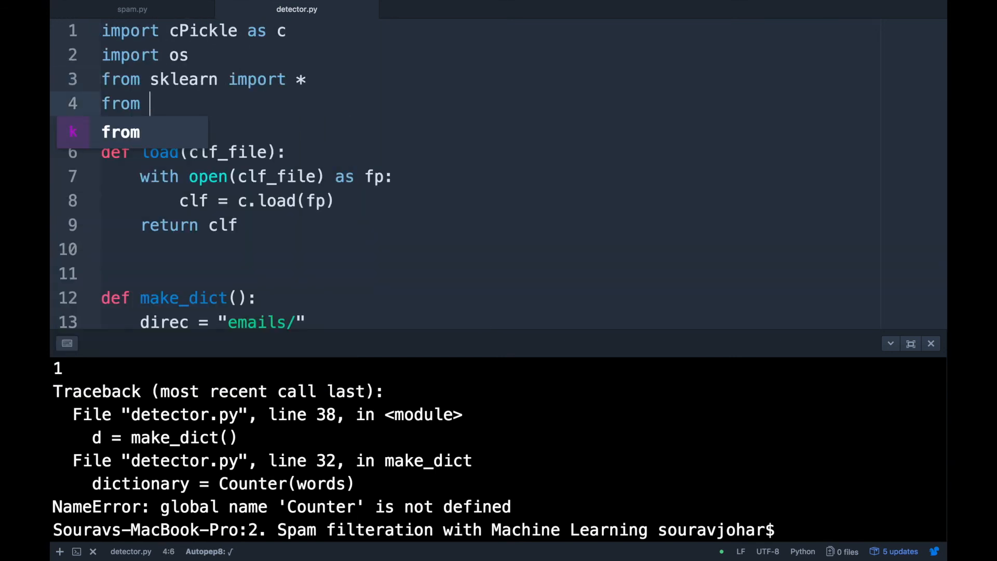
pyautogui.write('collections i')
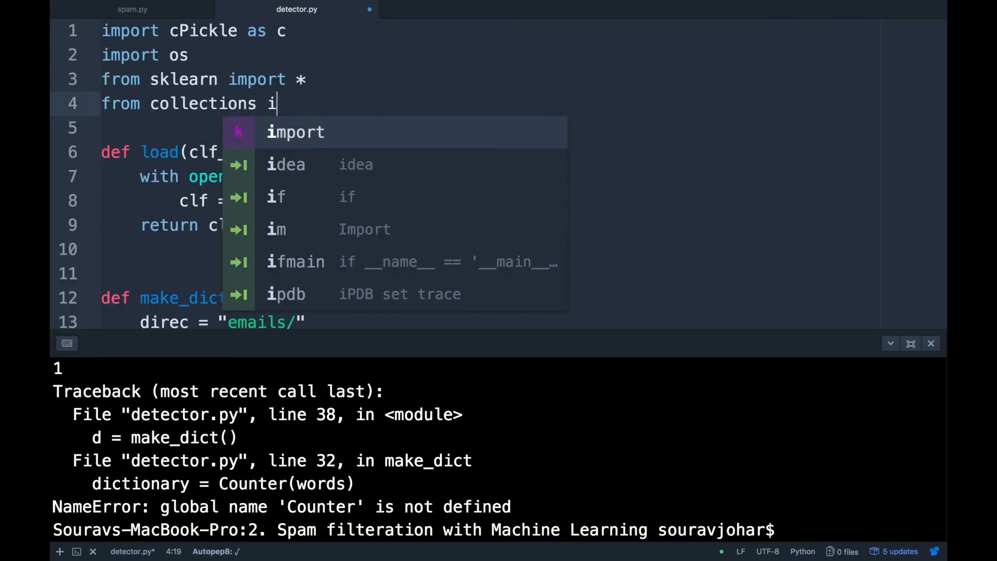
pyautogui.write('mport Counter')
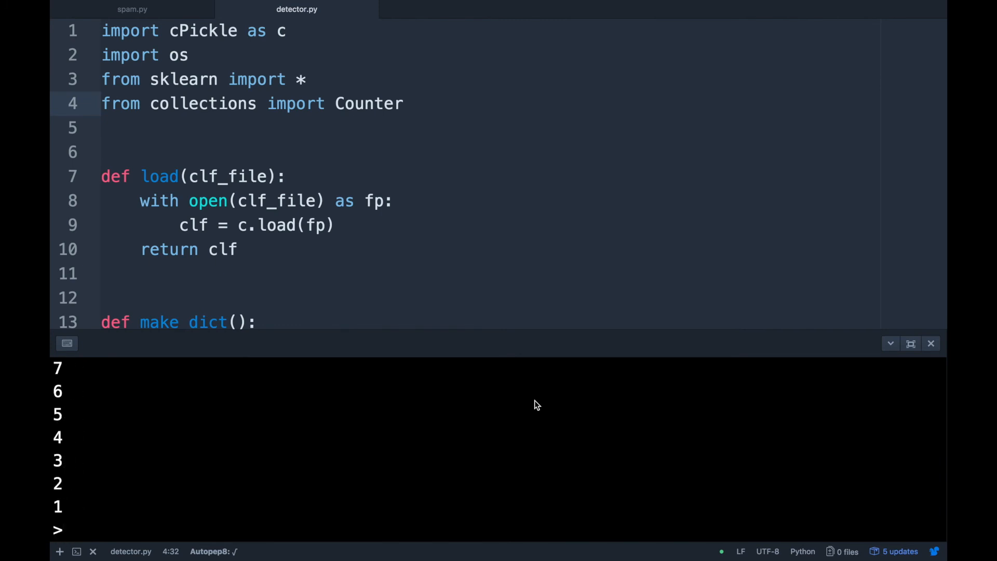
# - Enter 'Hey bro, how was dinner with your girlfriend last night?' at the terminal prompt for classification
pyautogui.click(460, 525)
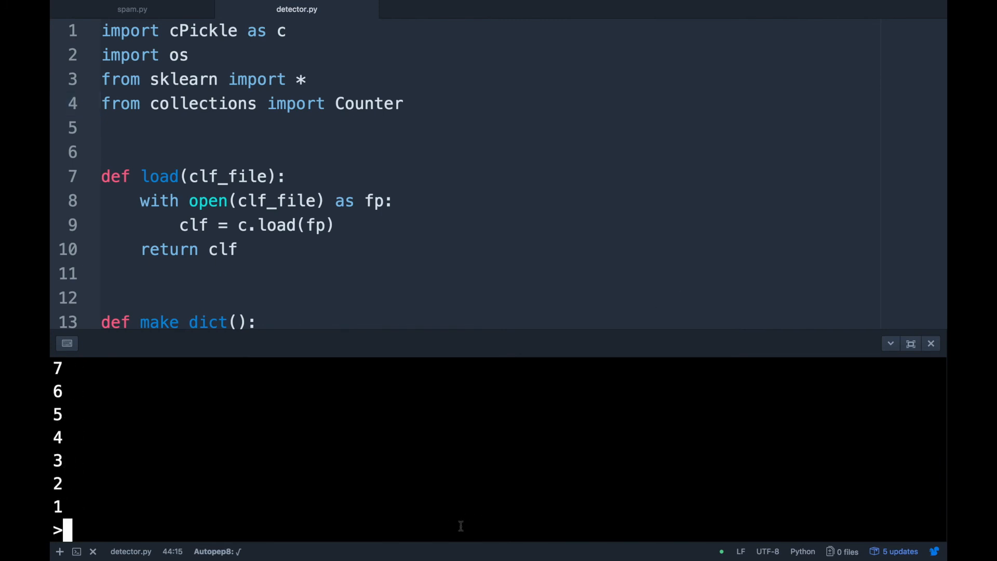
pyautogui.write('Hey')
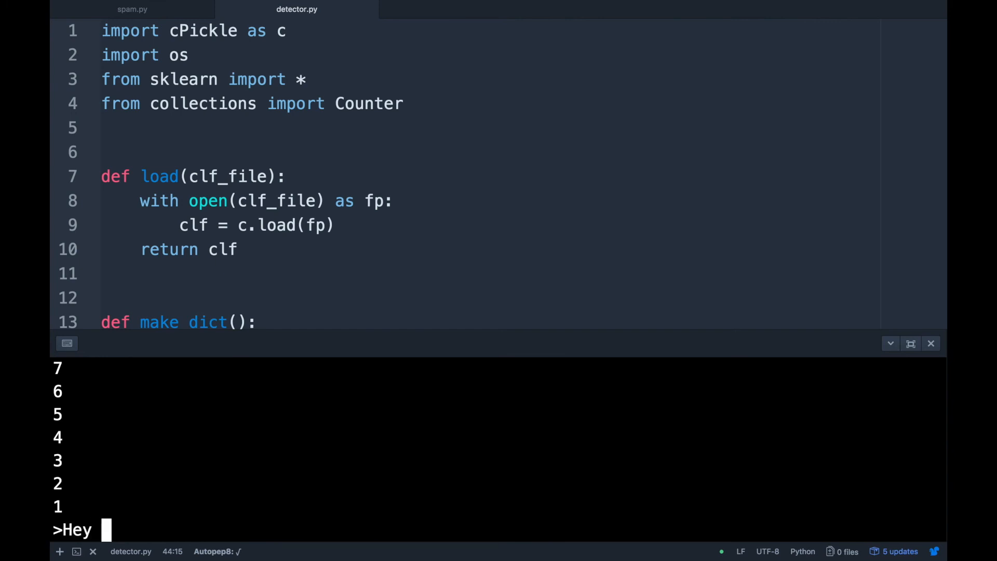
pyautogui.write('bro,')
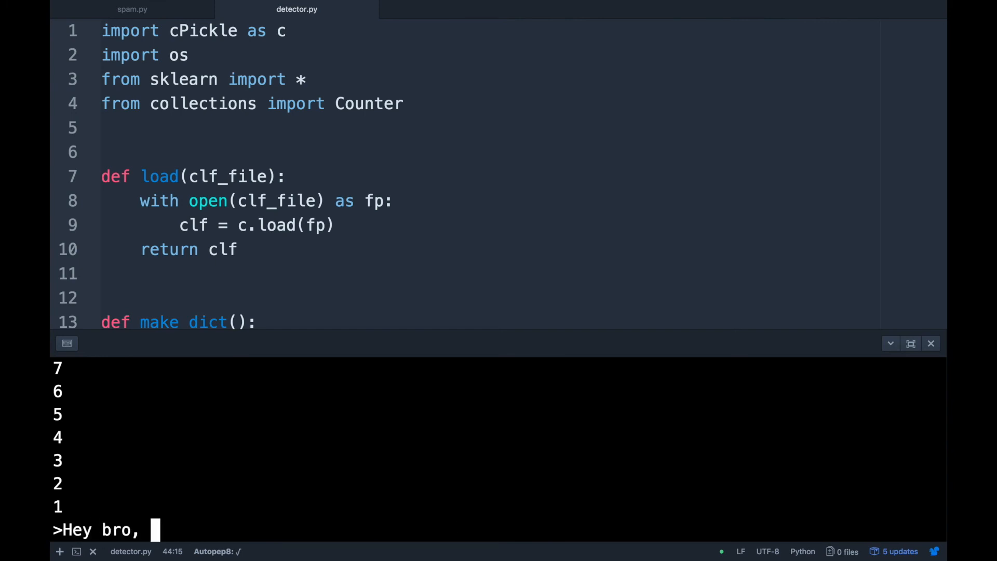
pyautogui.write('how was')
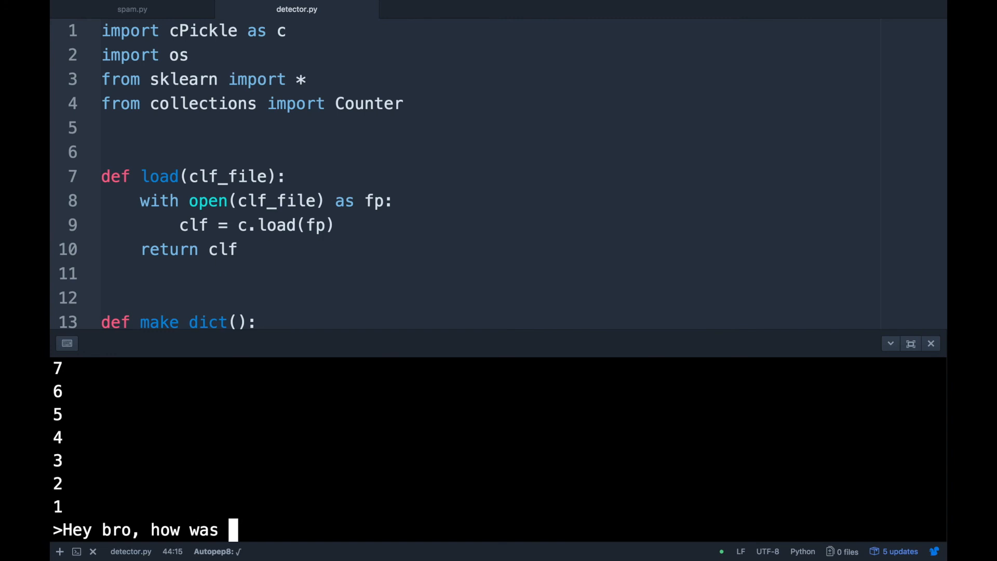
pyautogui.write('dinner with')
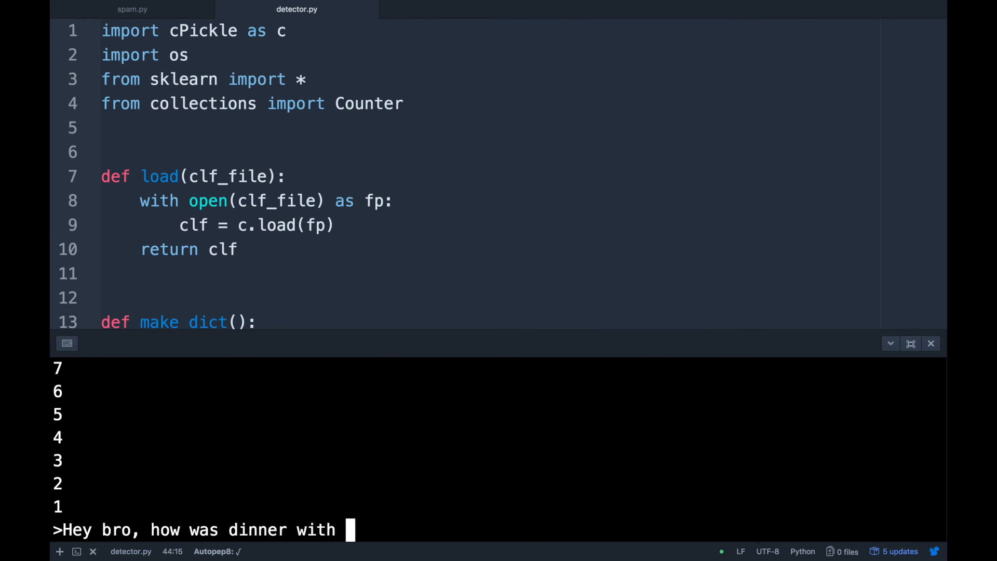
pyautogui.write('your gir')
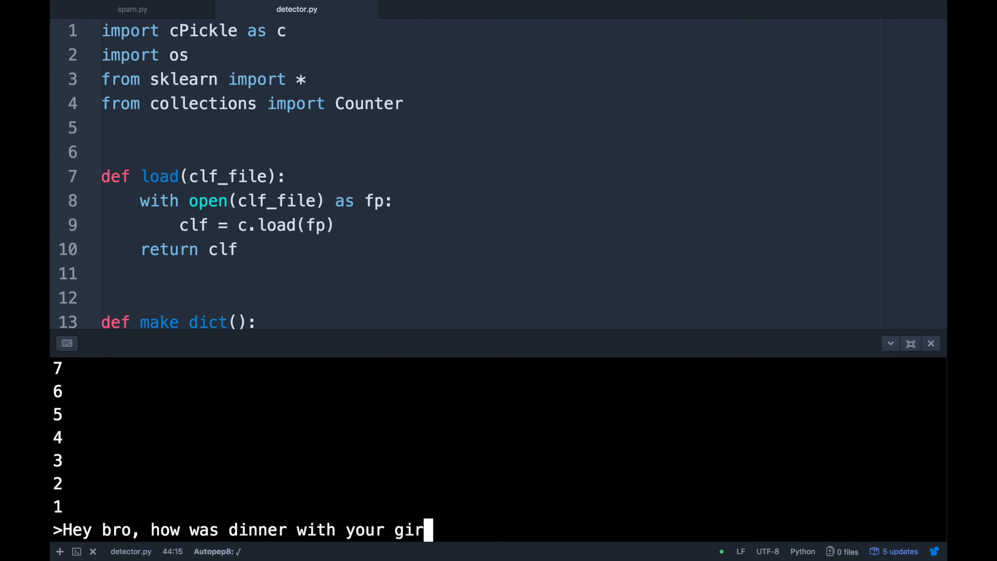
pyautogui.write('lfiremd')
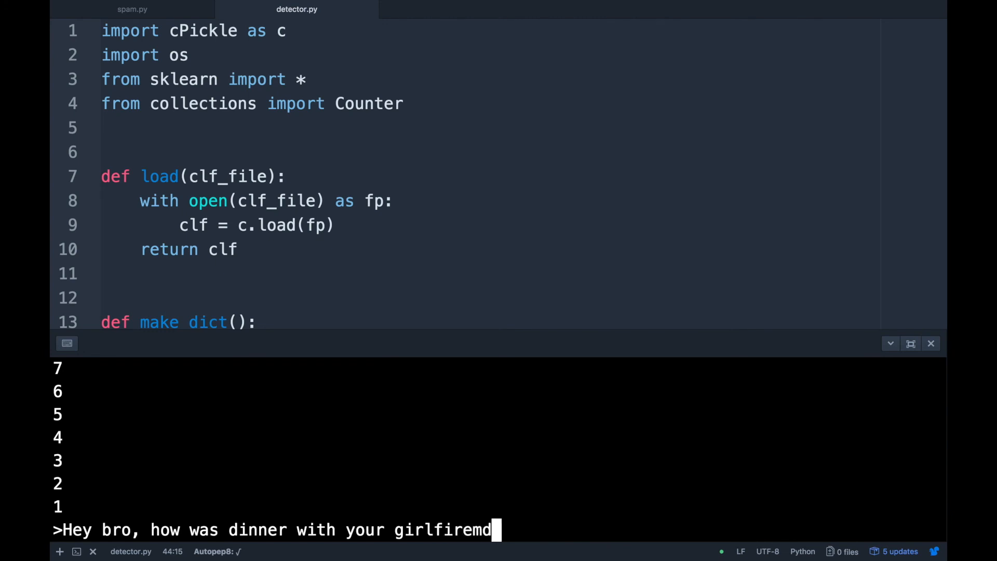
pyautogui.press('Backspace')
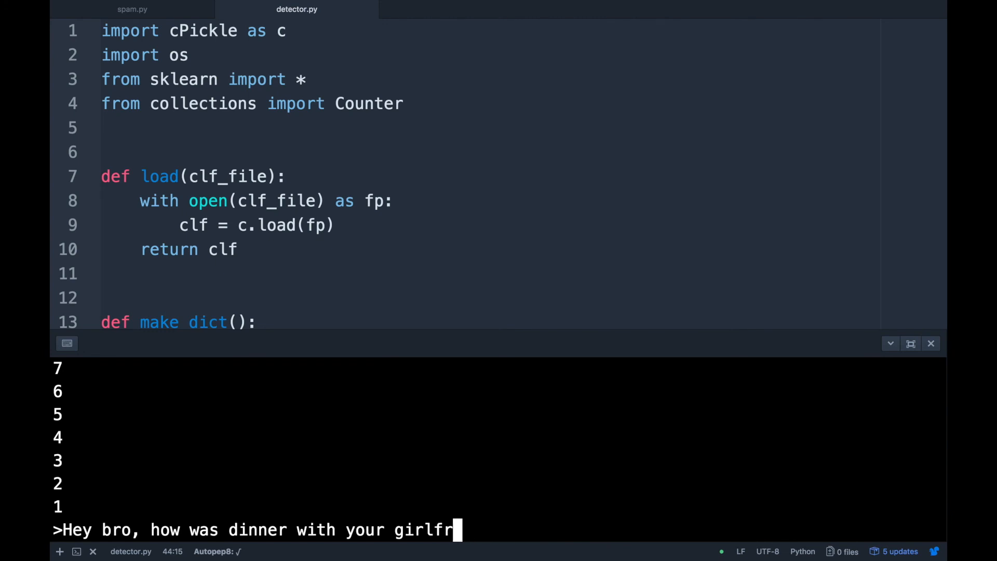
pyautogui.write('iend last night?')
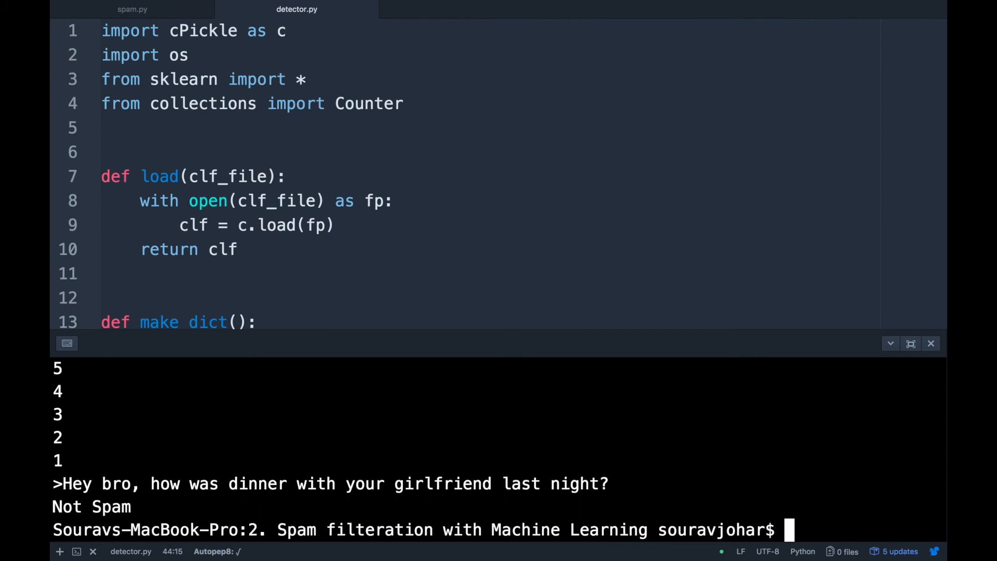
pyautogui.moveTo(551, 454)
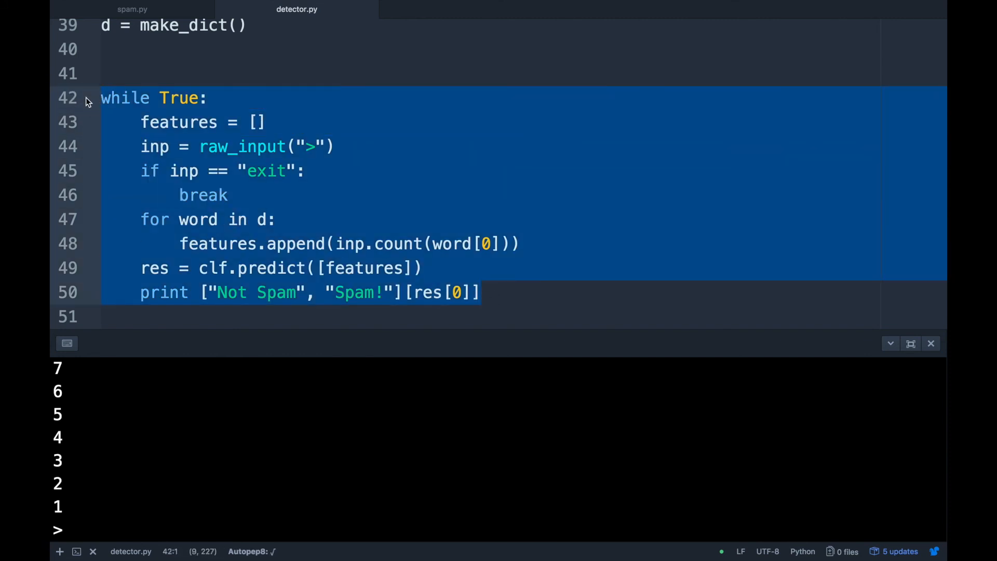
# - Highlight the 'exit' word that breaks the while True input loop
pyautogui.doubleClick(266, 170)
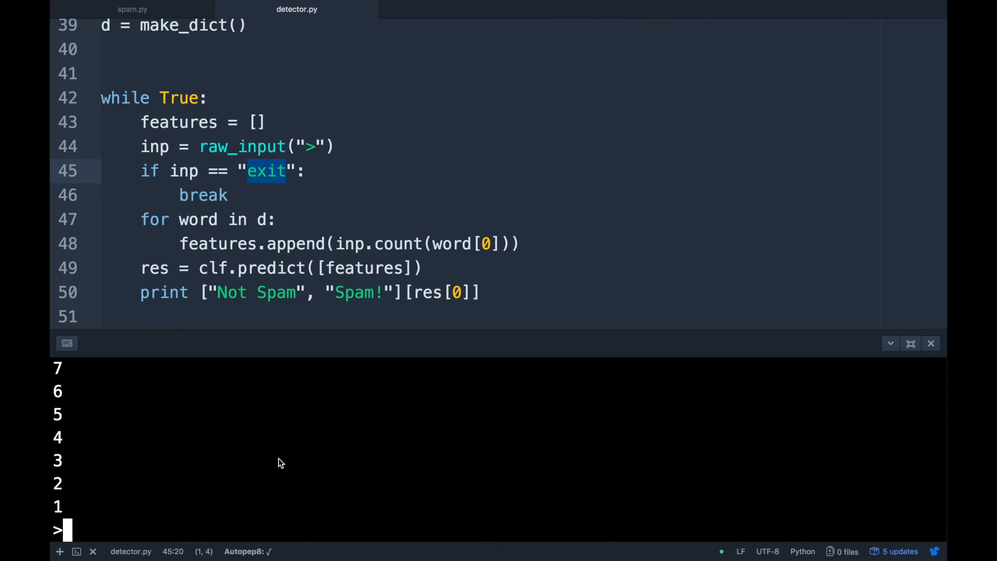
# - Submit 'i hope you enjoyed the dinner last night' and get a Not spam result
pyautogui.write('i hope you enjoyed the dinner last night')
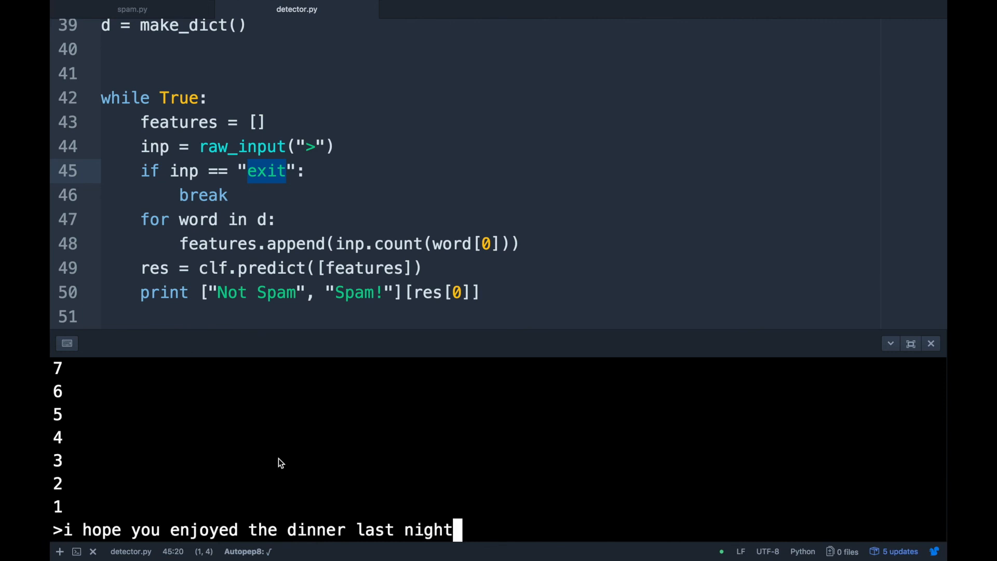
pyautogui.press('enter')
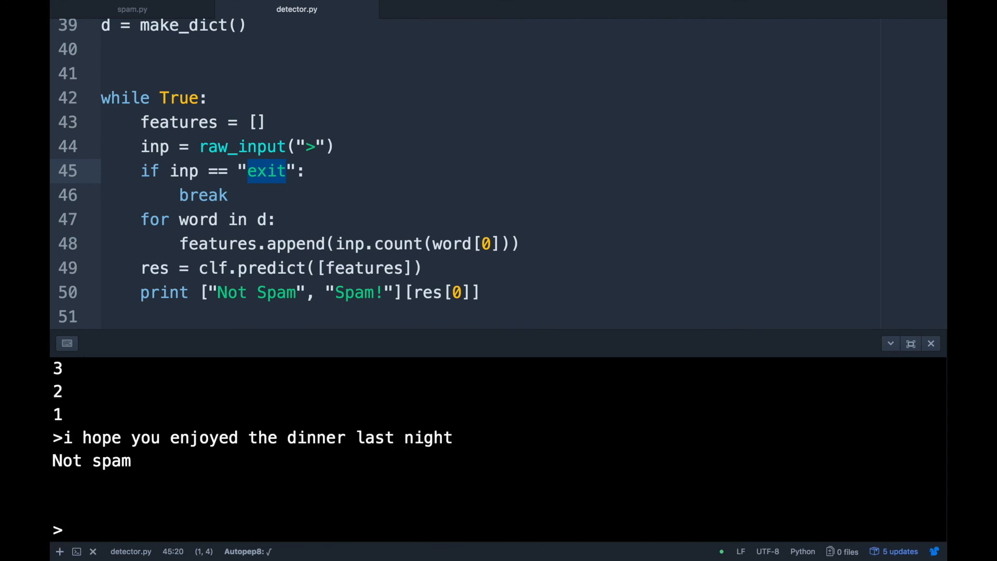
# - Submit 'limited seats available, apply quick to avail the offer' and get a Spam result
pyautogui.write('apply')
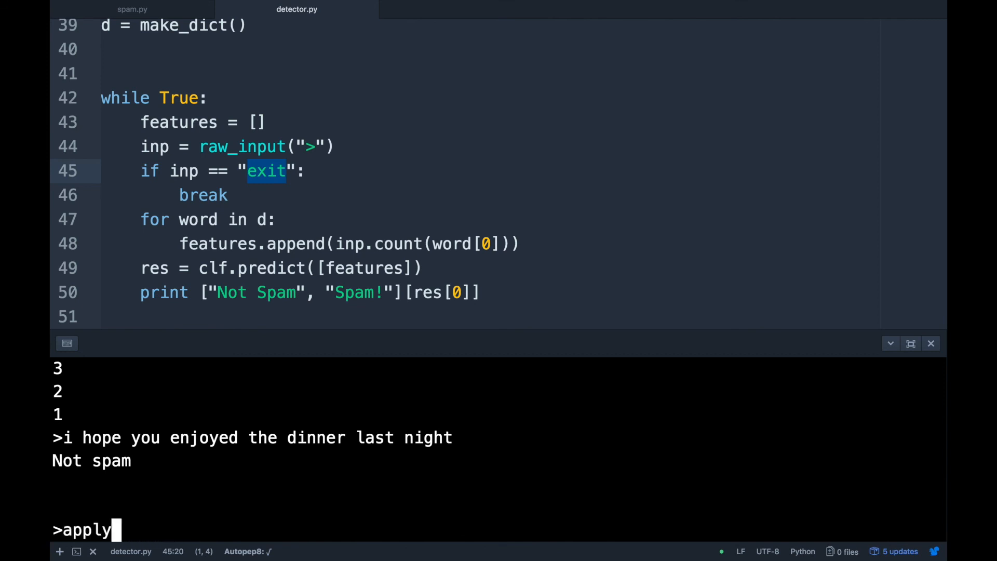
pyautogui.press('Backspace')
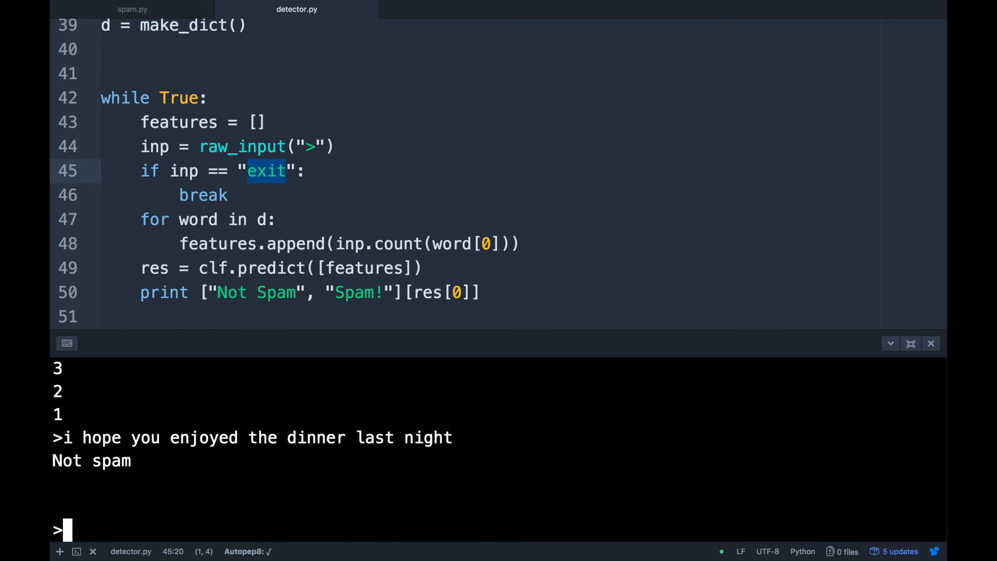
pyautogui.write('lim')
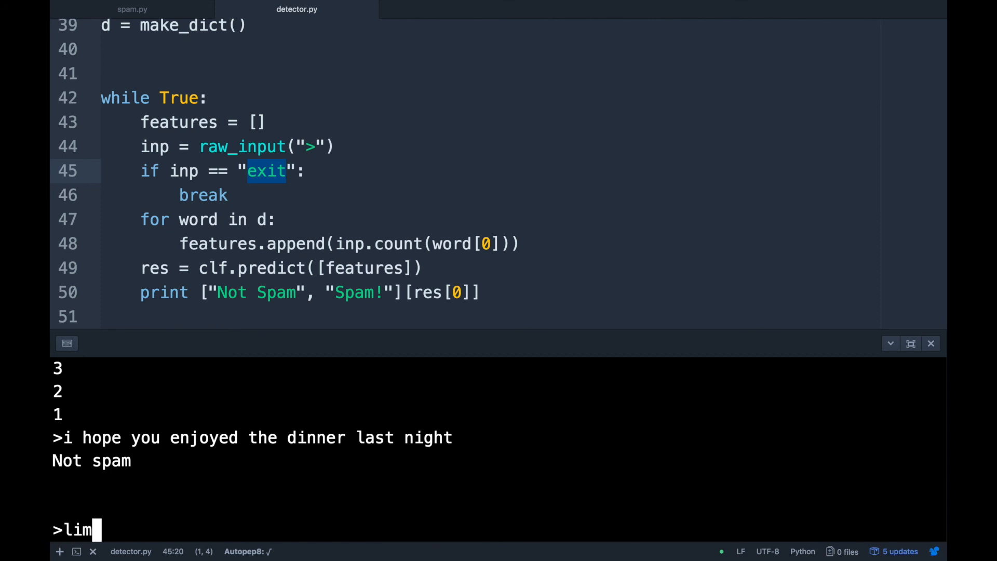
pyautogui.write('ited seats availab')
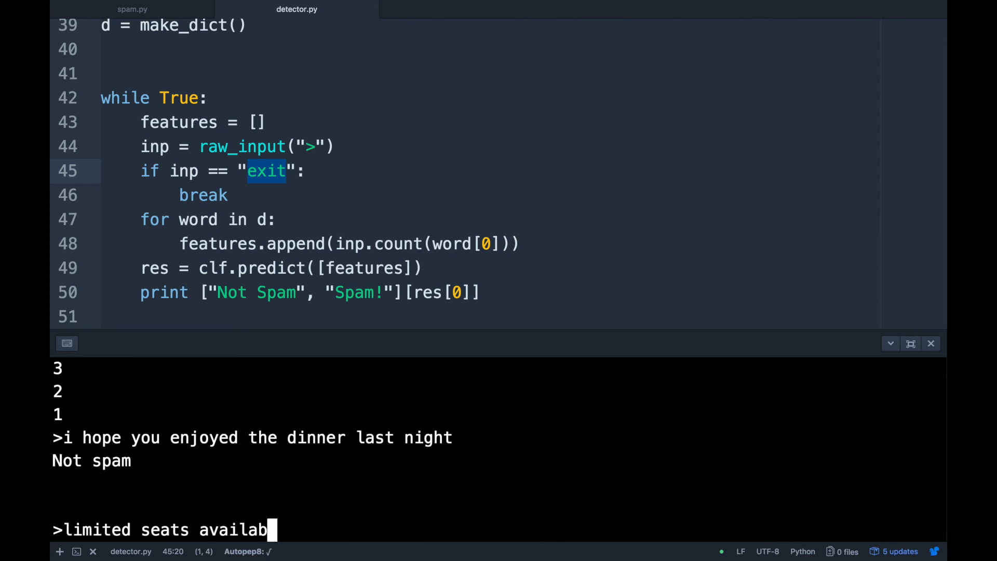
pyautogui.write('le, apply wui')
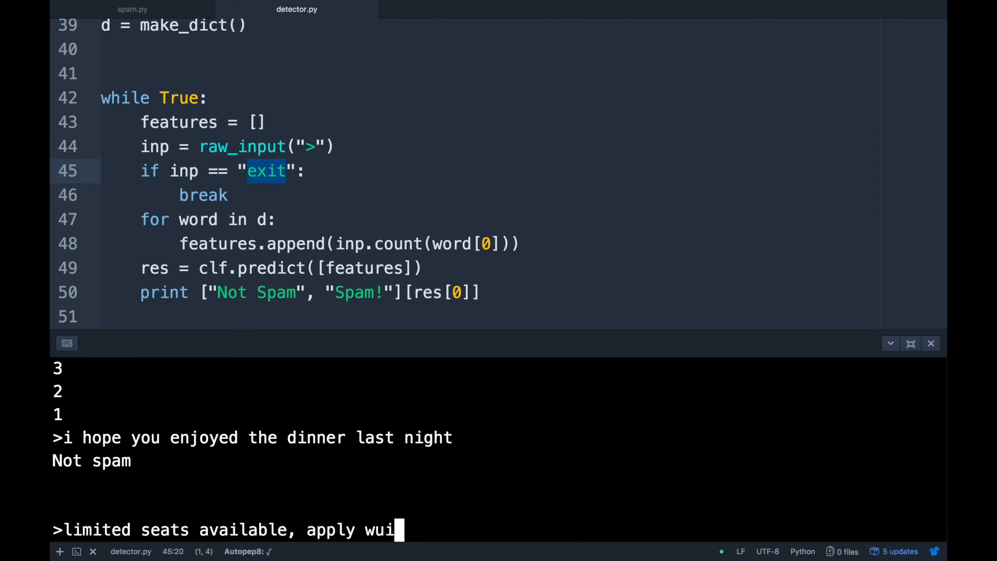
pyautogui.write('quicl')
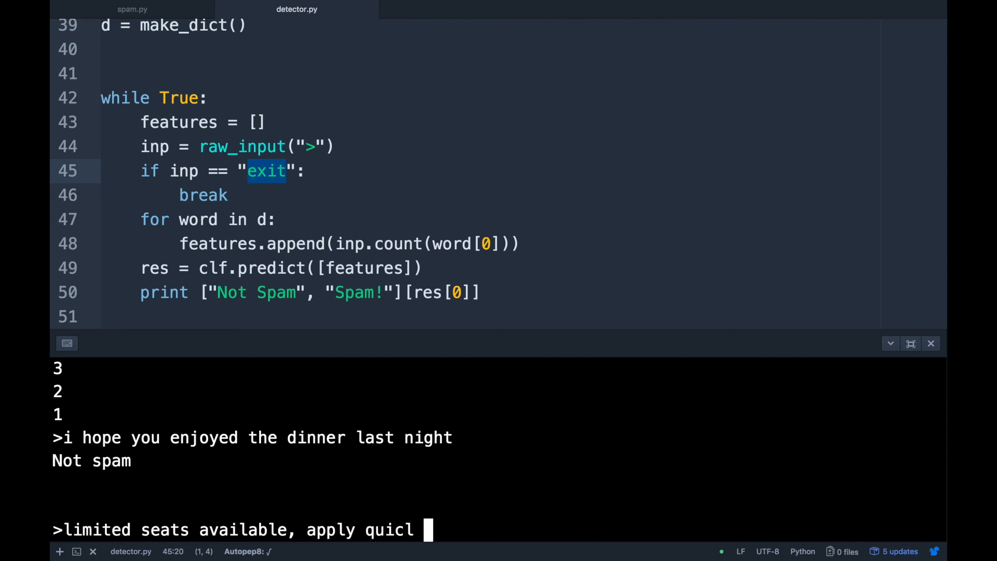
pyautogui.write('k to avail the offer')
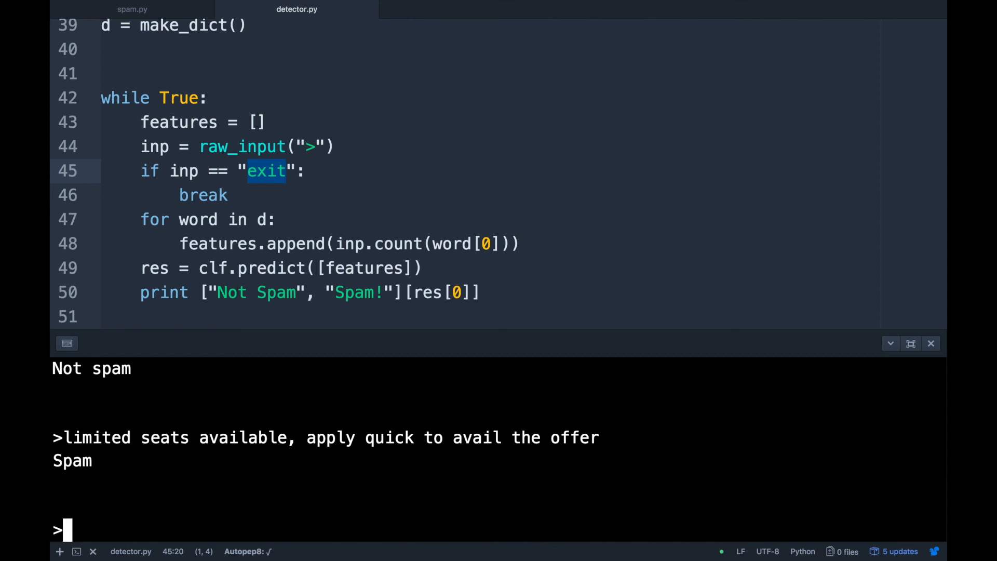
pyautogui.write('i hope you enjoyed the dinner last night')
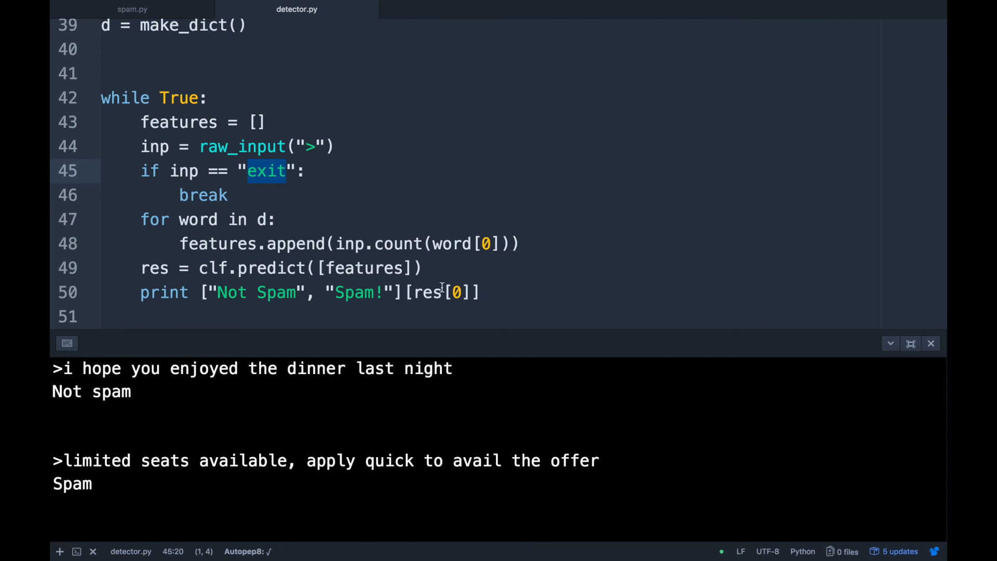